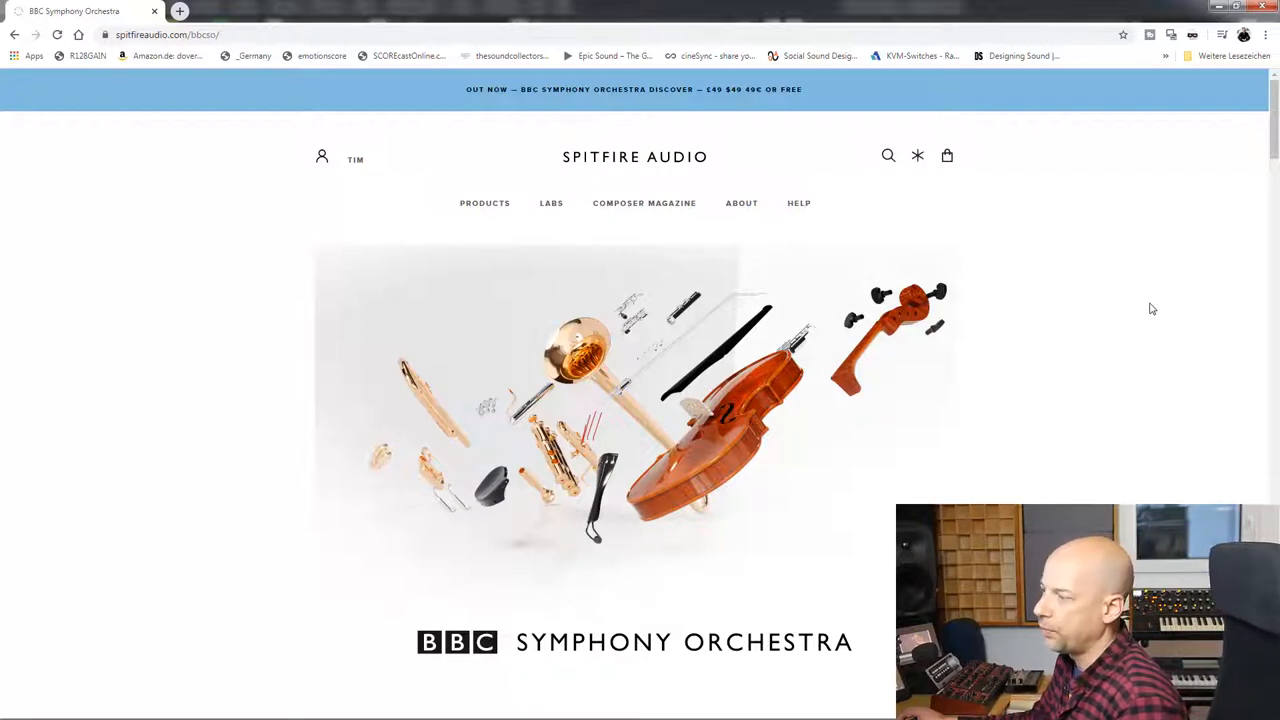
mouse_move(1268, 147)
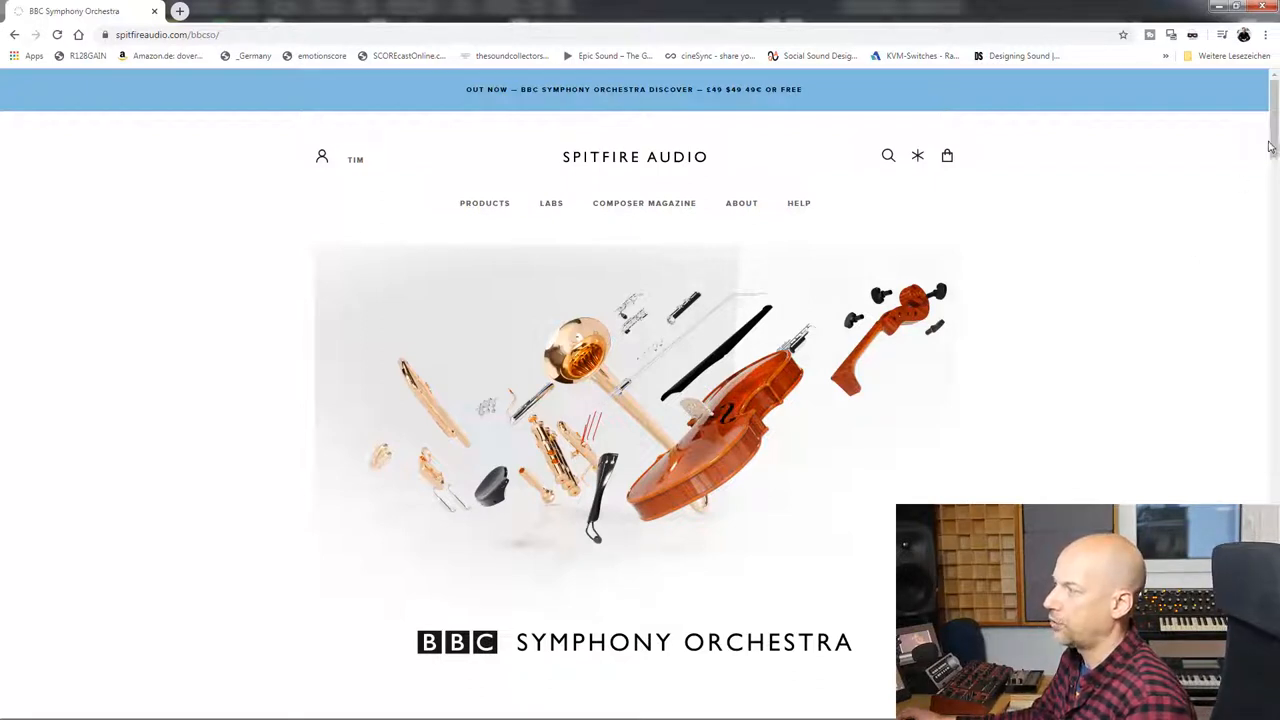
Scroll past the banner to the Discover (49€ or free) and Core (349€) editions
scroll("down", 3)
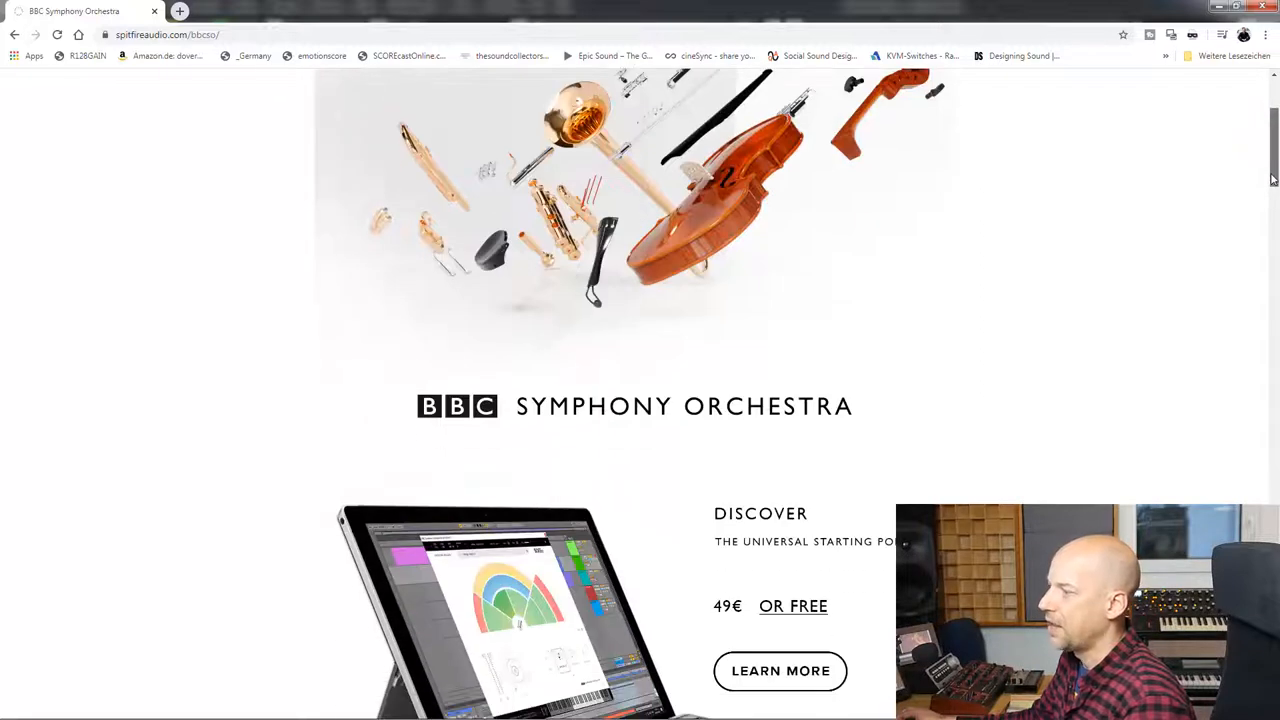
scroll("down", 3)
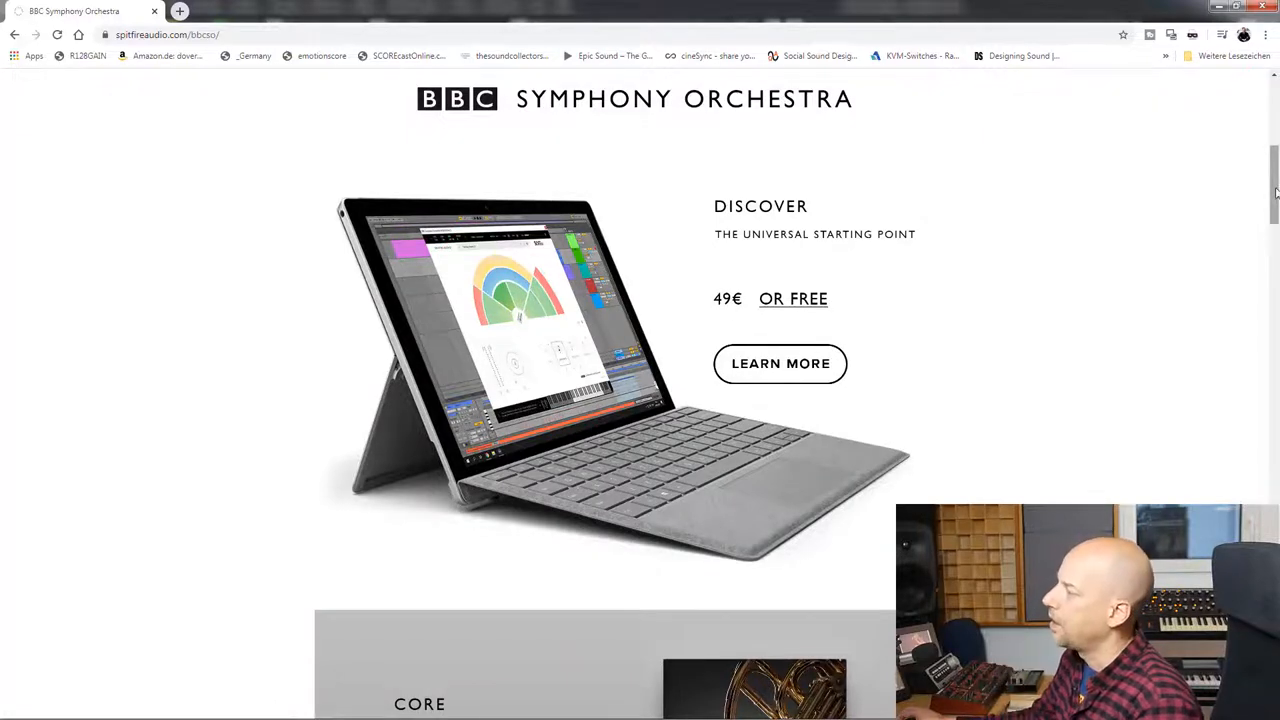
scroll("down", 3)
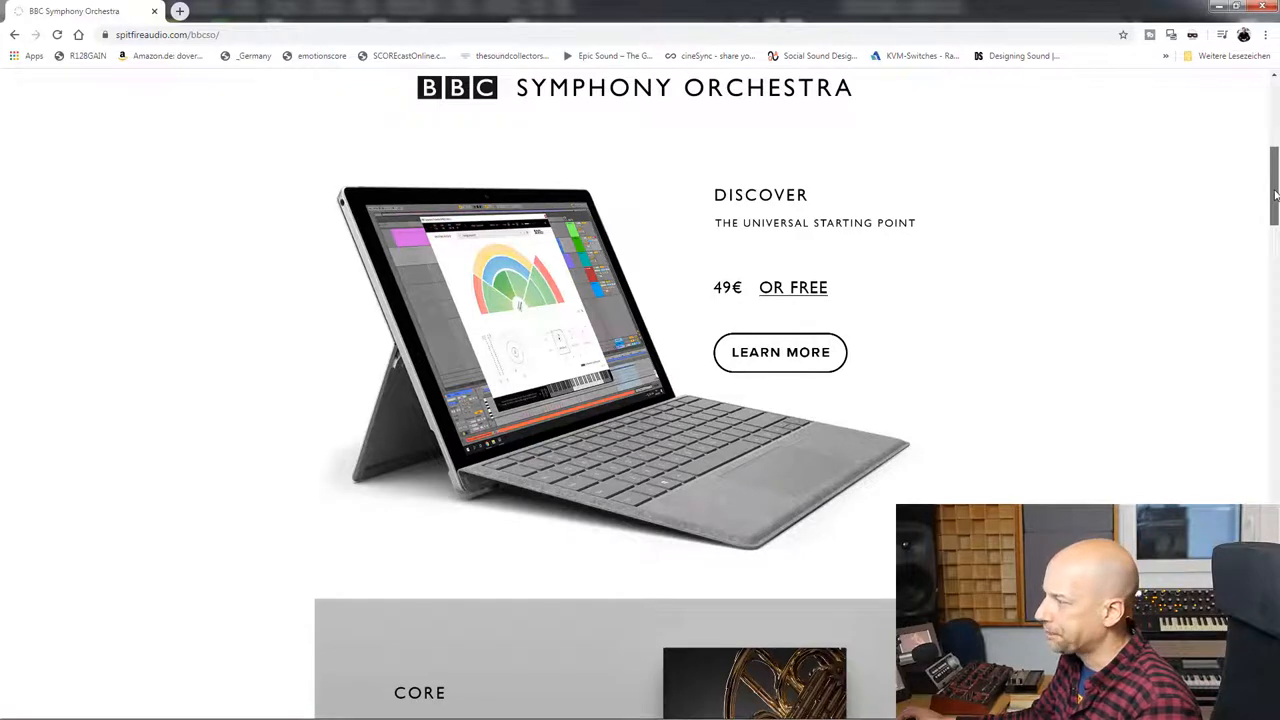
scroll("down", 3)
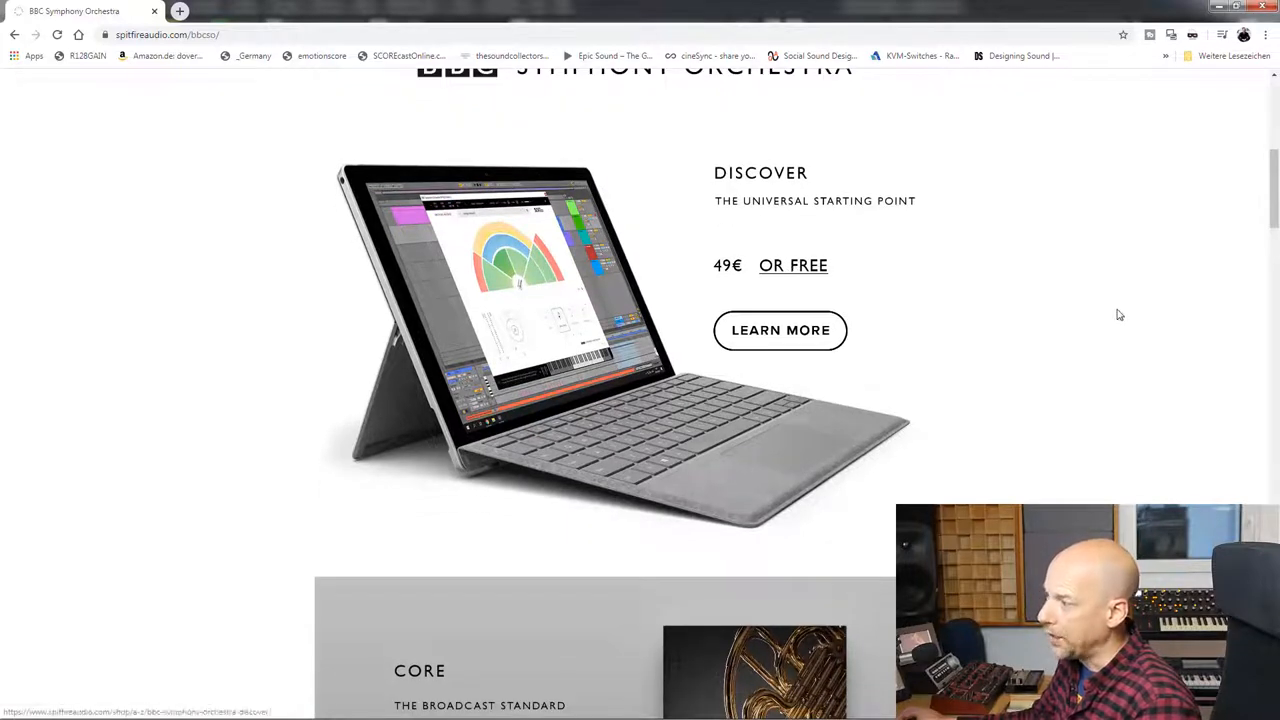
scroll("down", 3)
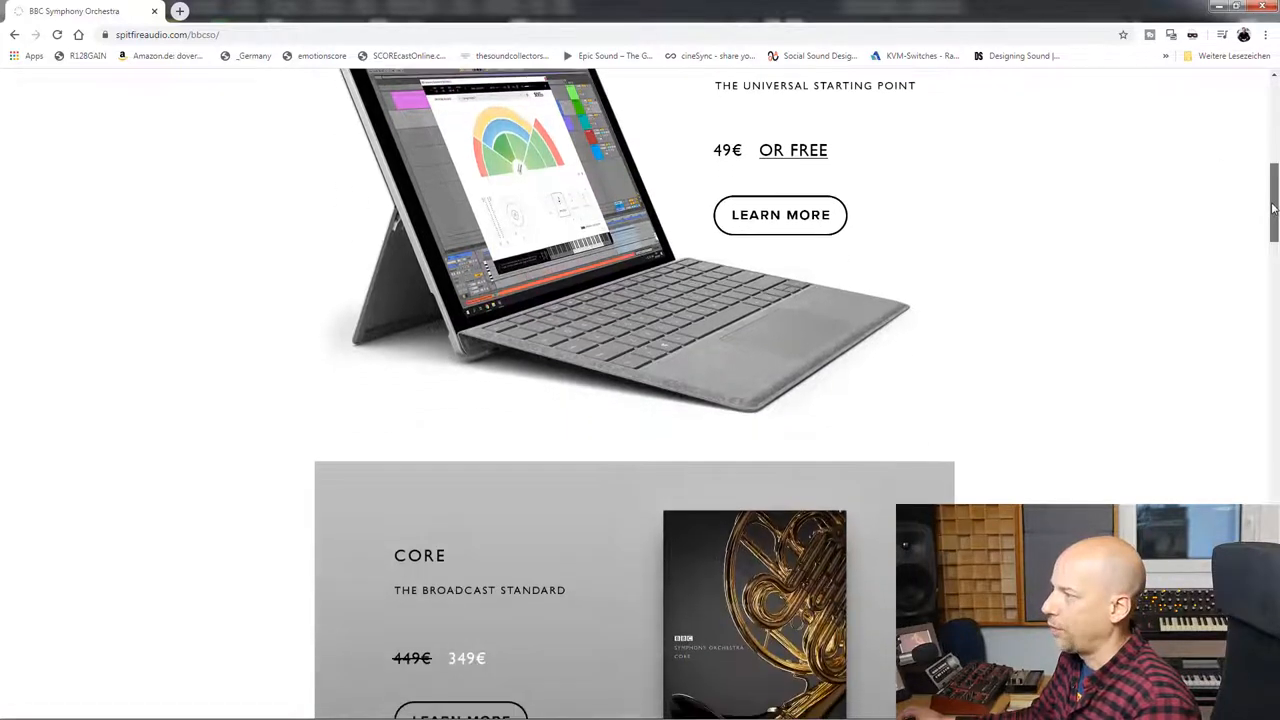
scroll("down", 3)
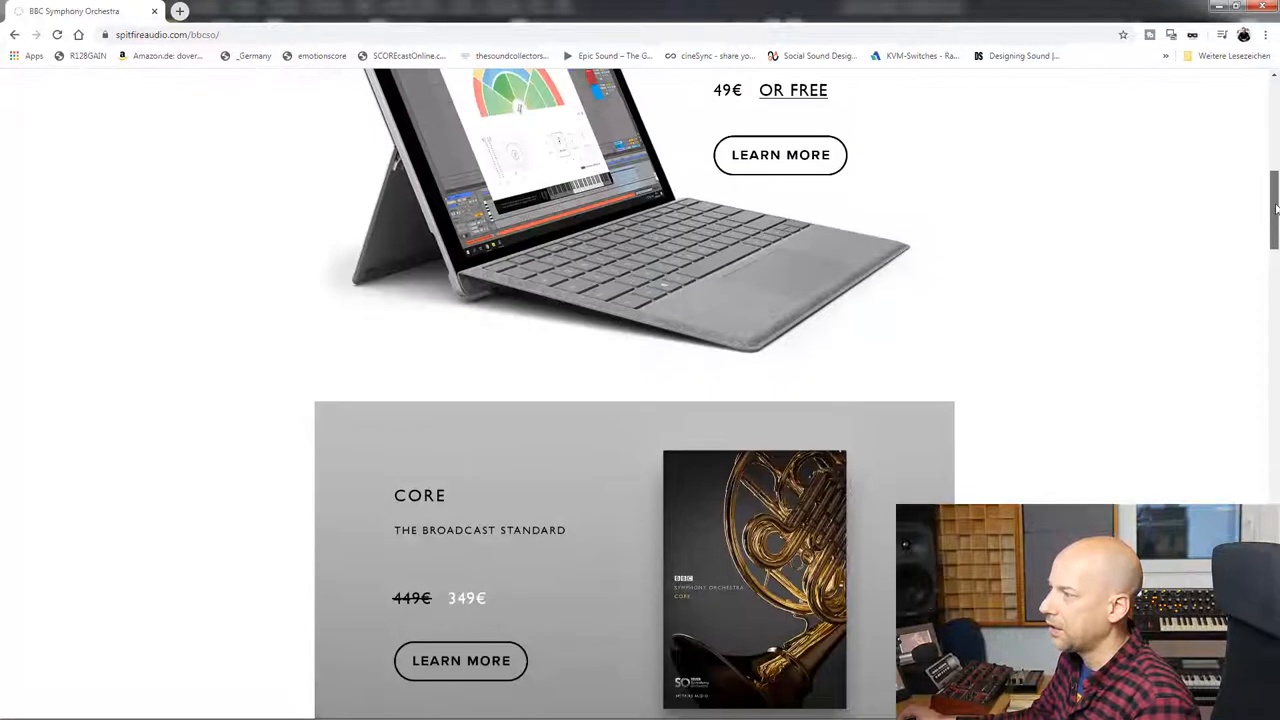
scroll("up", 3)
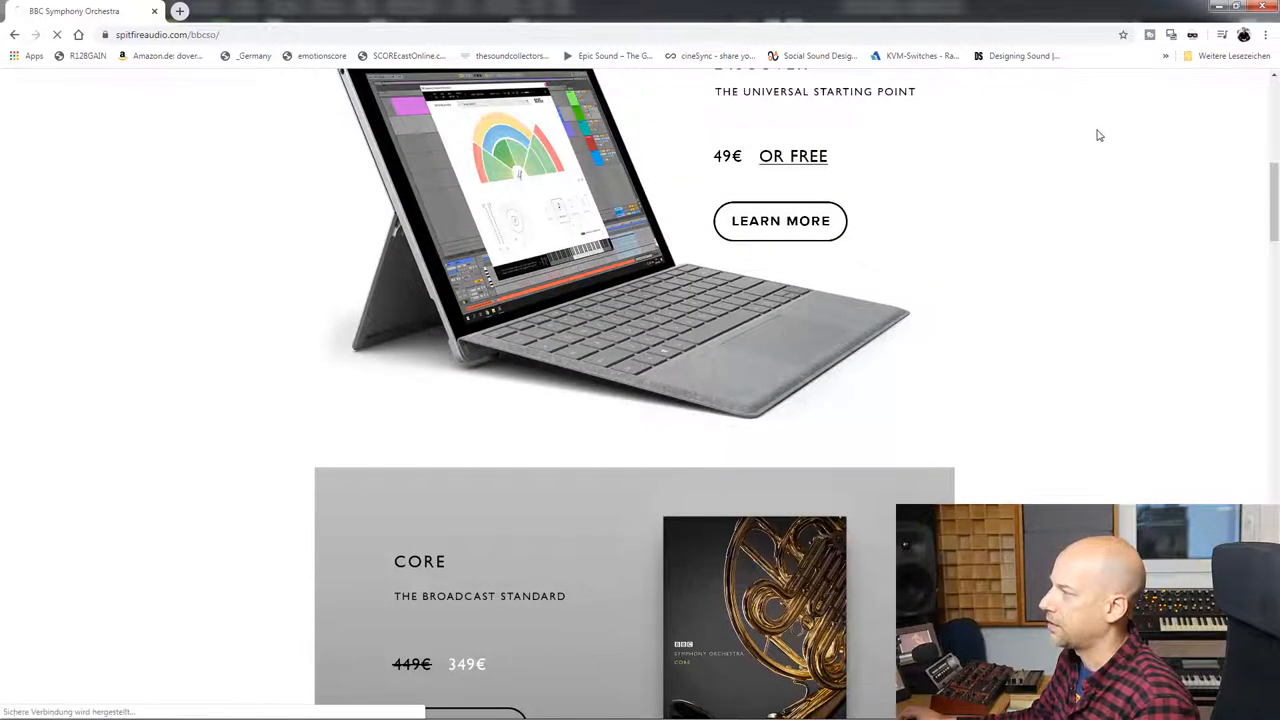
Open the Discover shop page, then its Learn More details page with walkthrough video
left_click(780, 221)
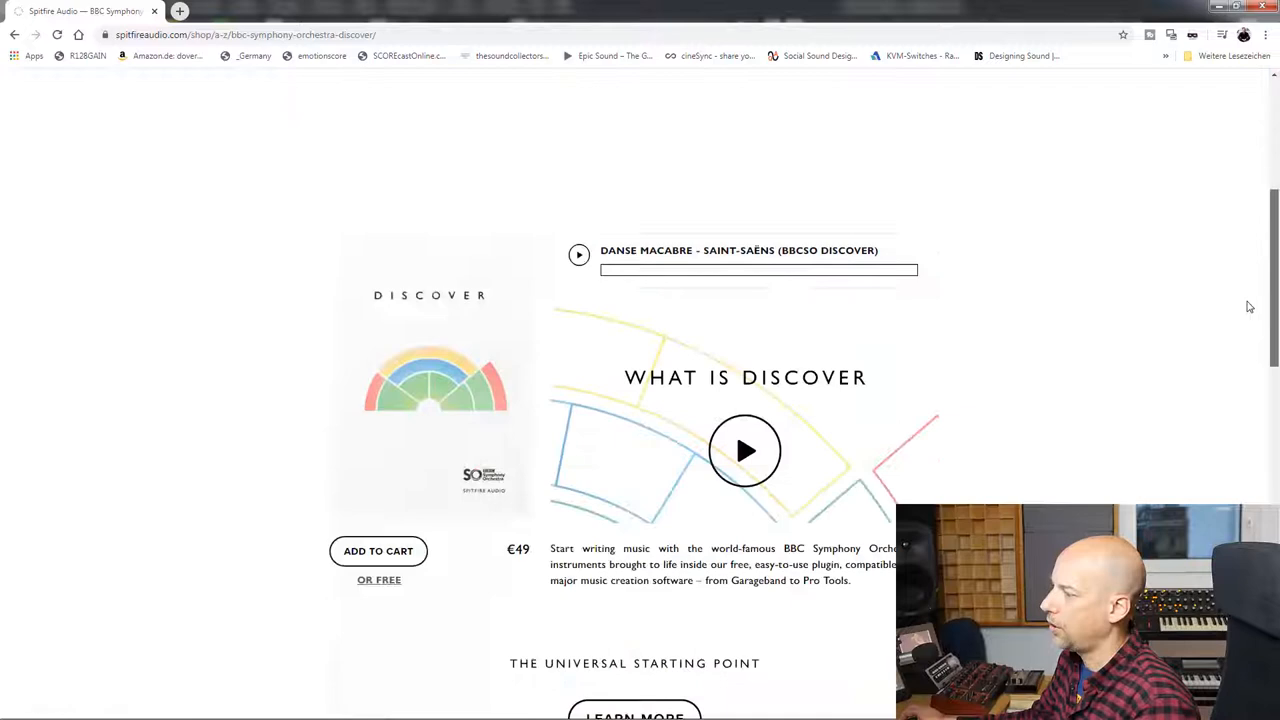
scroll("down", 3)
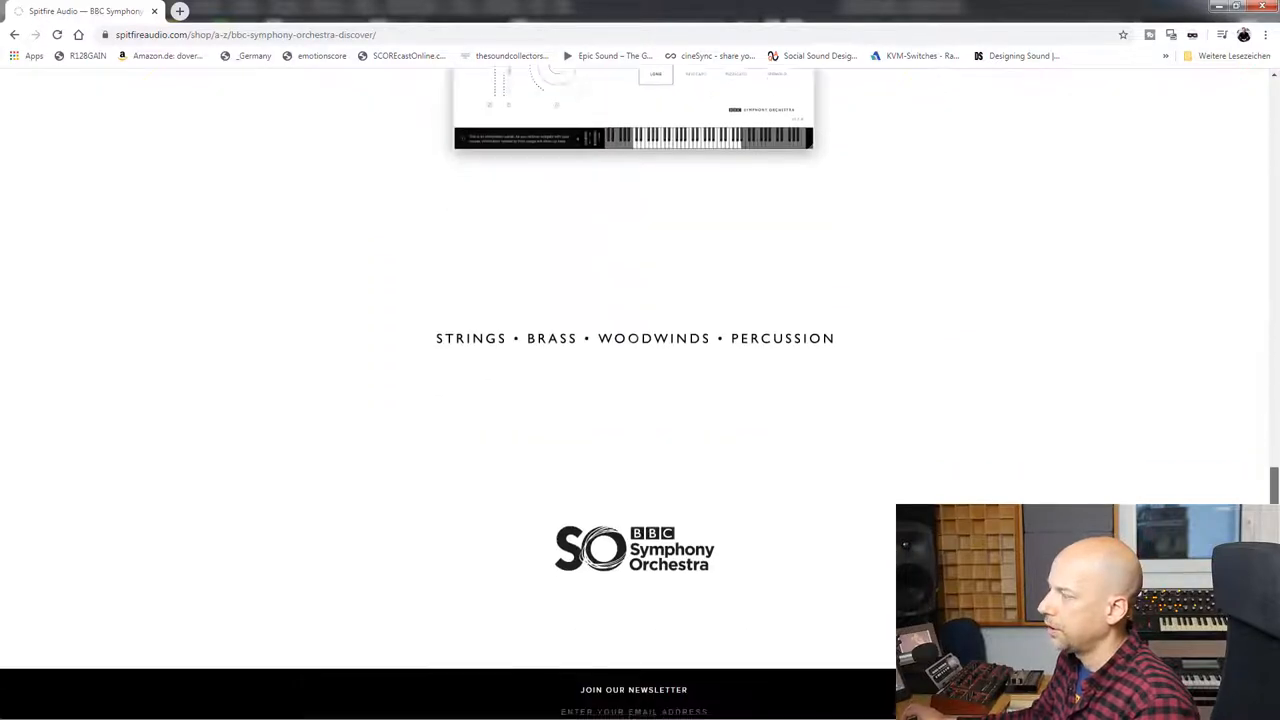
scroll("up", 3)
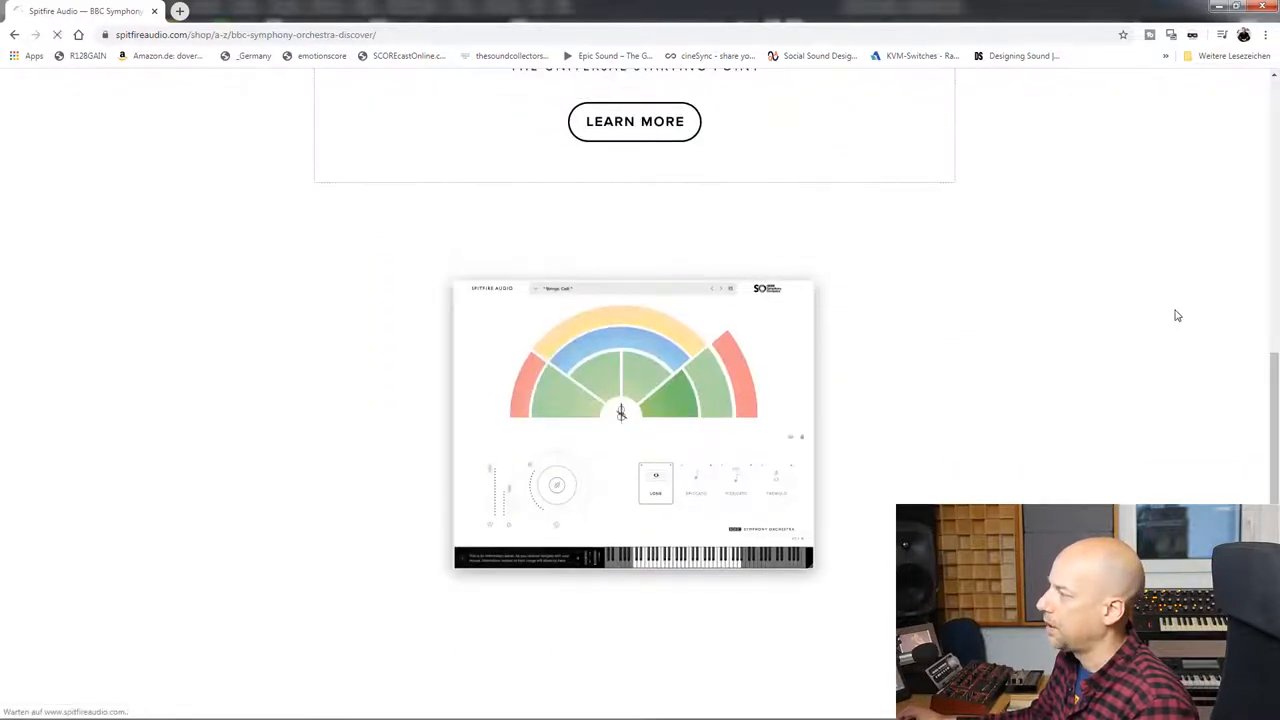
left_click(634, 121)
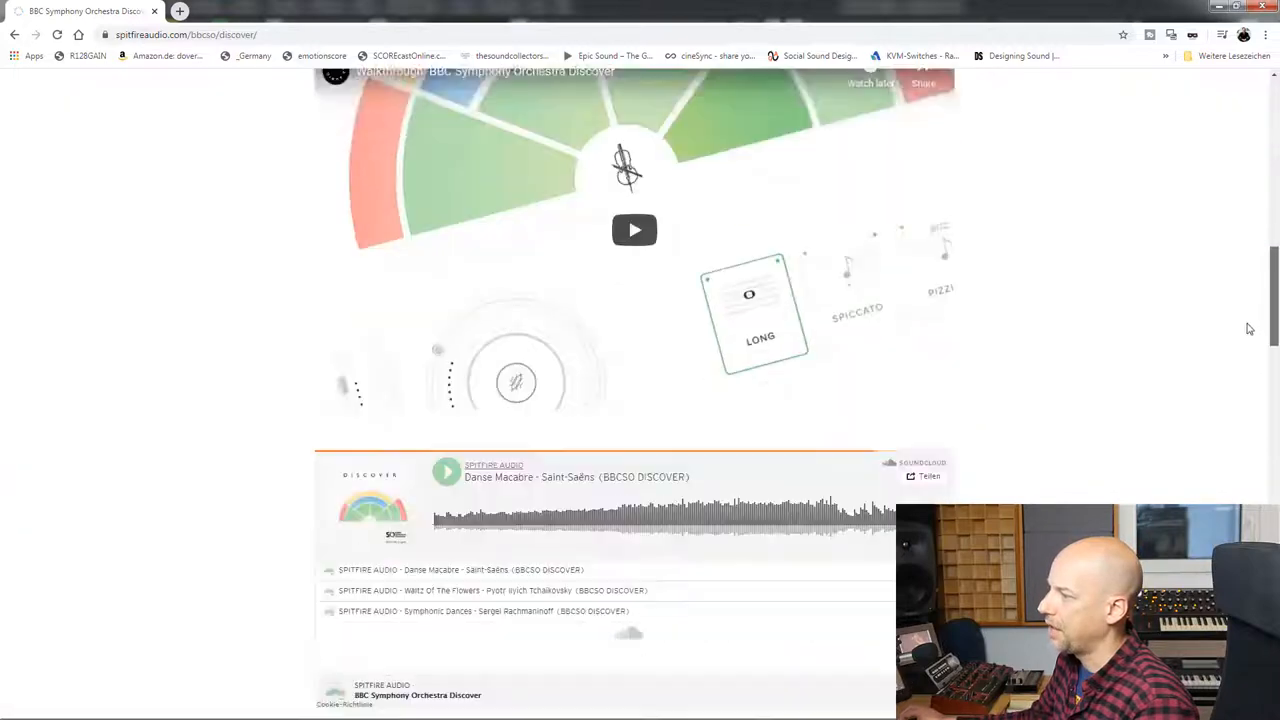
Scroll to the Discover strings, woodwind, brass and percussion articulations
scroll("down", 3)
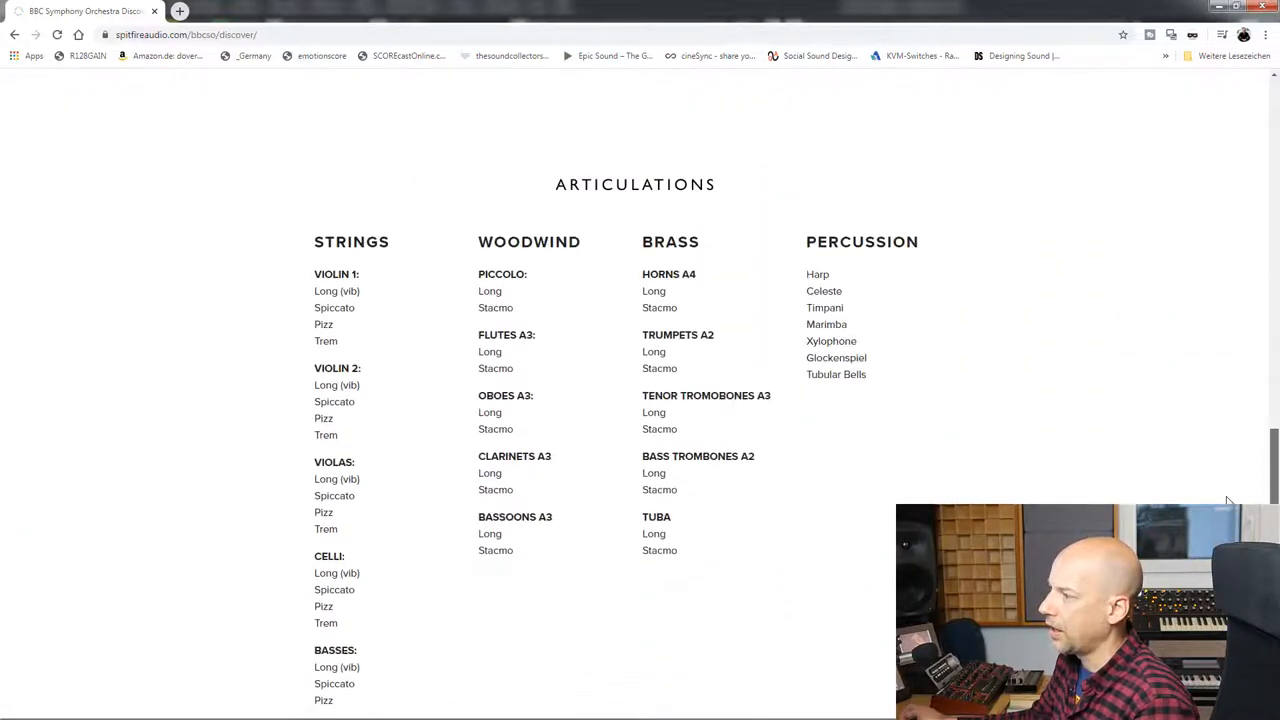
scroll("down", 3)
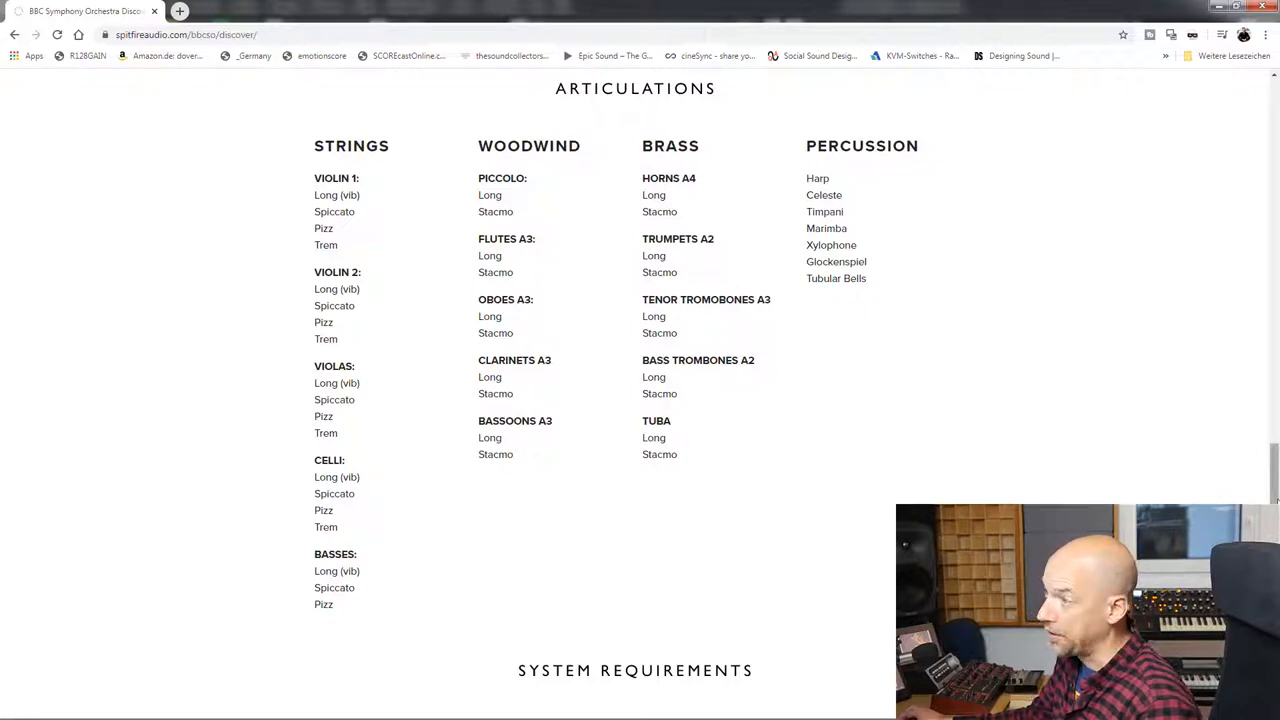
mouse_move(315, 190)
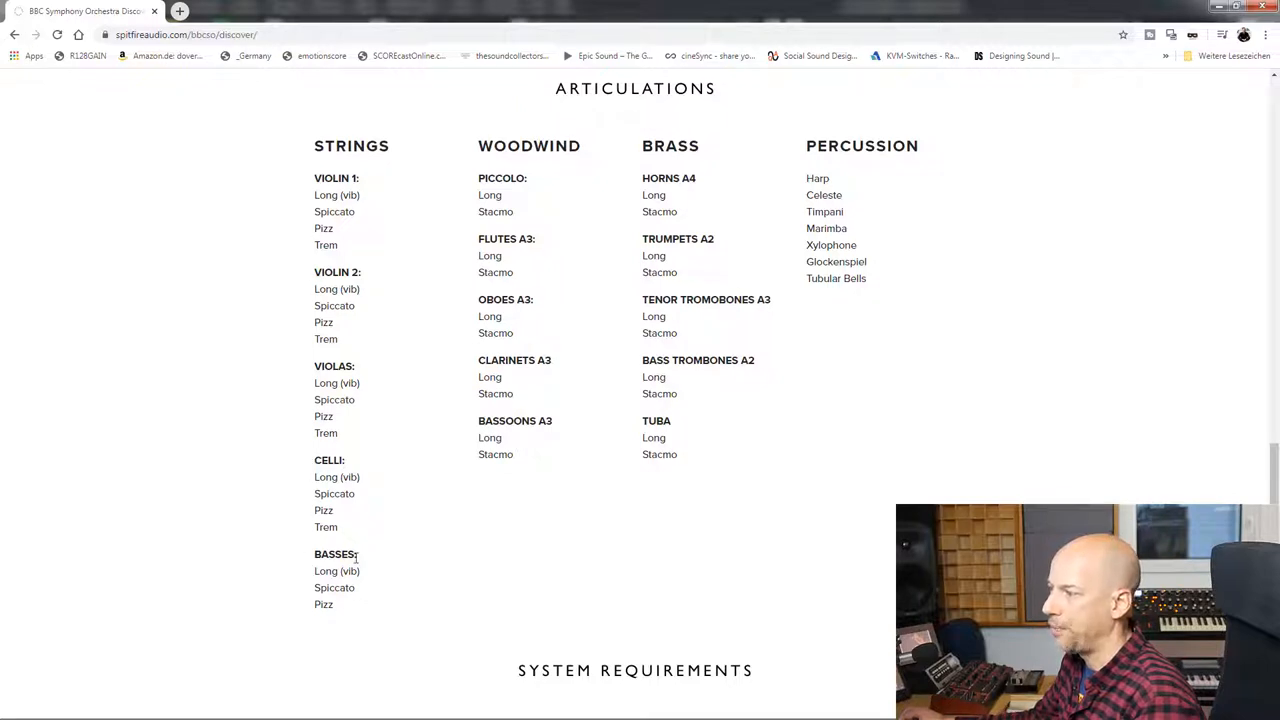
mouse_move(312, 282)
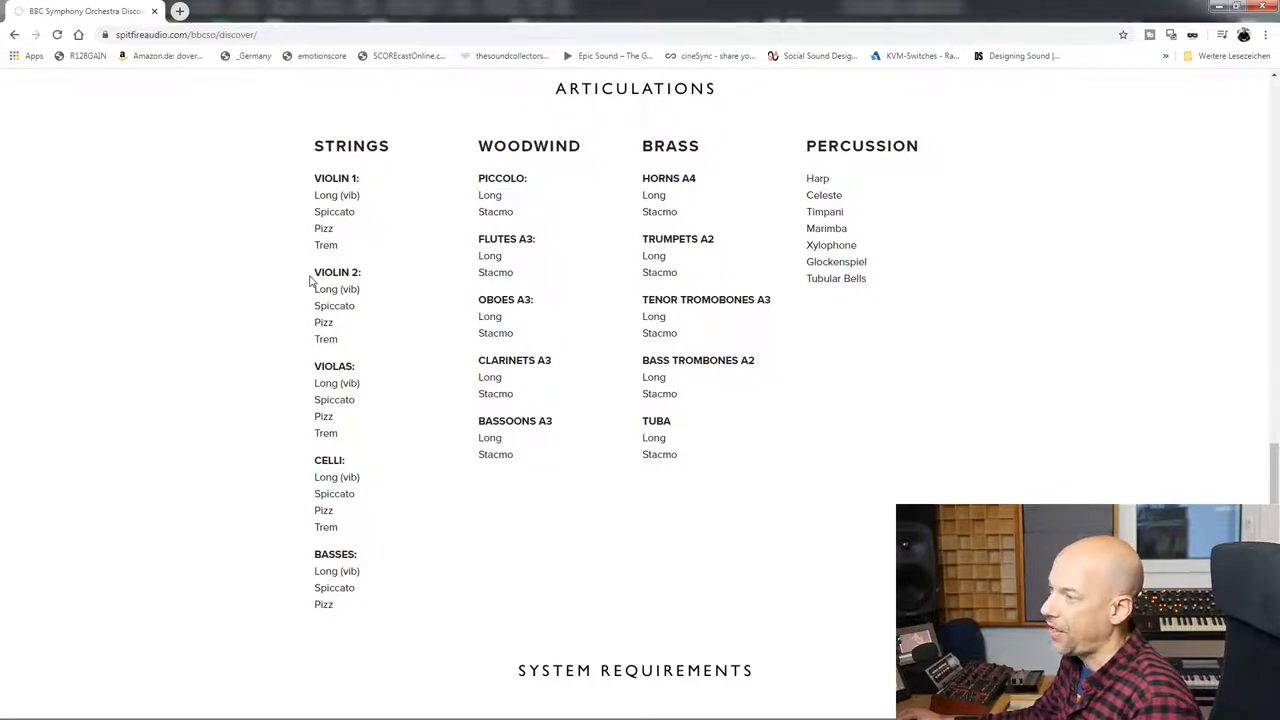
mouse_move(357, 313)
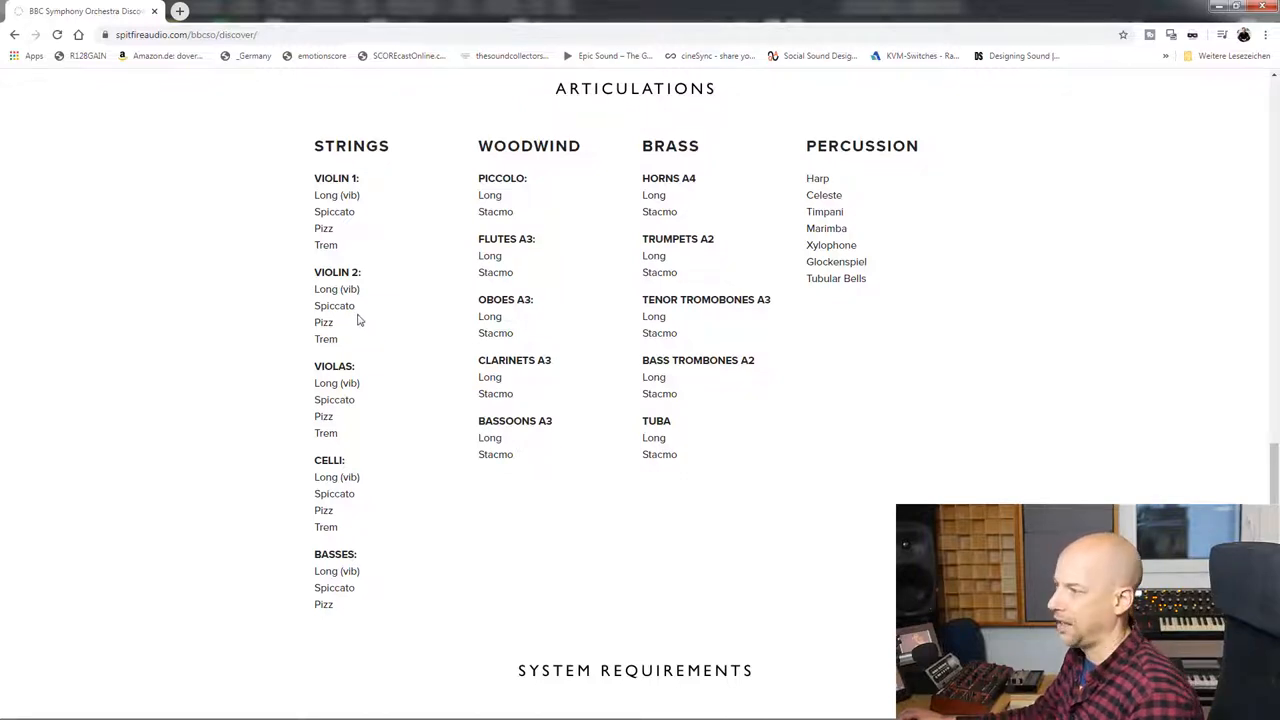
mouse_move(310, 200)
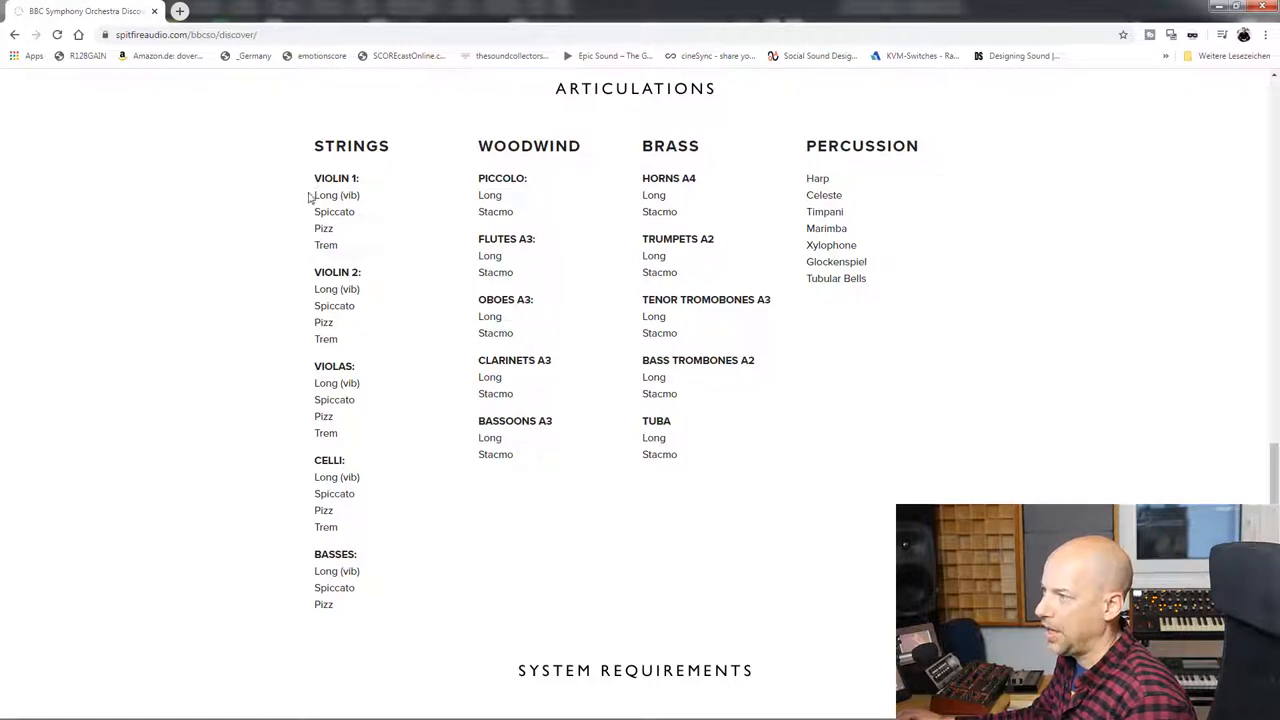
mouse_move(305, 202)
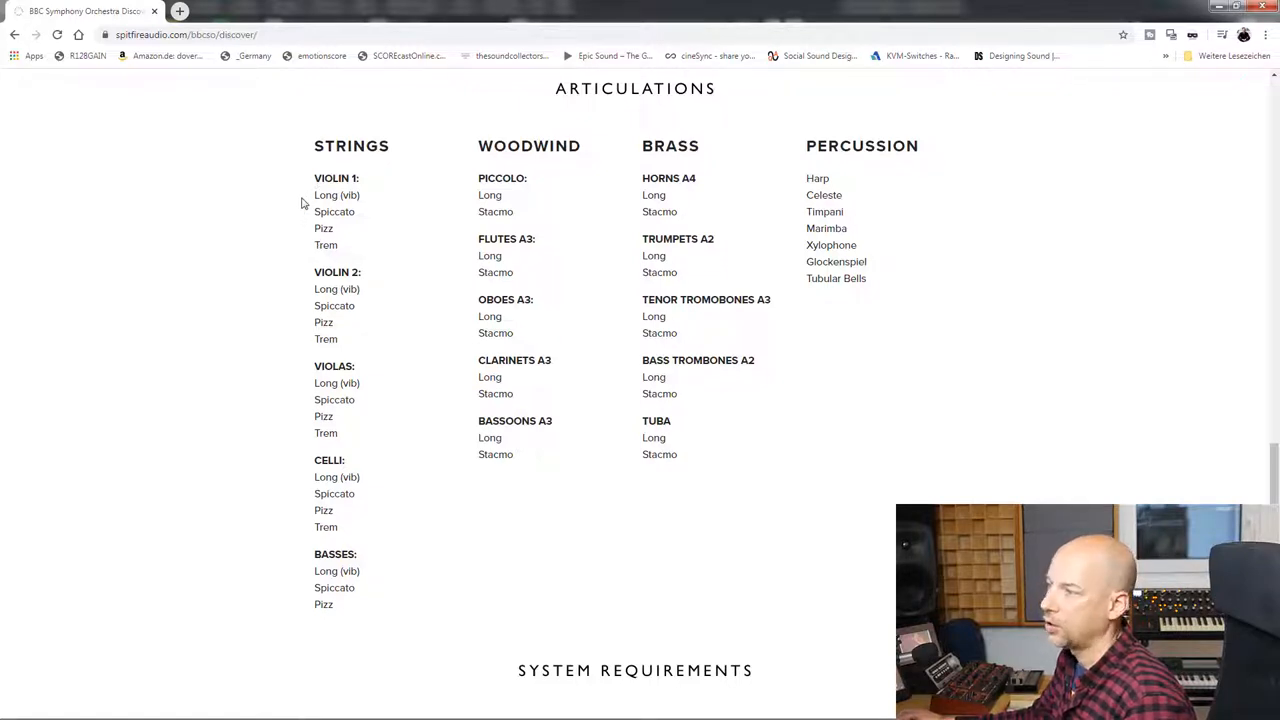
mouse_move(307, 253)
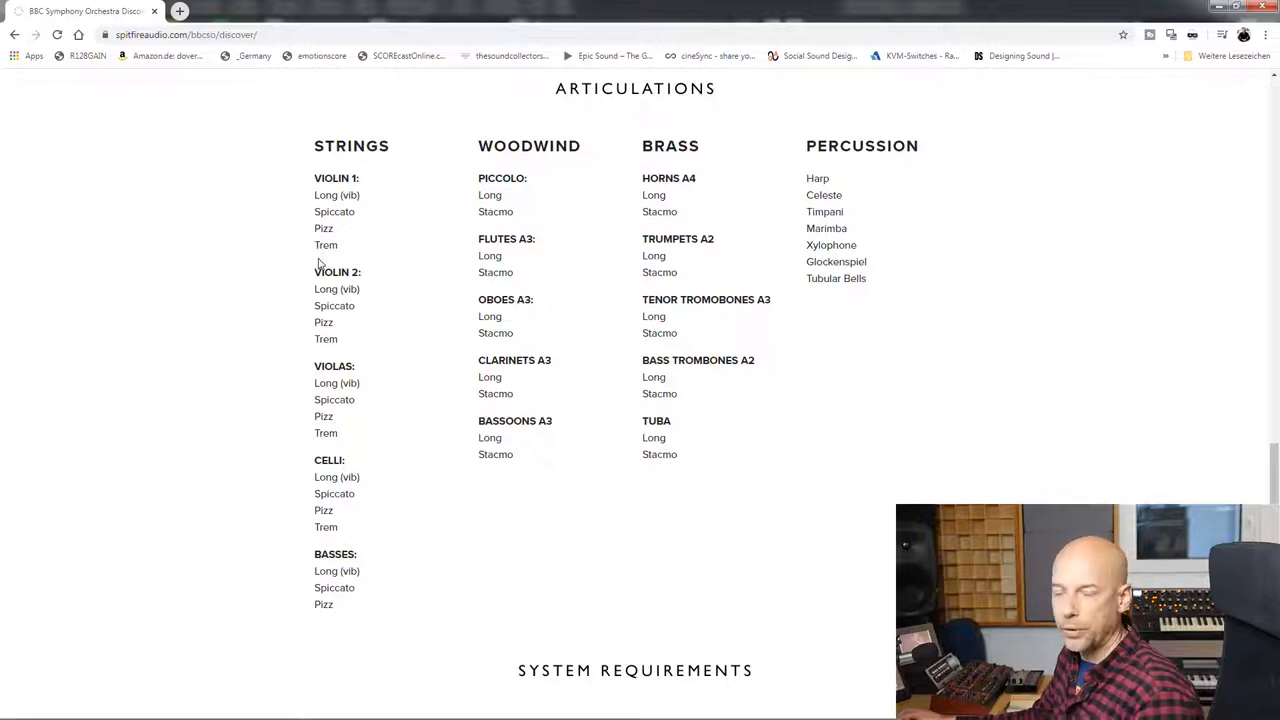
mouse_move(327, 590)
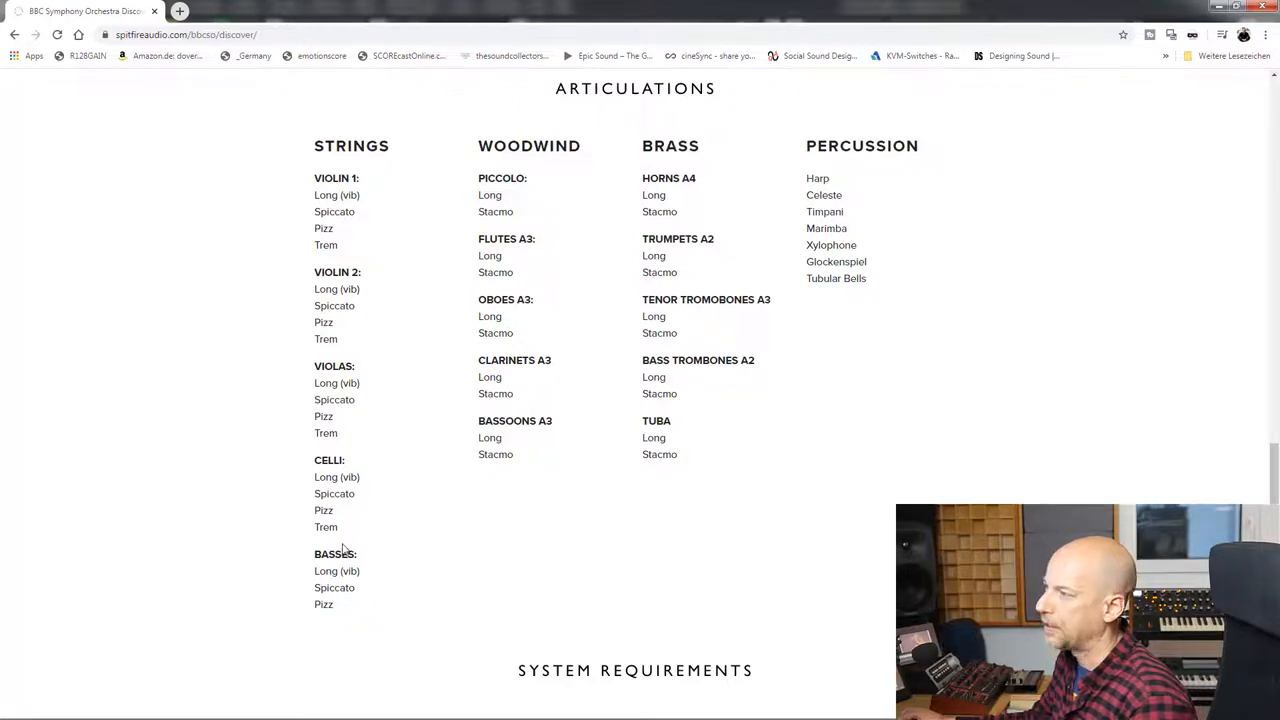
mouse_move(559, 168)
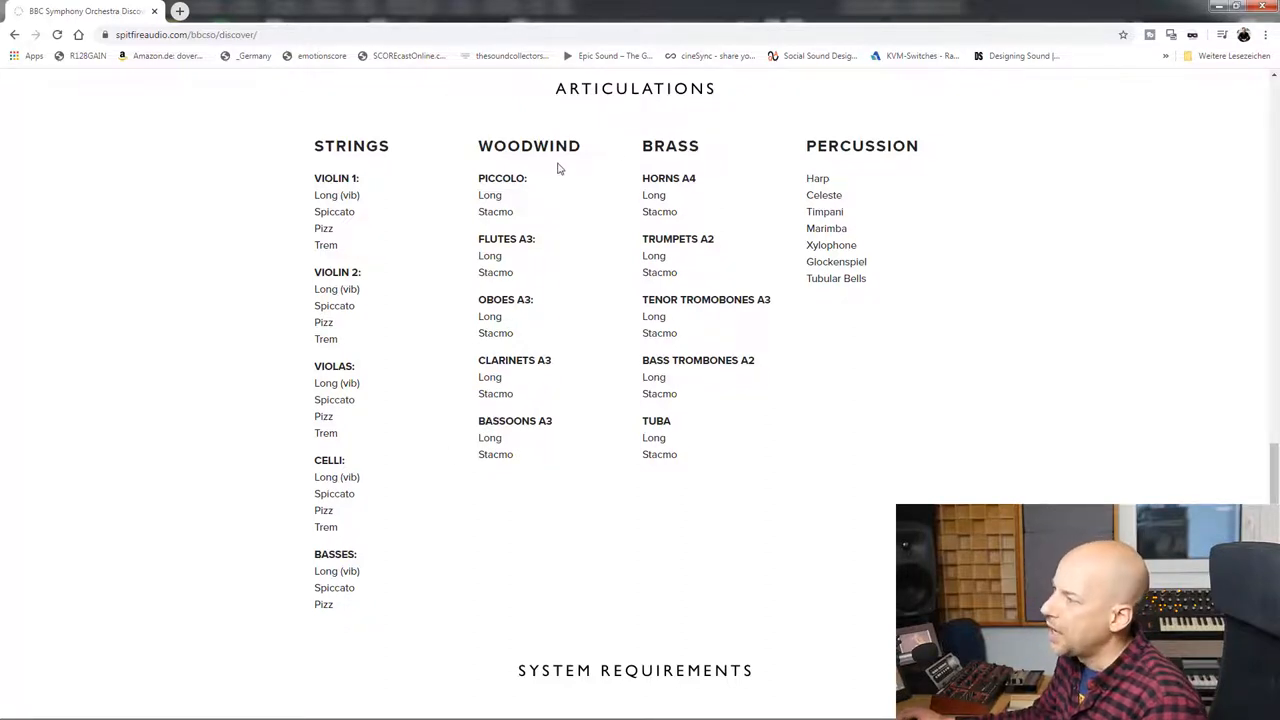
mouse_move(585, 175)
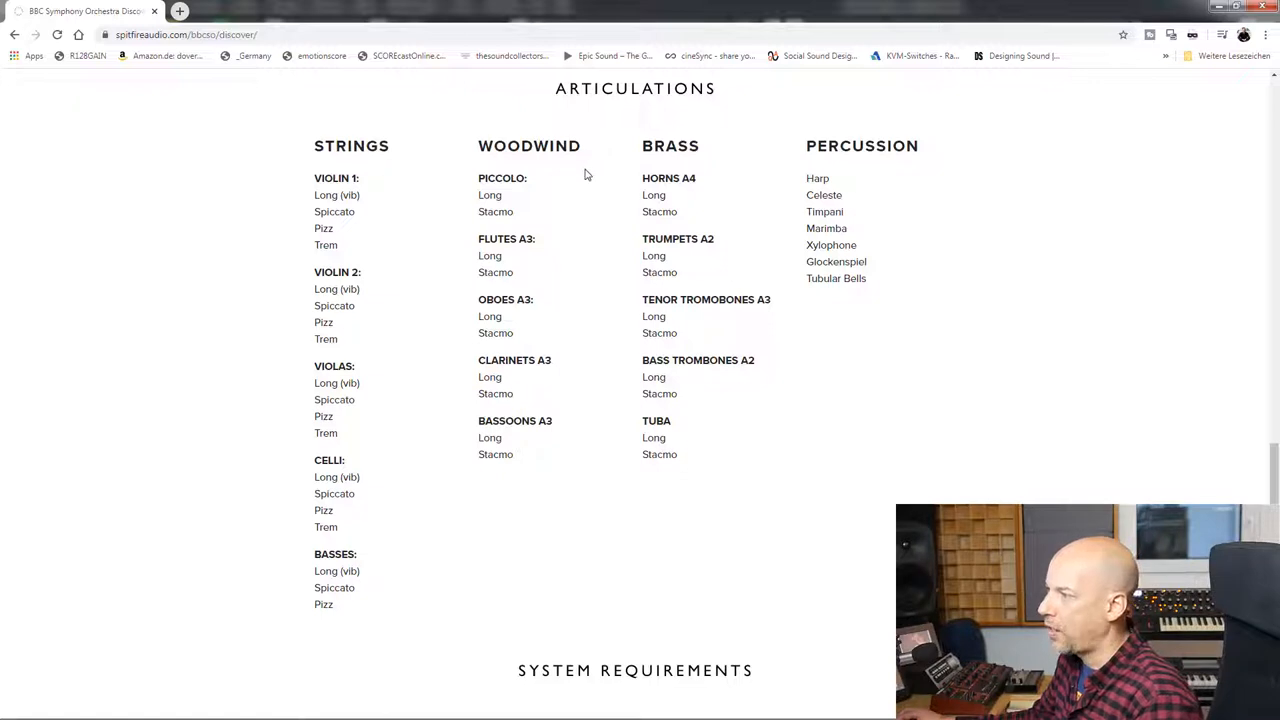
mouse_move(472, 247)
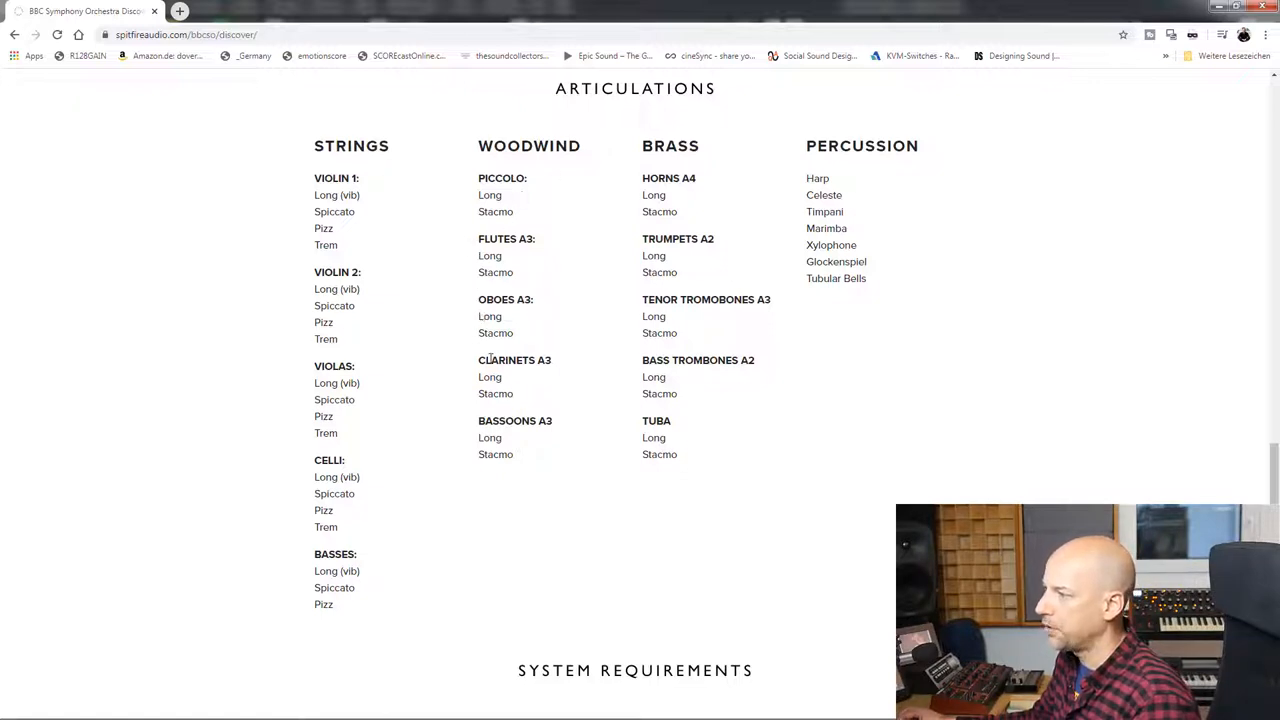
mouse_move(475, 448)
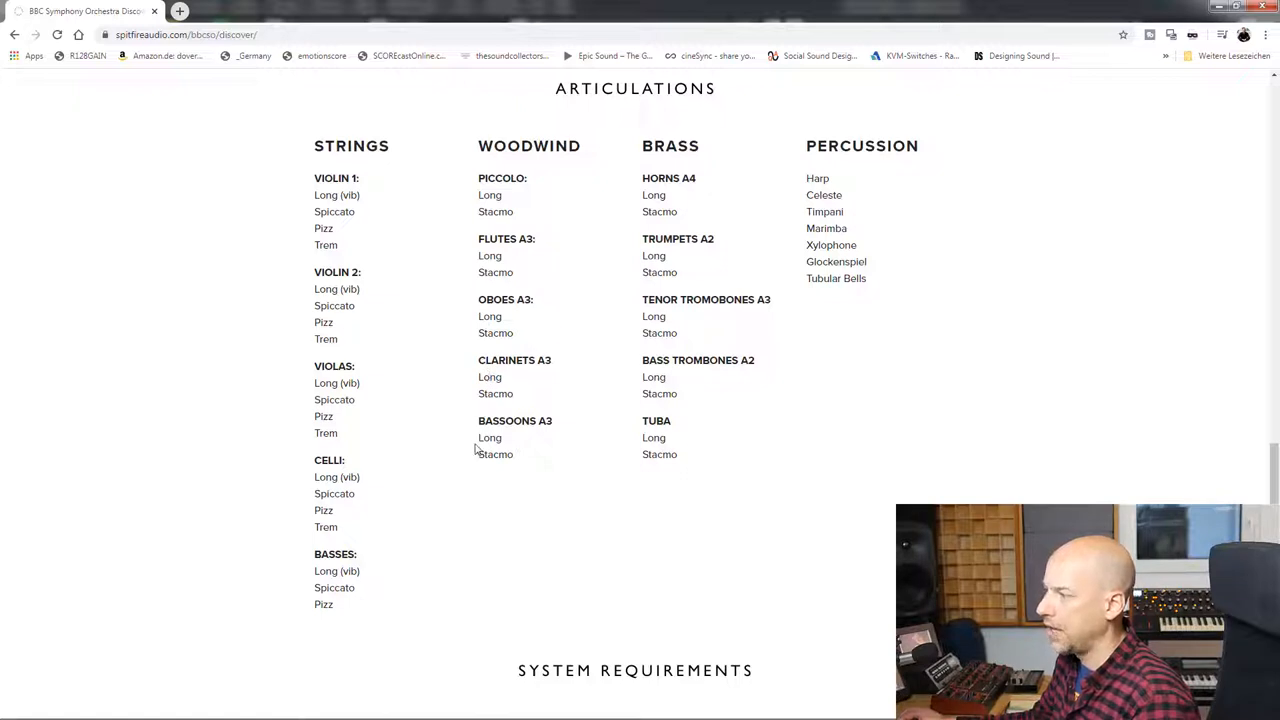
mouse_move(475, 219)
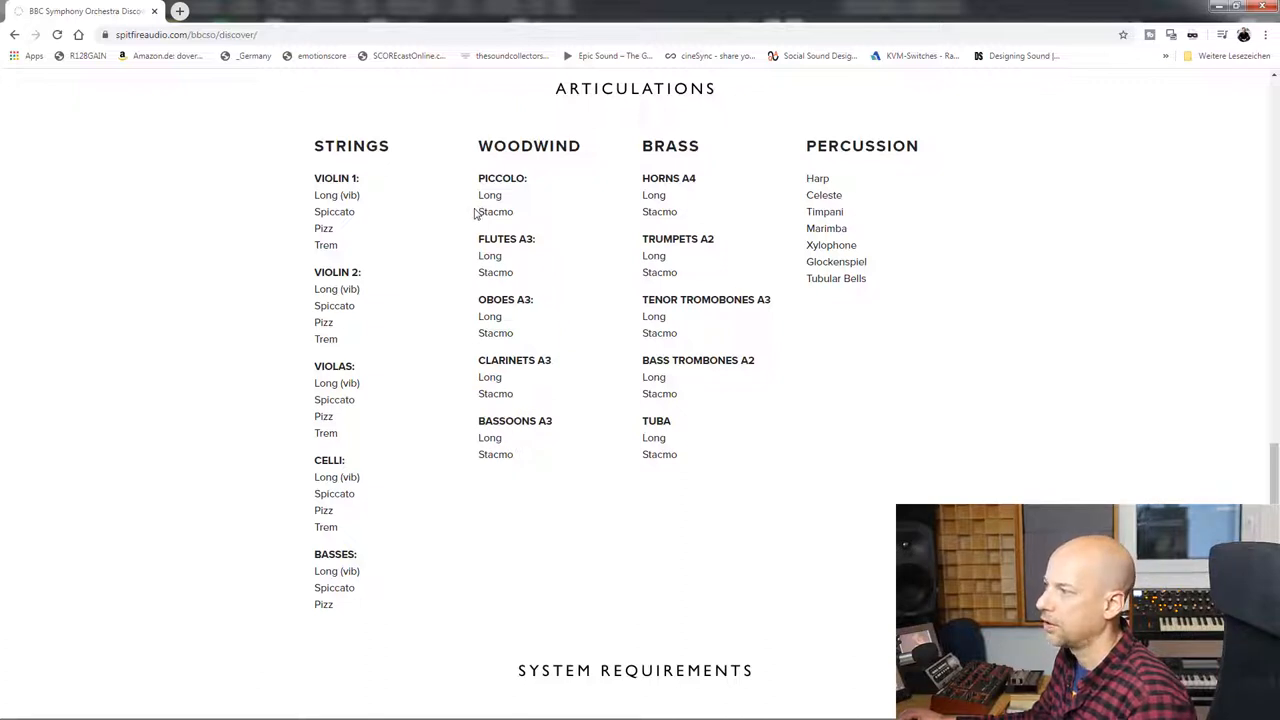
mouse_move(491, 227)
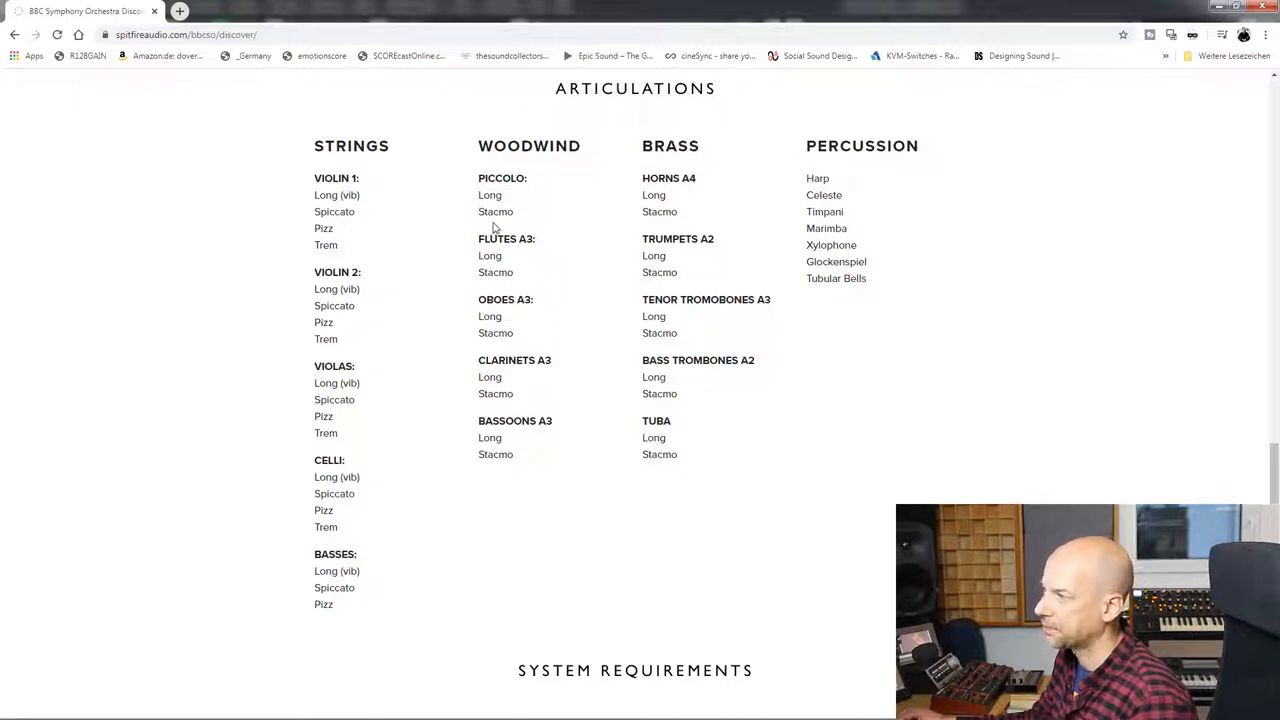
mouse_move(492, 228)
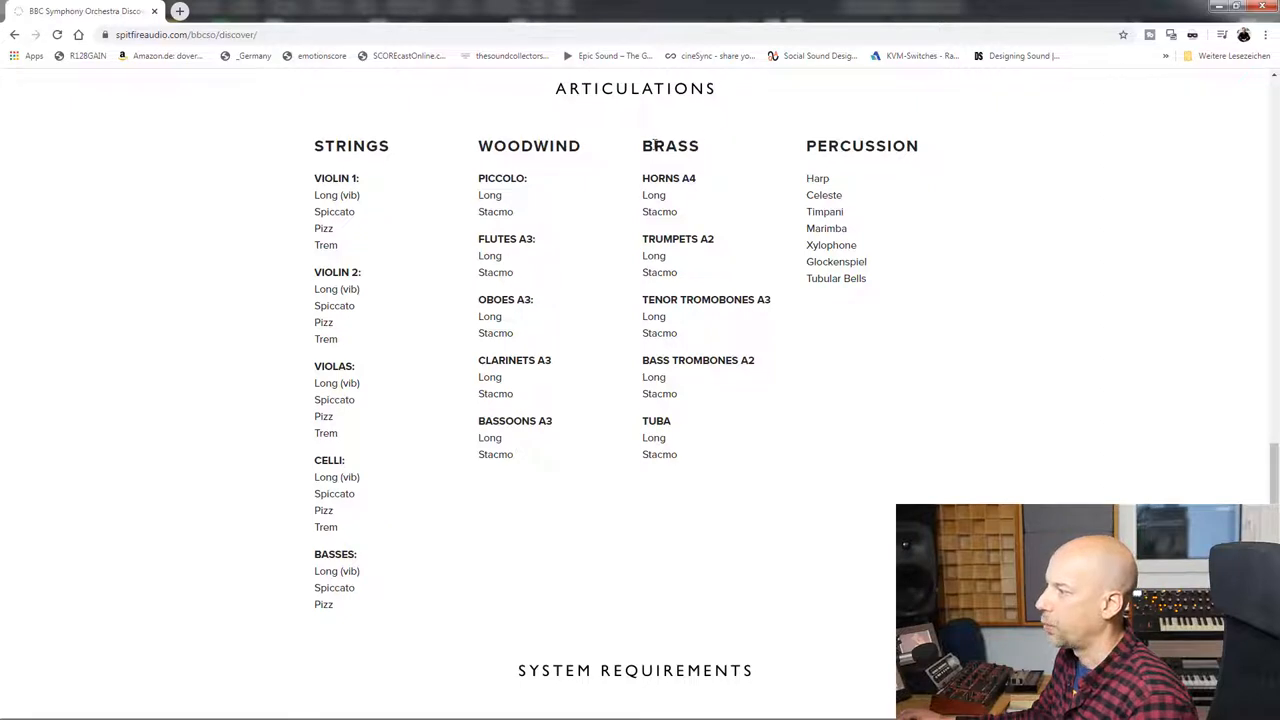
mouse_move(704, 190)
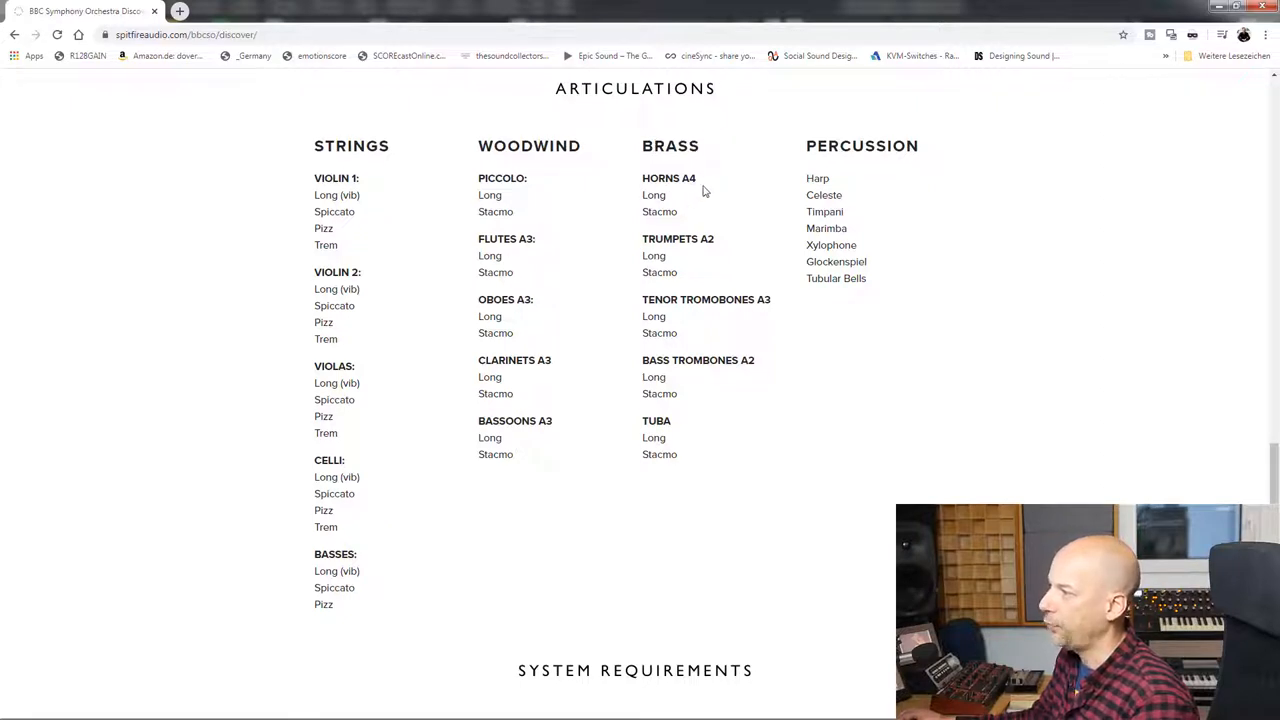
mouse_move(698, 315)
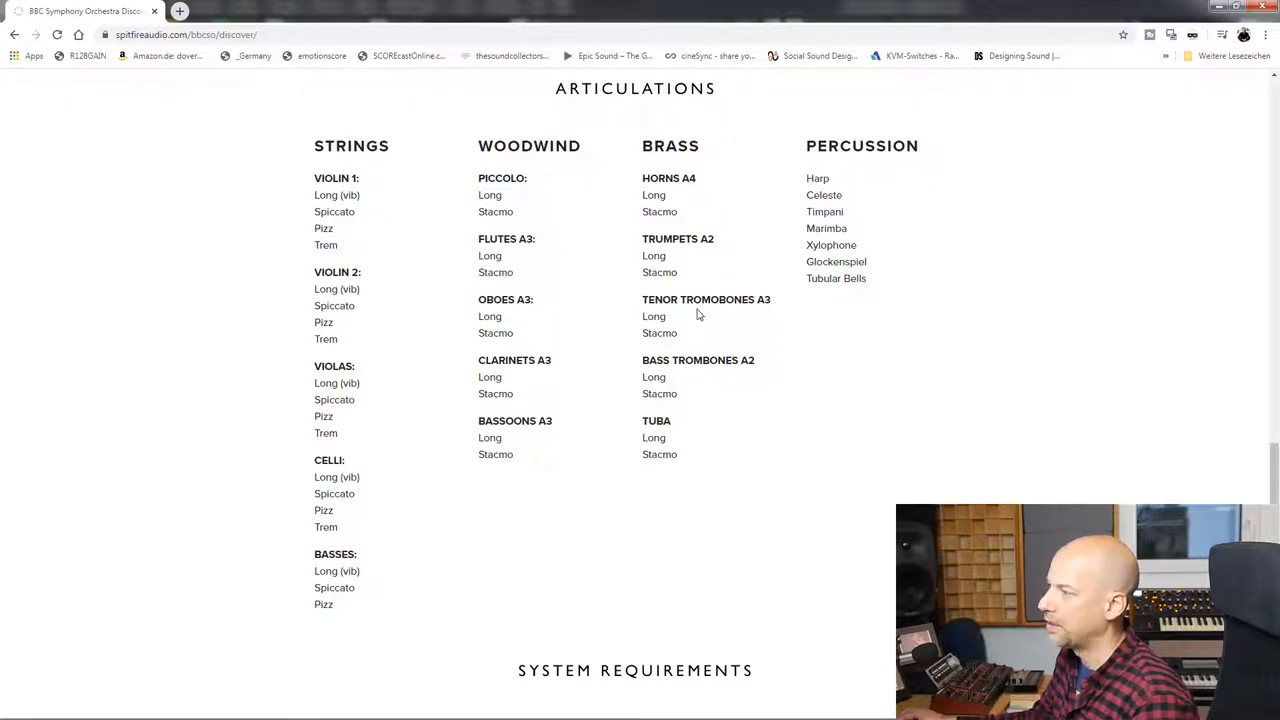
mouse_move(658, 356)
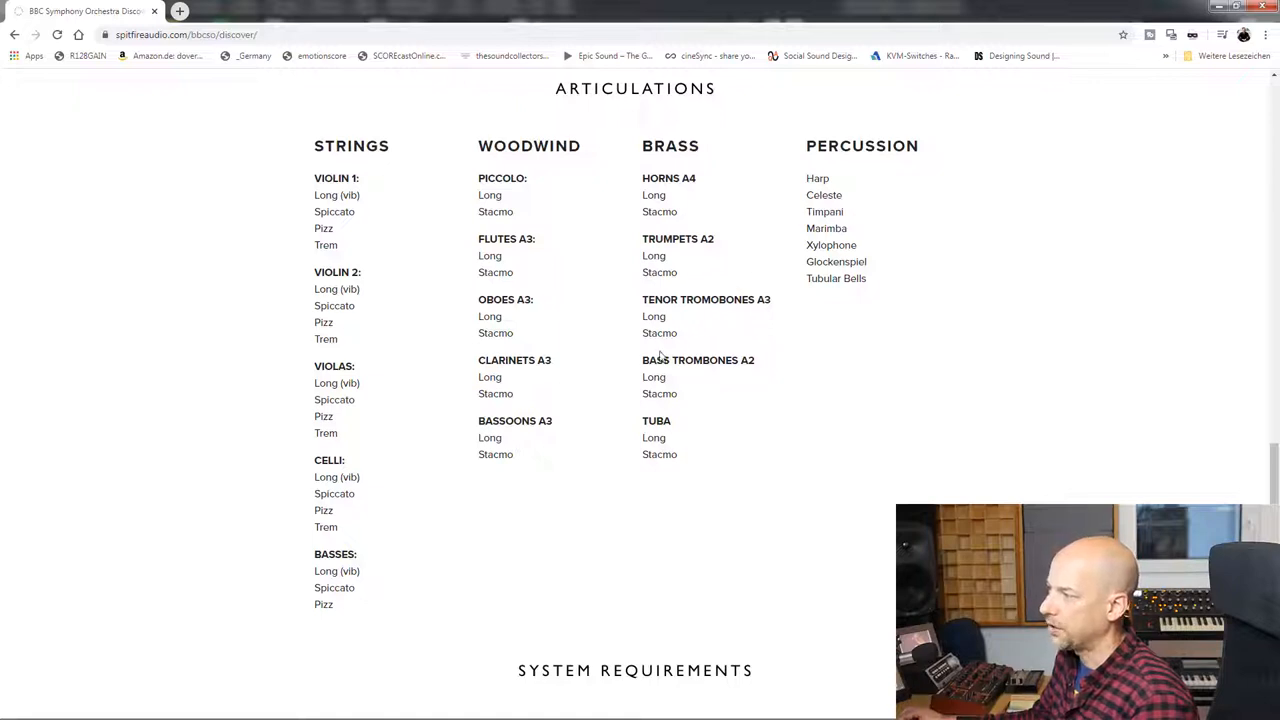
mouse_move(685, 431)
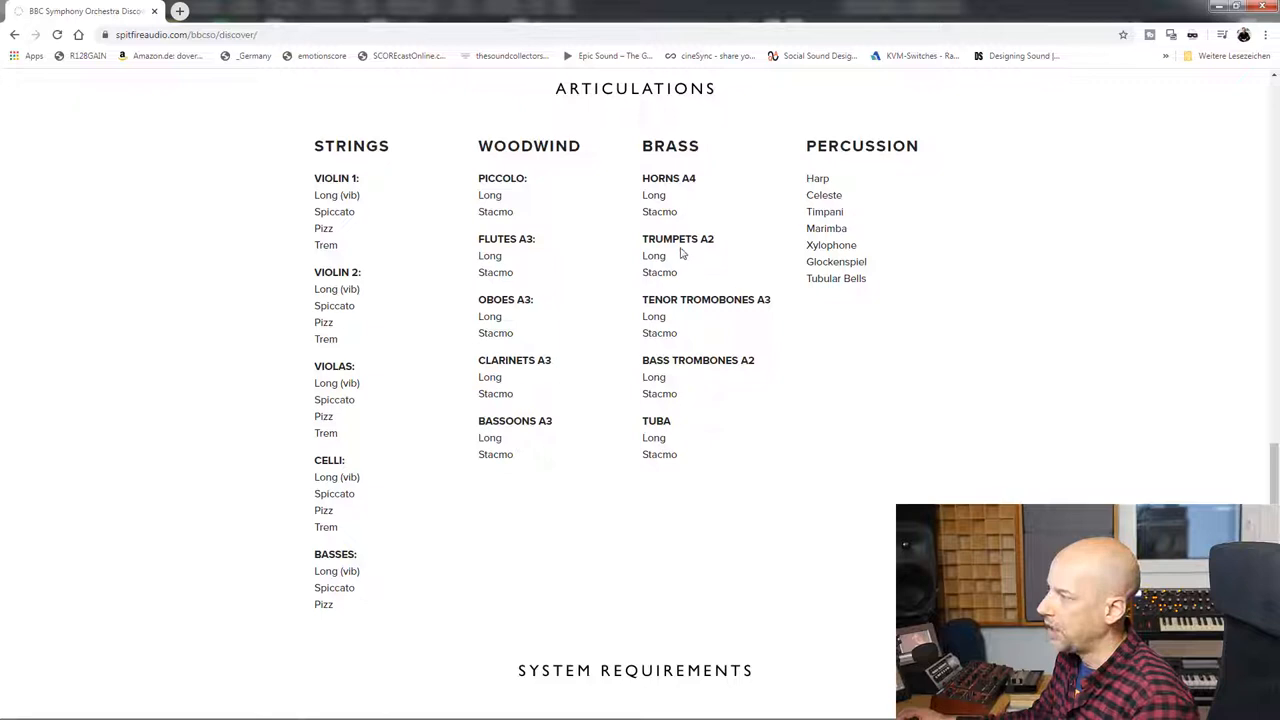
mouse_move(693, 252)
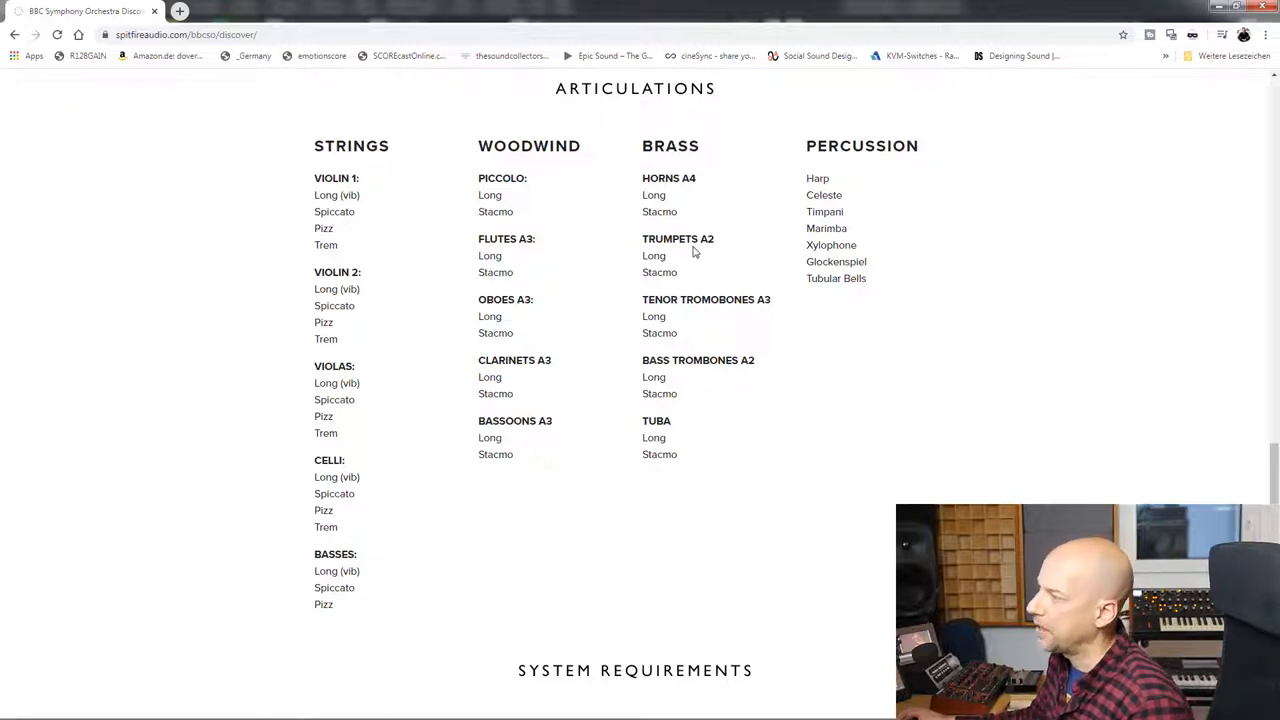
mouse_move(635, 213)
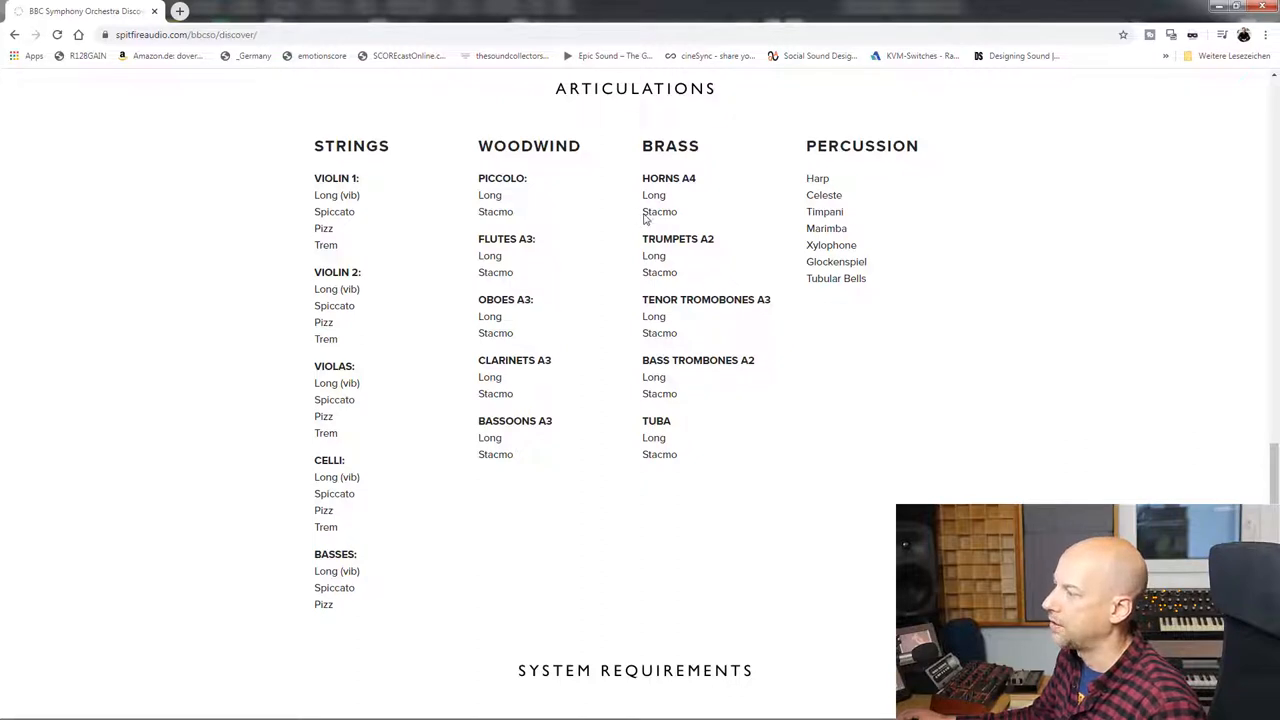
mouse_move(797, 202)
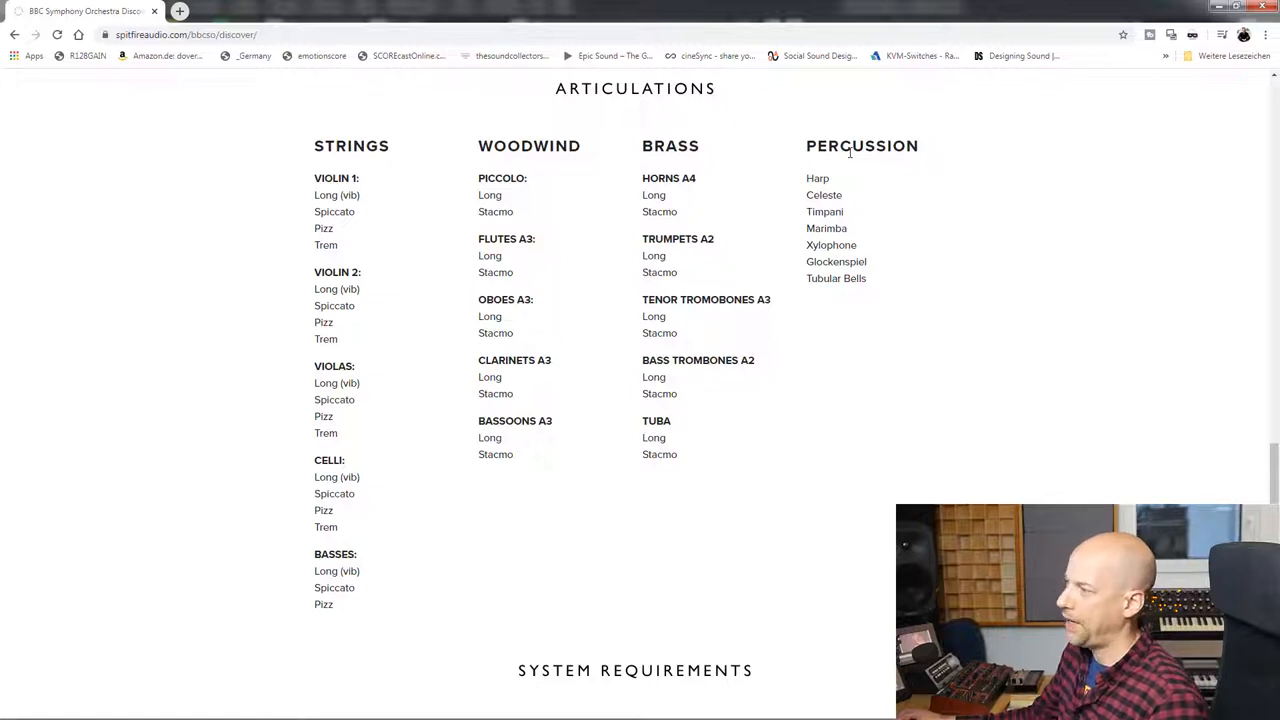
mouse_move(850, 202)
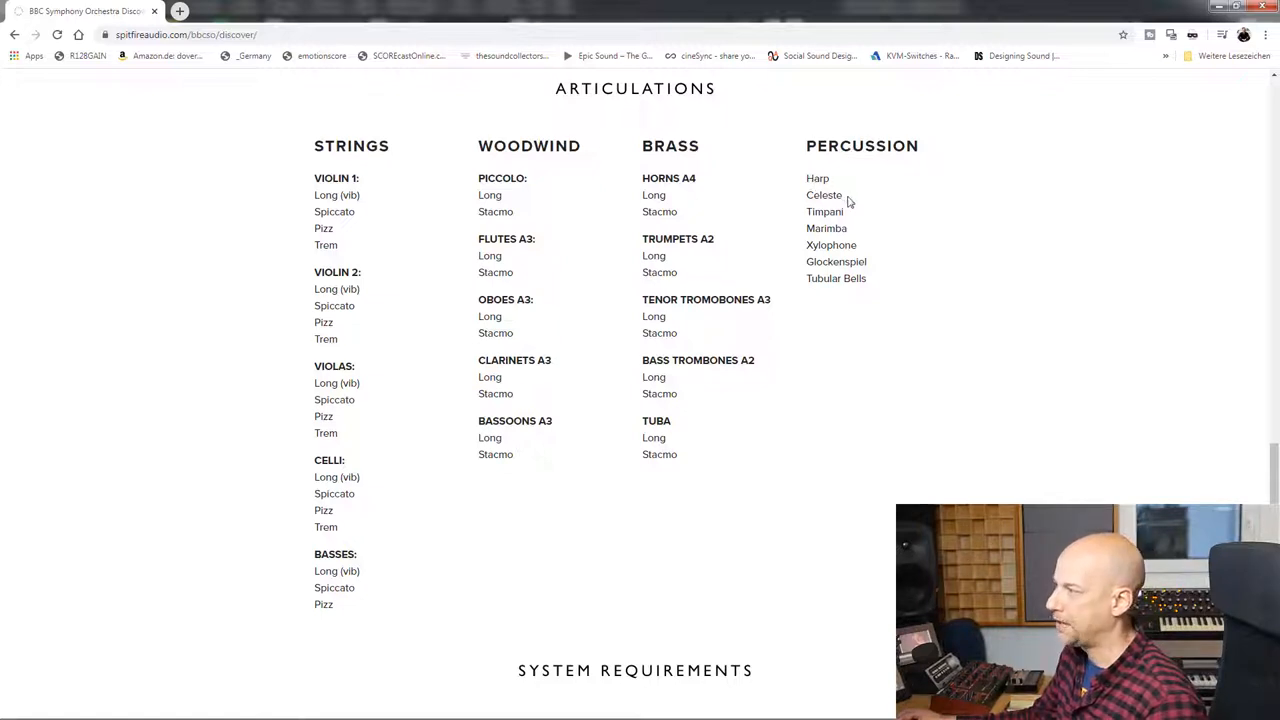
mouse_move(866, 240)
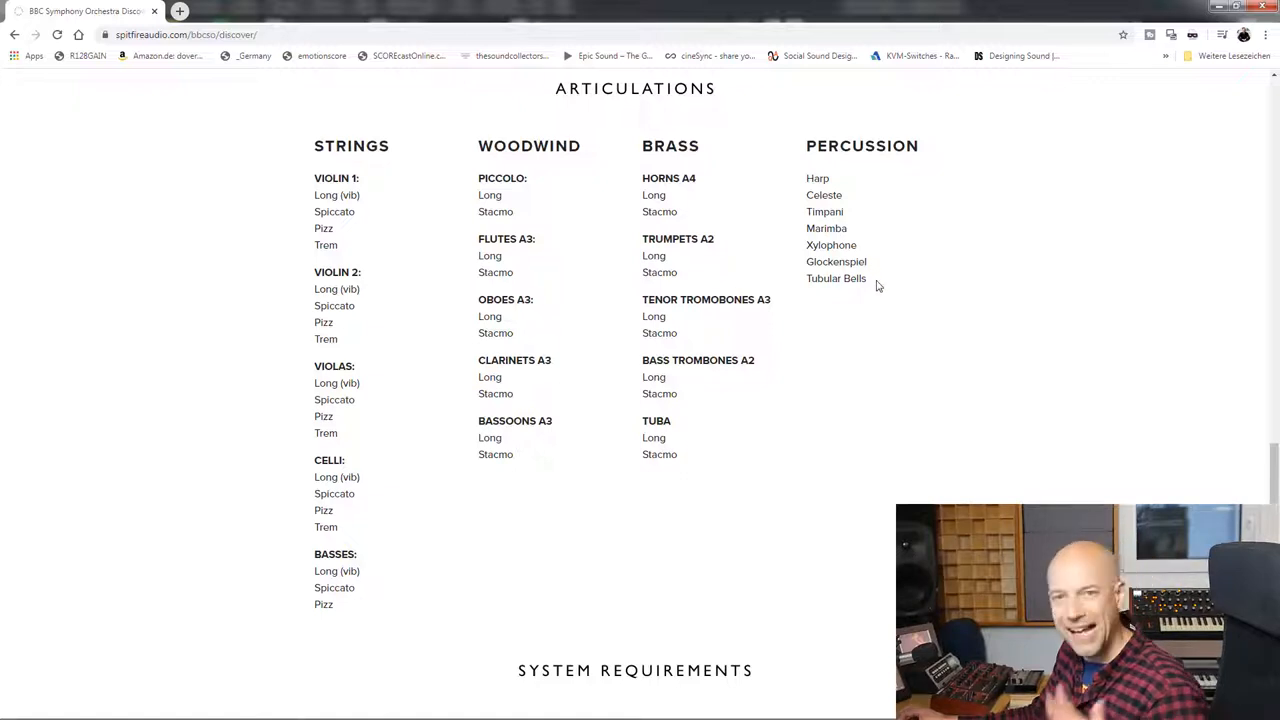
mouse_move(882, 303)
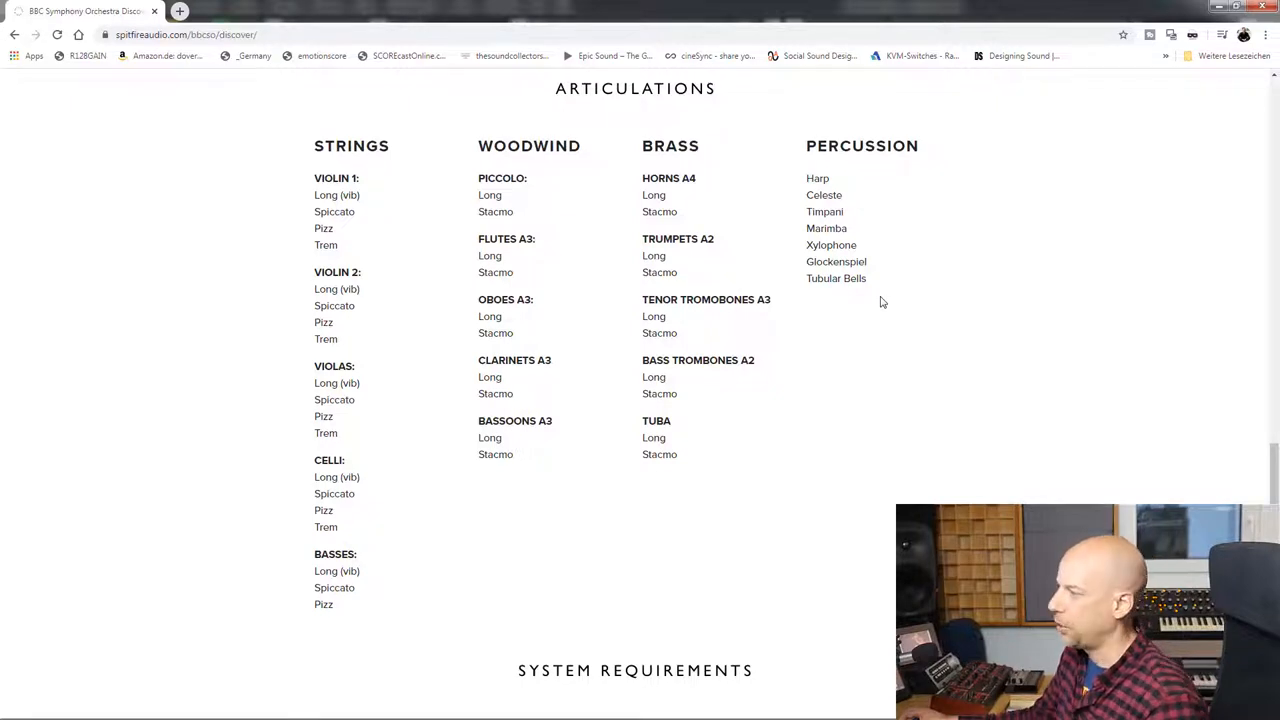
mouse_move(812, 138)
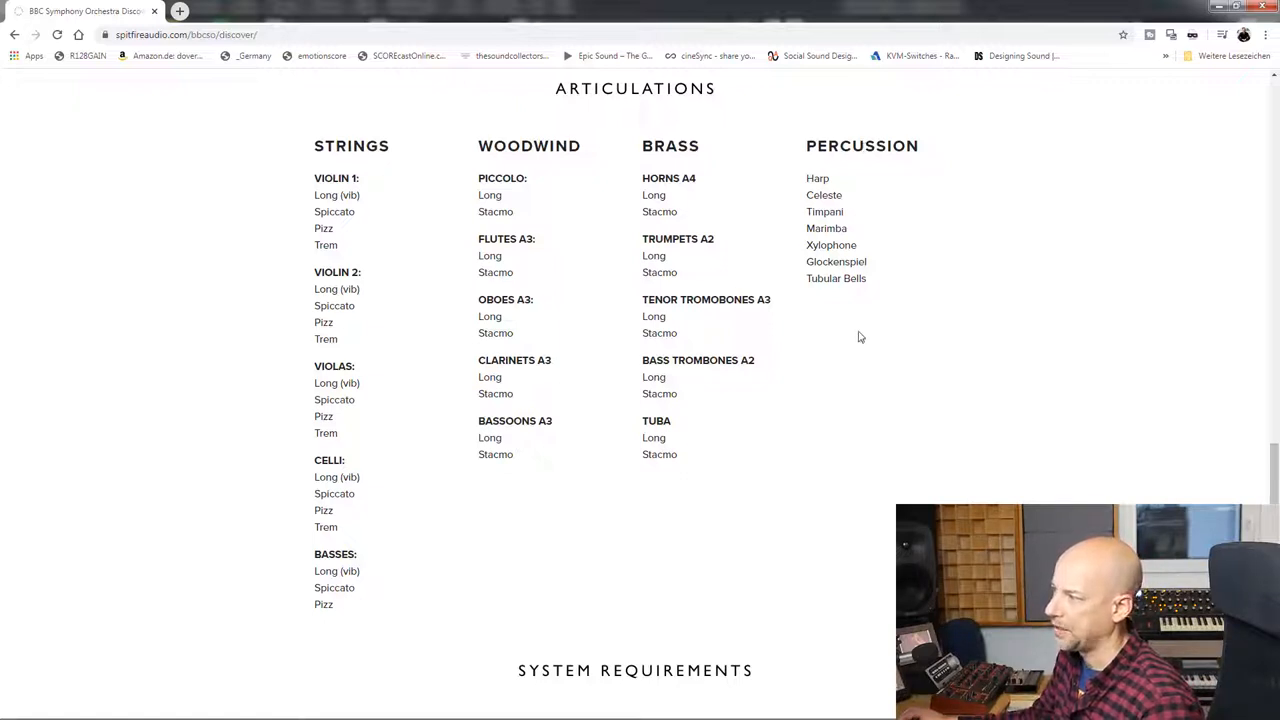
Return up the Discover page and reach the €49 or free shop offer
scroll("up", 3)
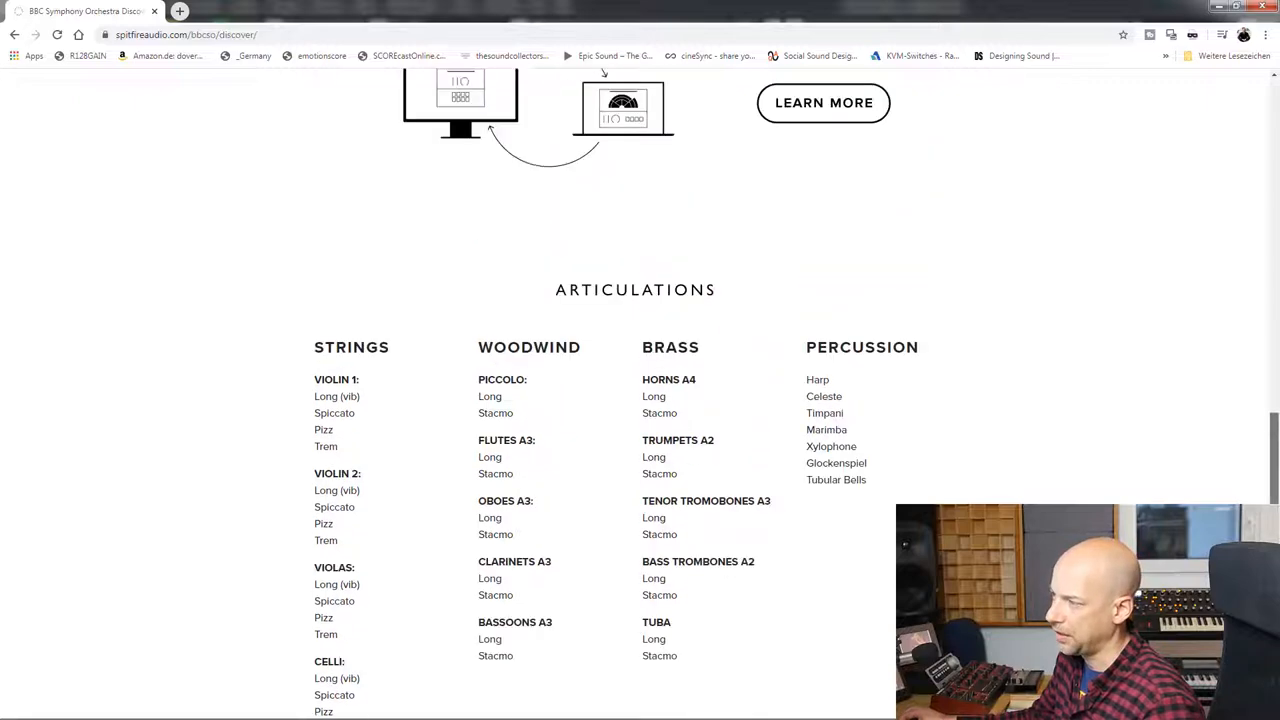
scroll("up", 3)
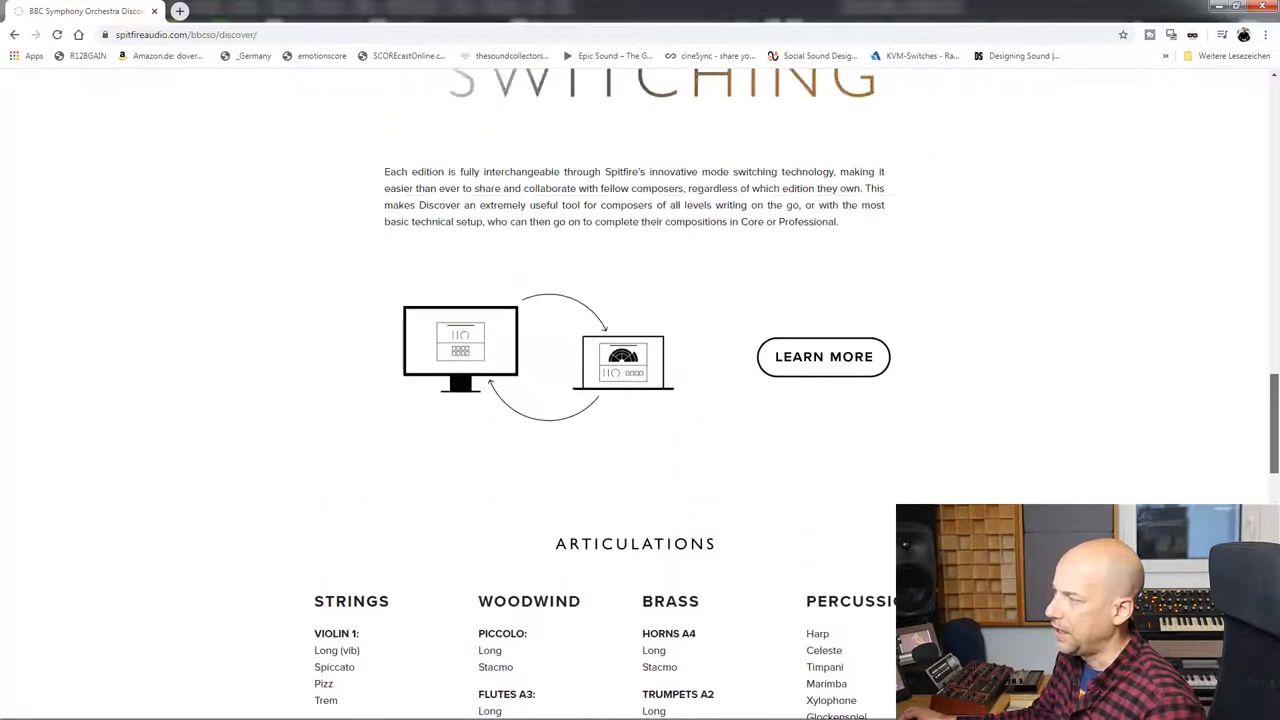
scroll("up", 3)
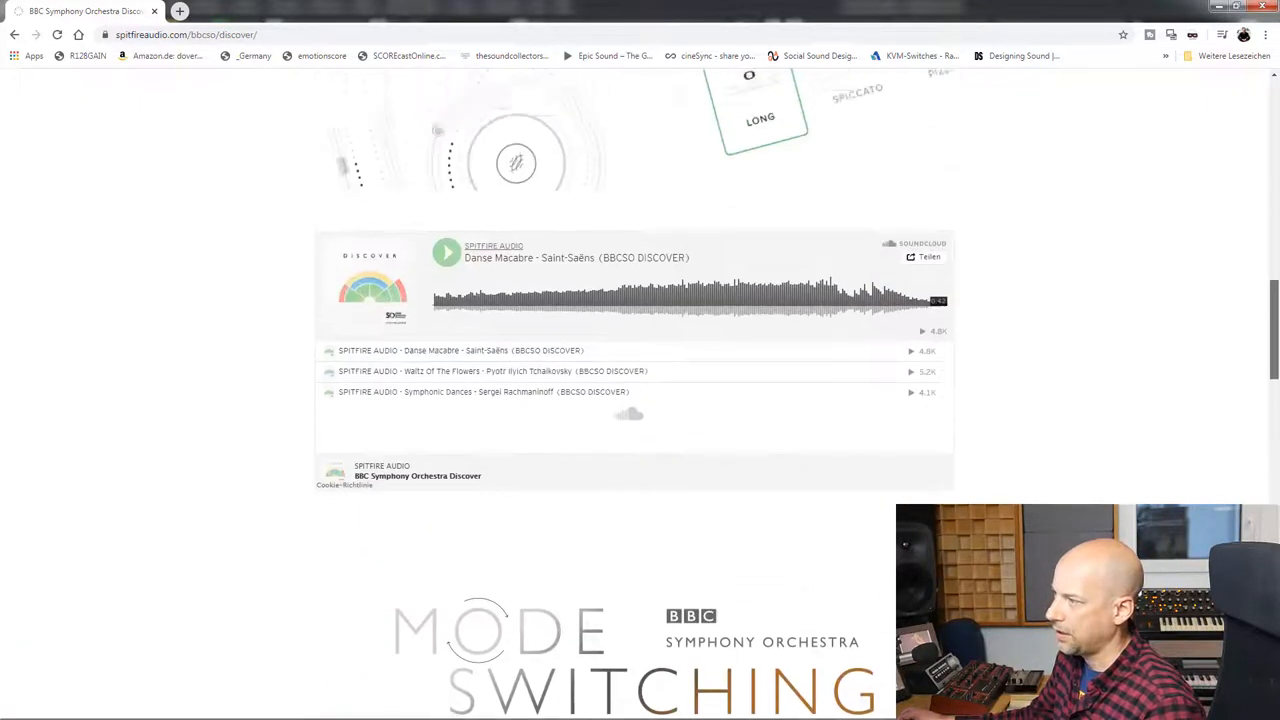
scroll("up", 3)
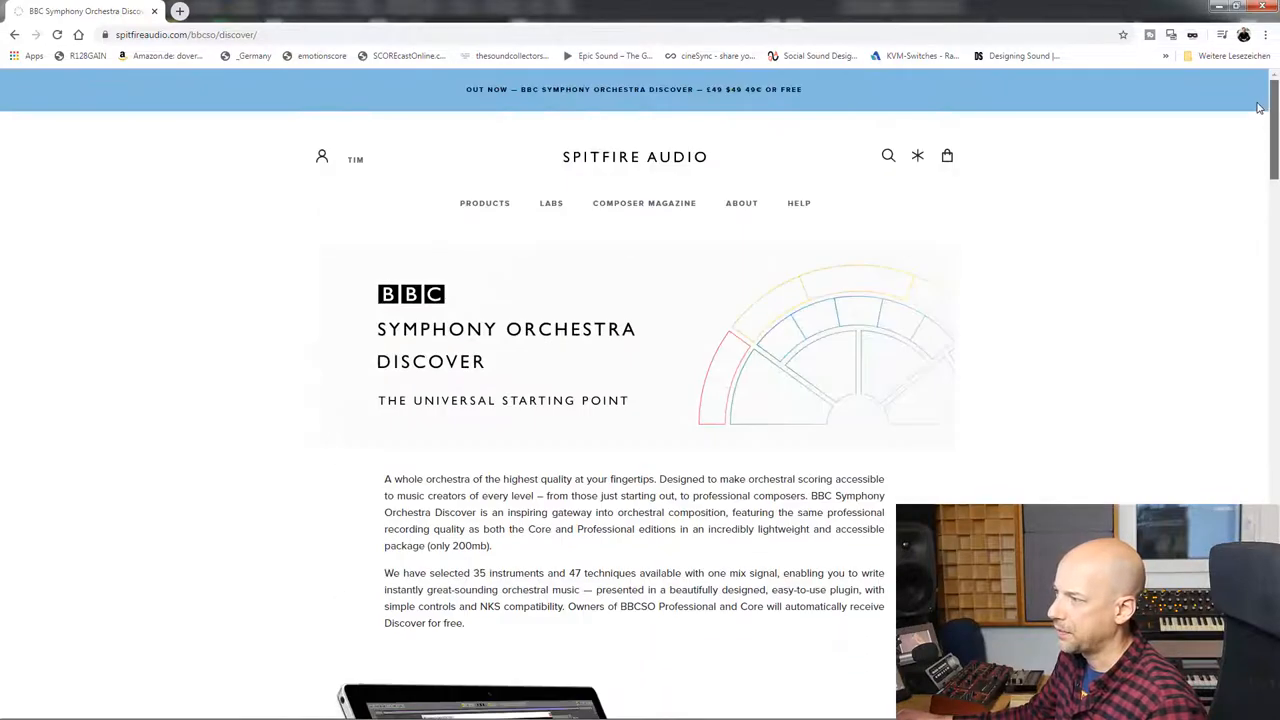
scroll("down", 3)
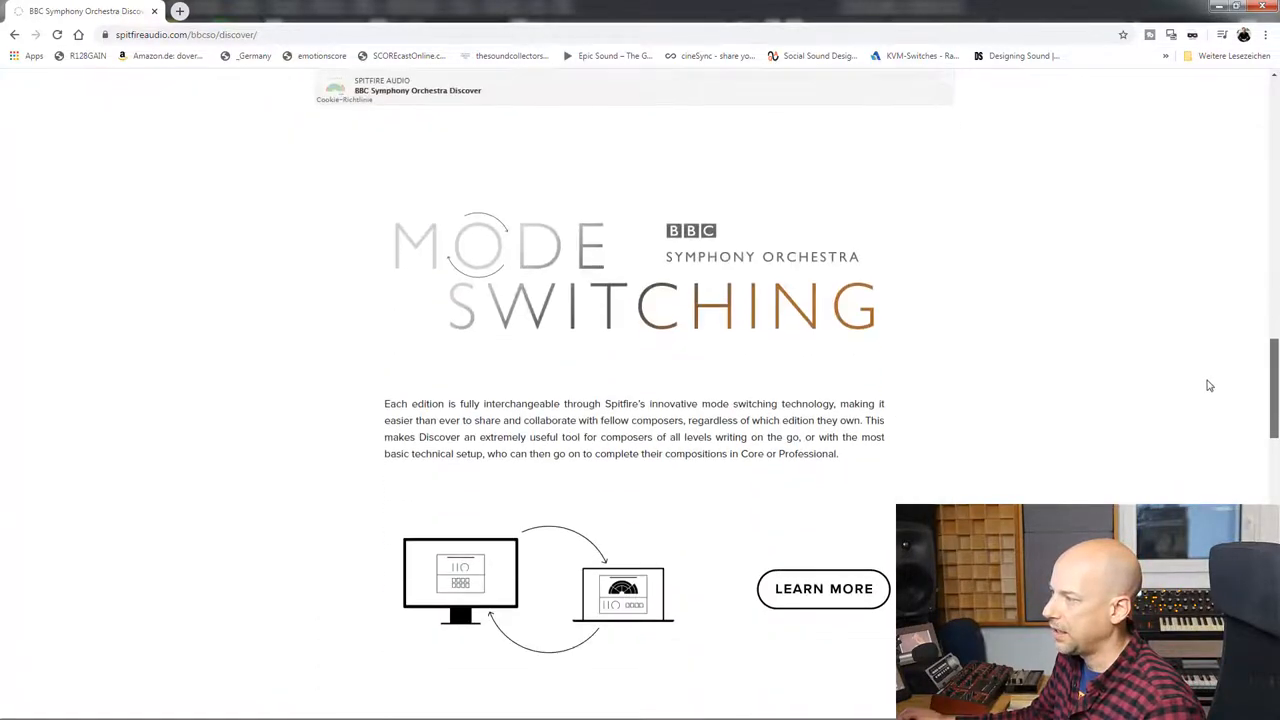
scroll("down", 3)
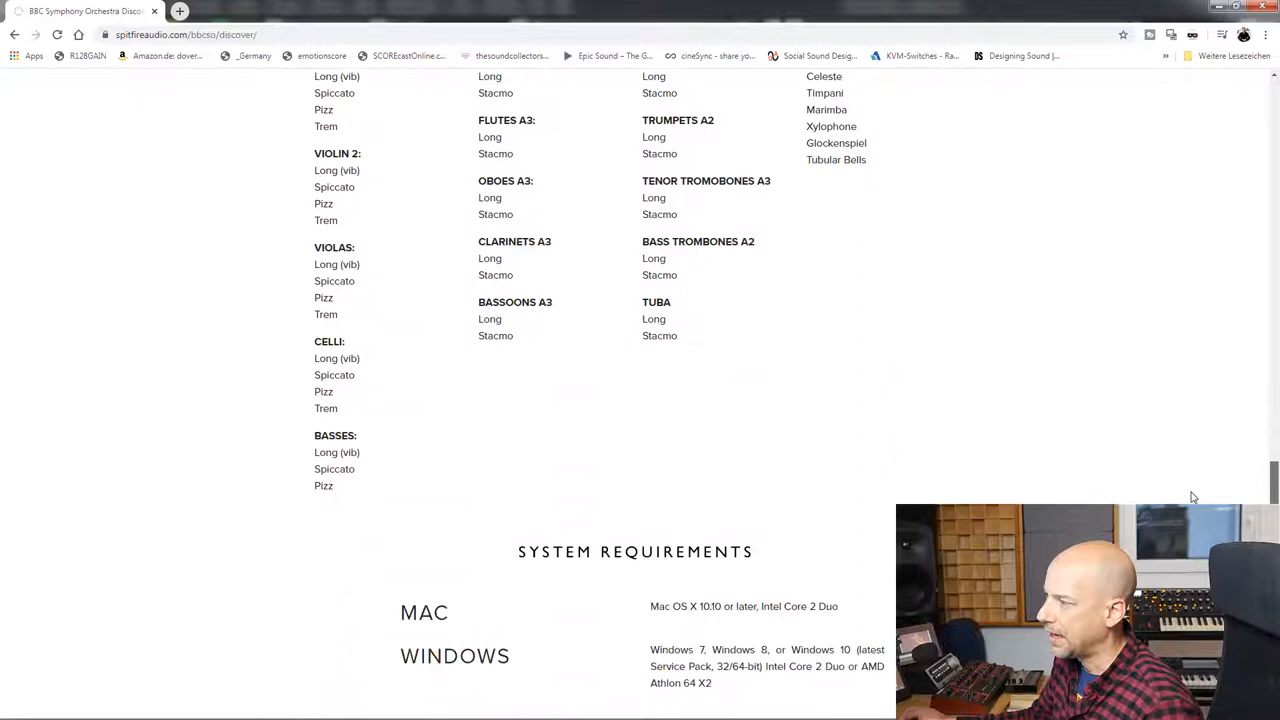
scroll("up", 3)
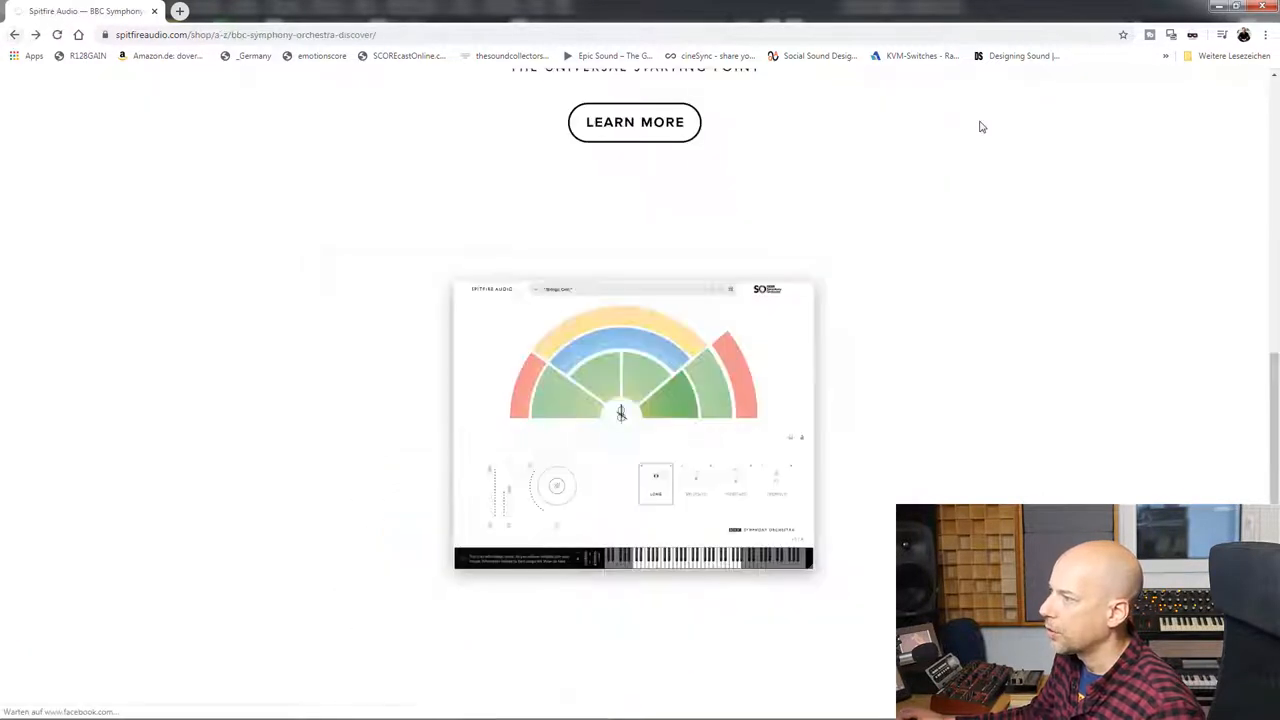
scroll("up", 3)
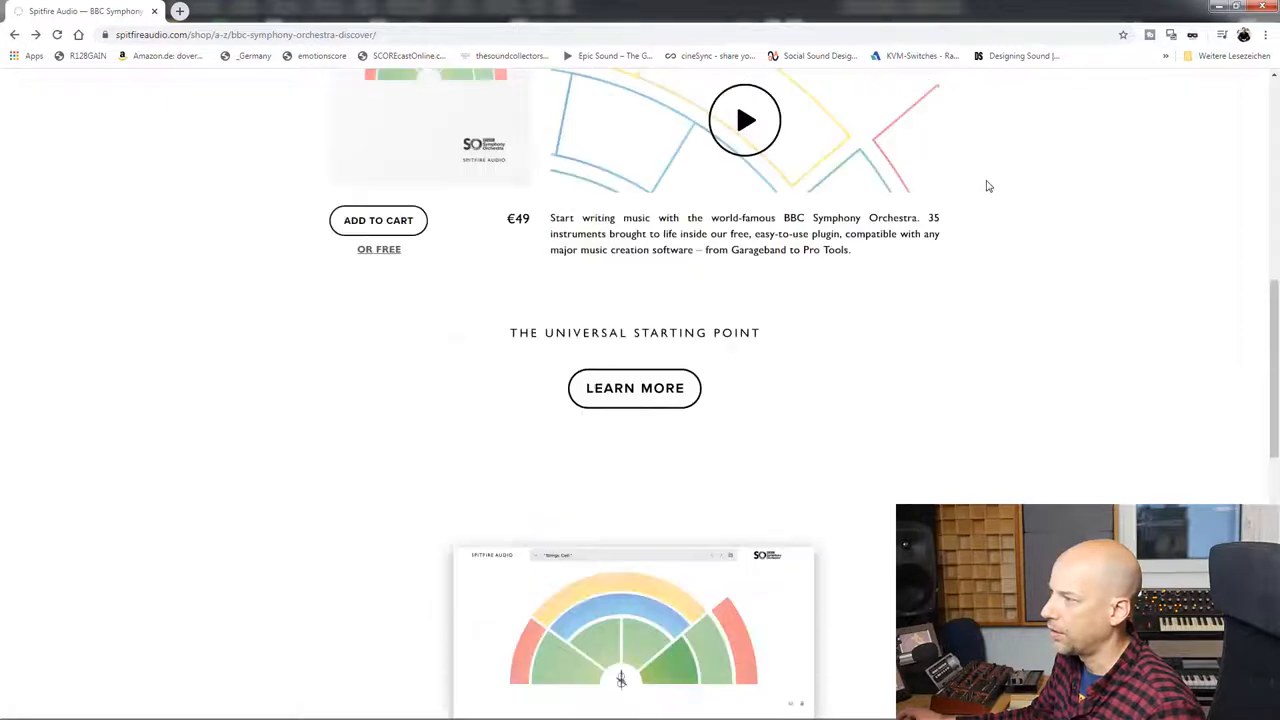
mouse_move(379, 255)
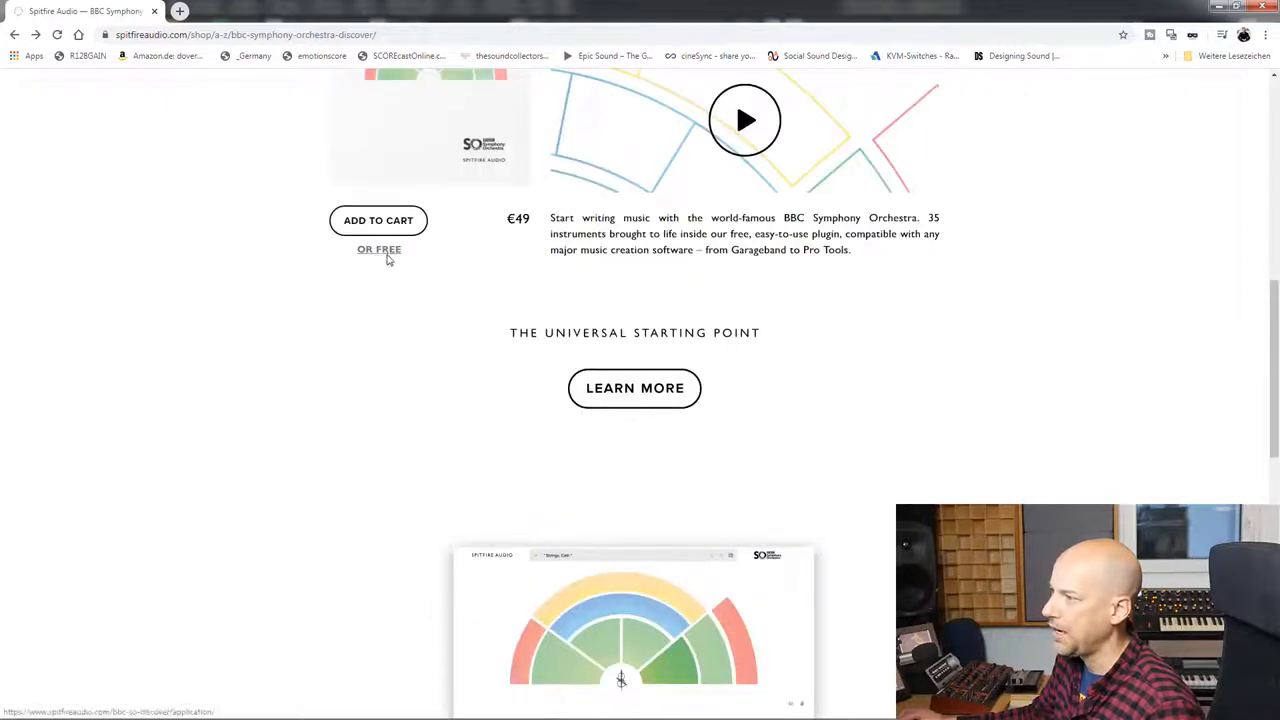
Request the free Discover version and read the already-applied-or-purchased notice
left_click(378, 249)
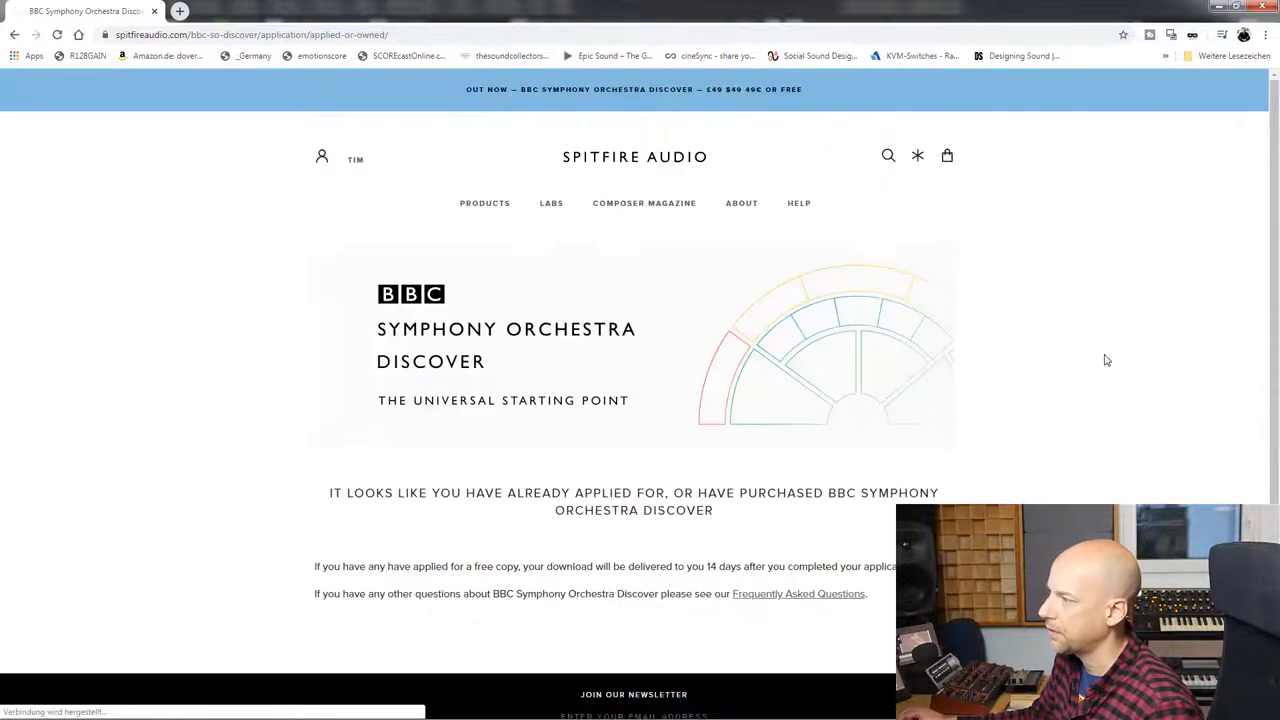
scroll("down", 3)
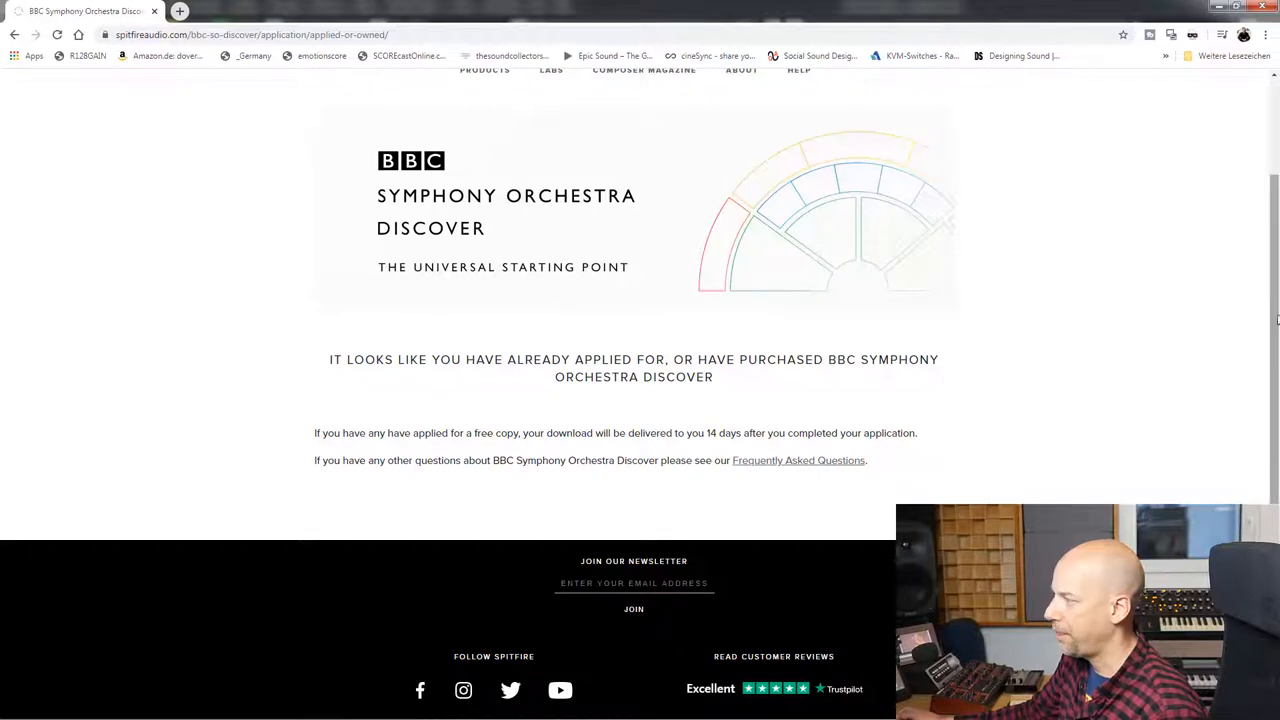
scroll("up", 3)
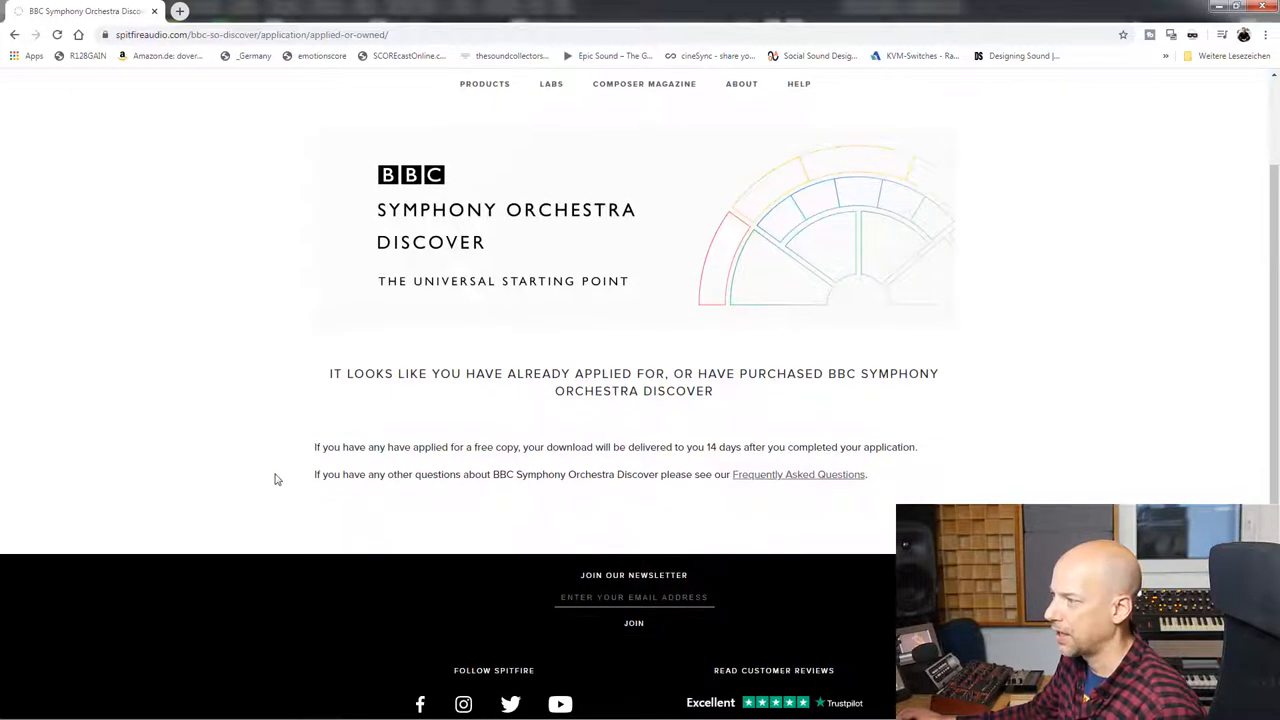
mouse_move(645, 452)
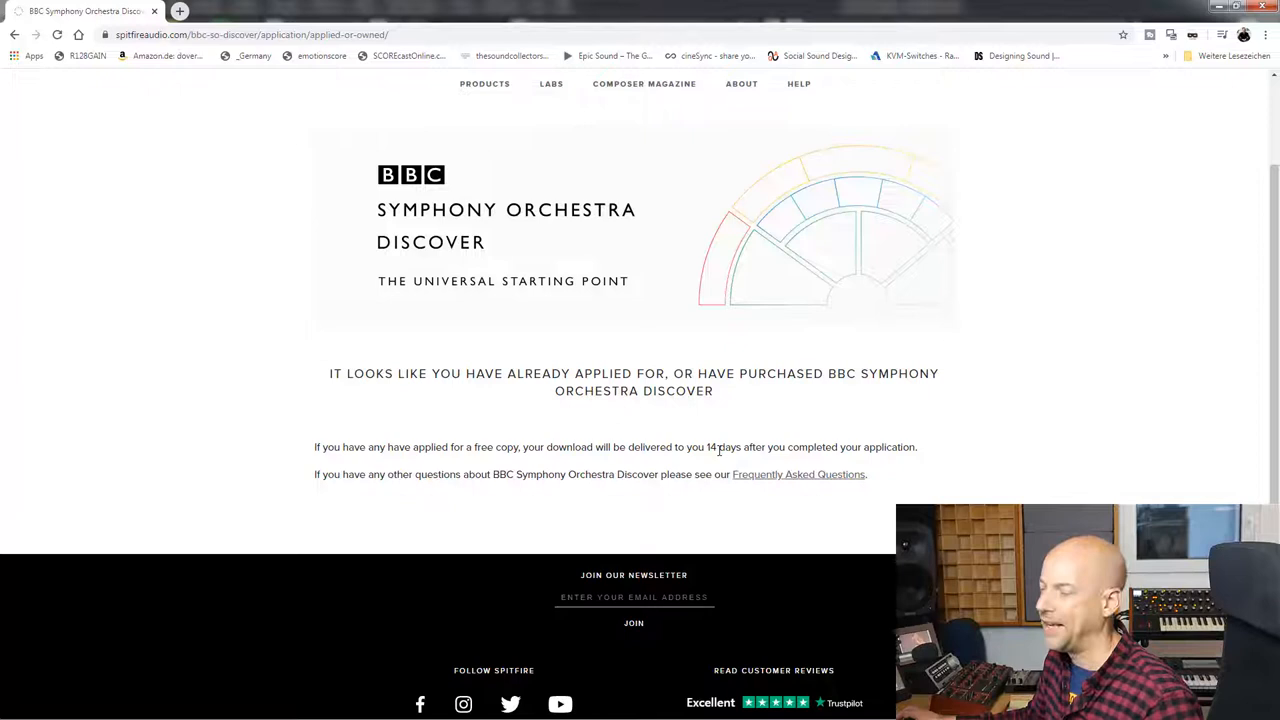
mouse_move(1248, 422)
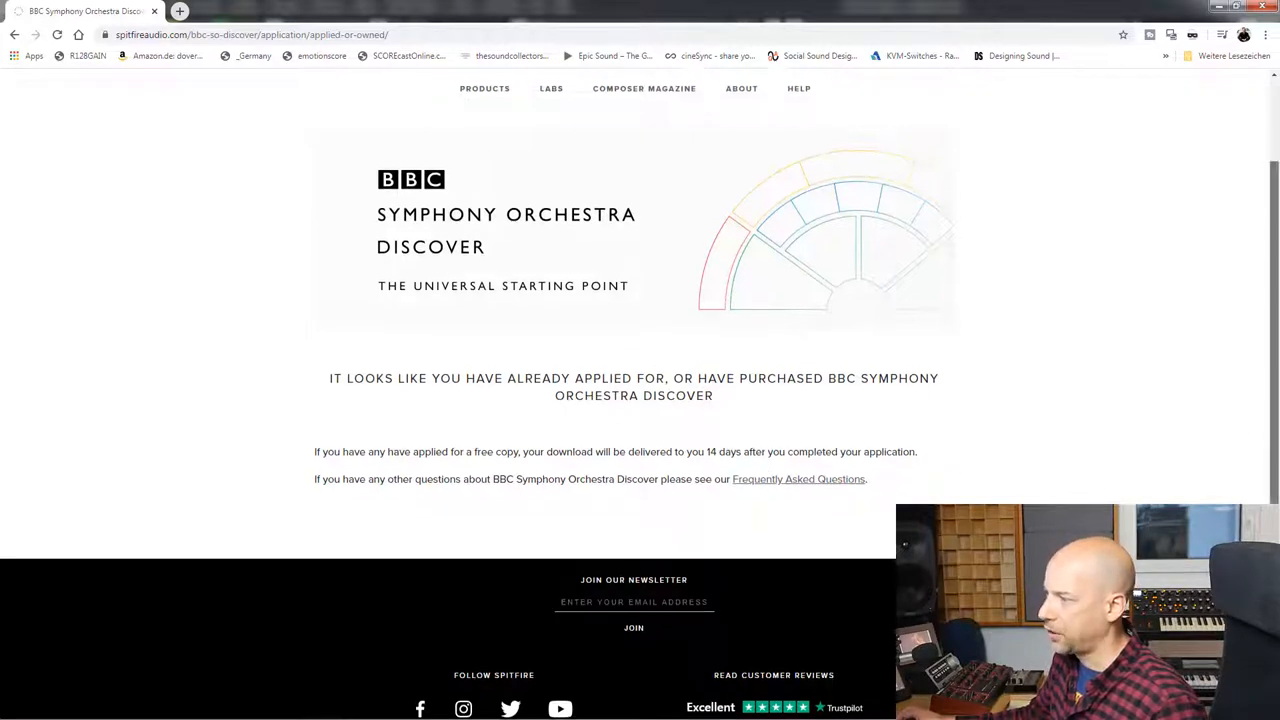
scroll("up", 3)
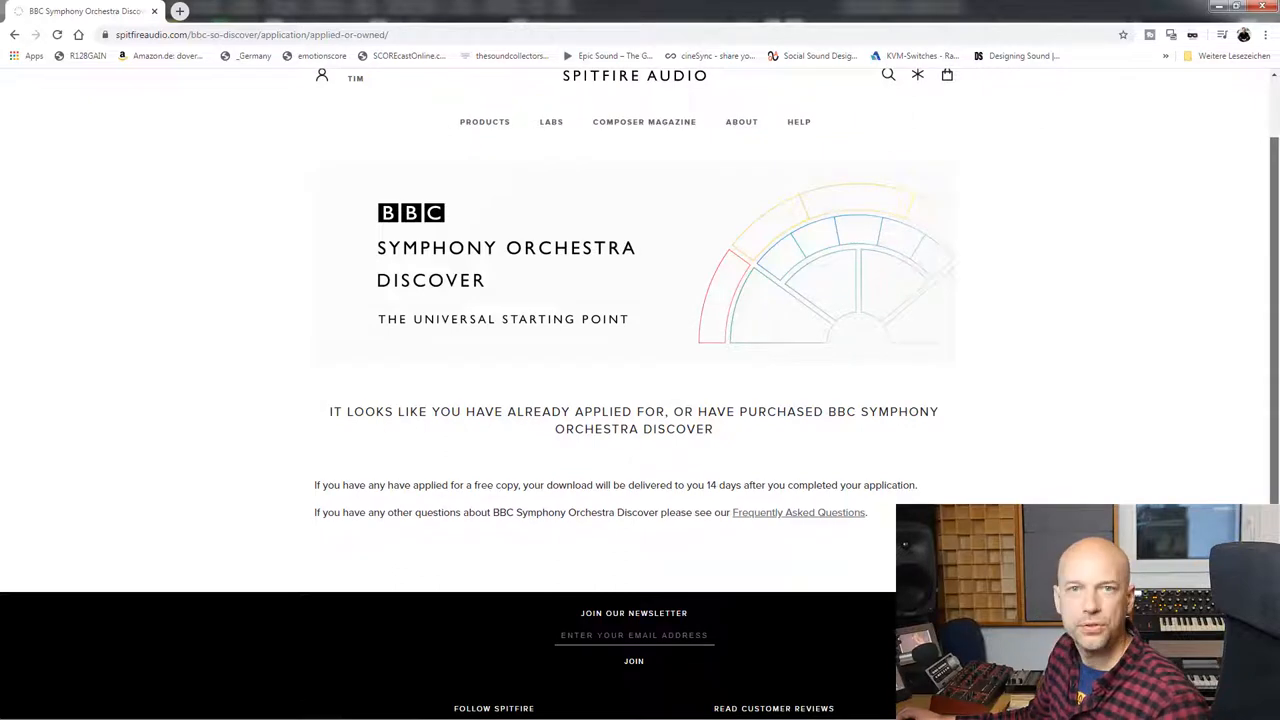
scroll("up", 3)
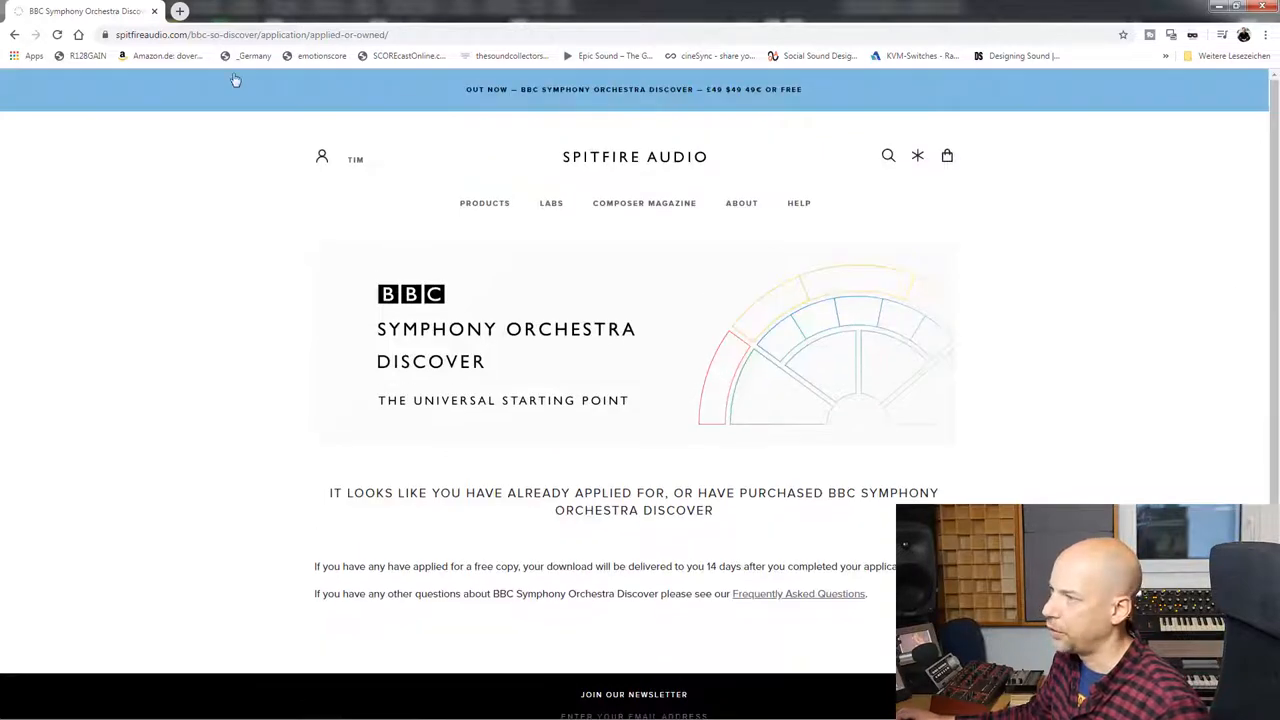
mouse_move(15, 34)
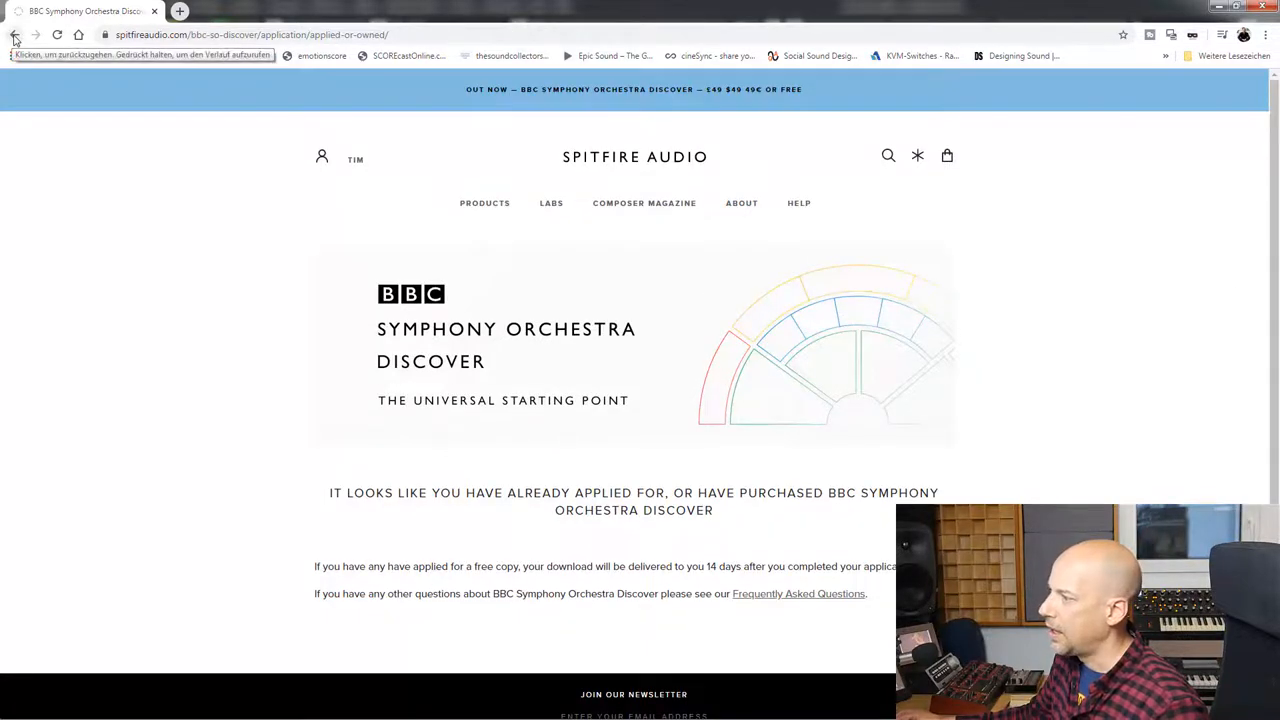
Go back to the Discover details page and scroll down to its FAQ section
left_click(14, 34)
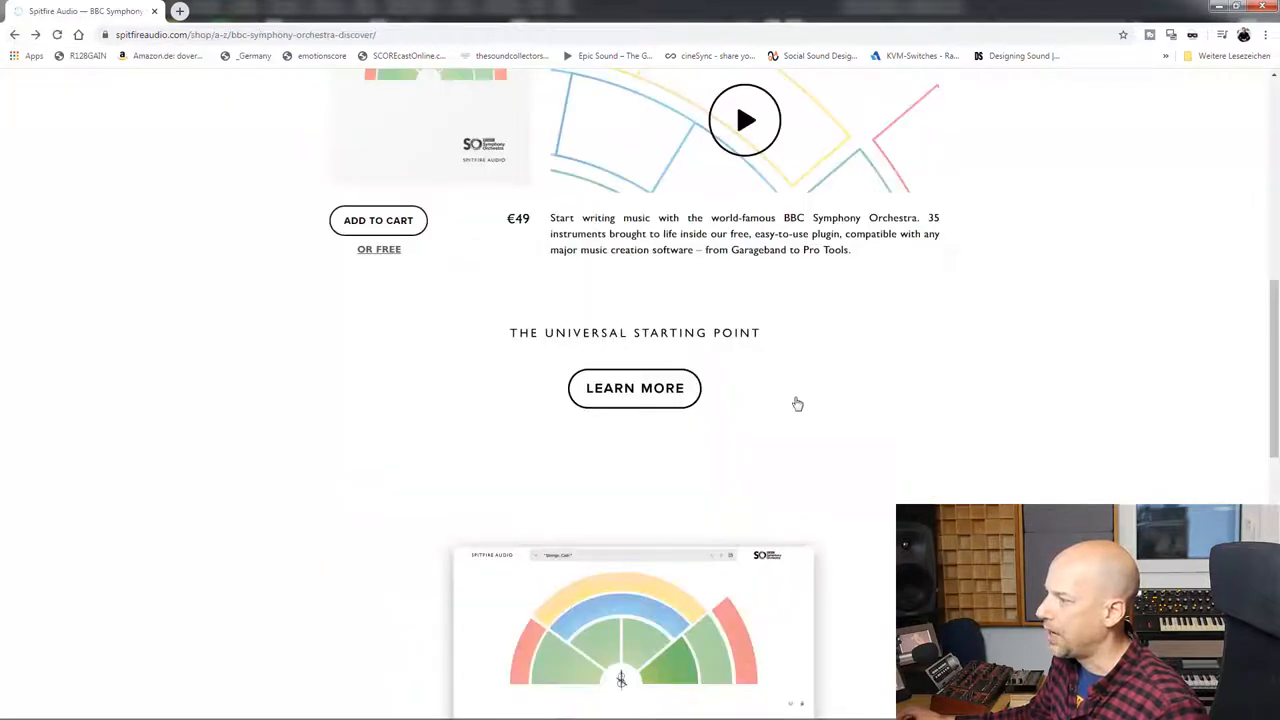
scroll("down", 3)
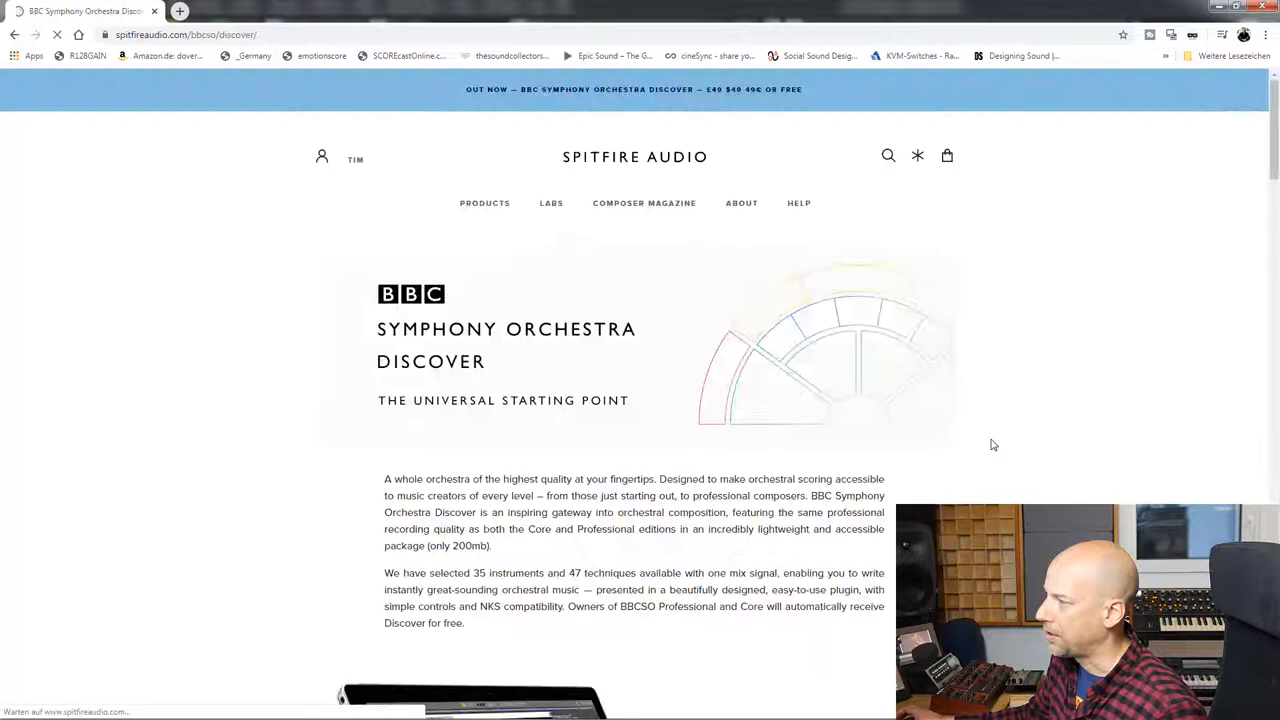
scroll("down", 3)
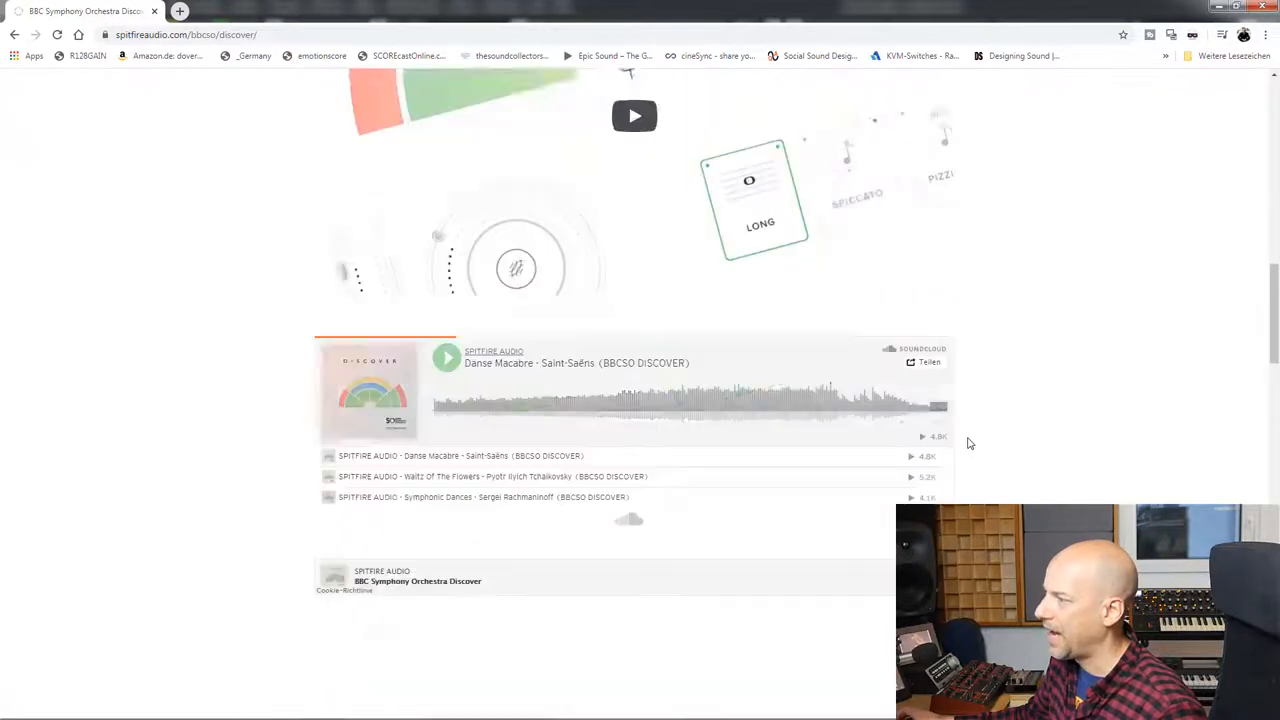
scroll("down", 3)
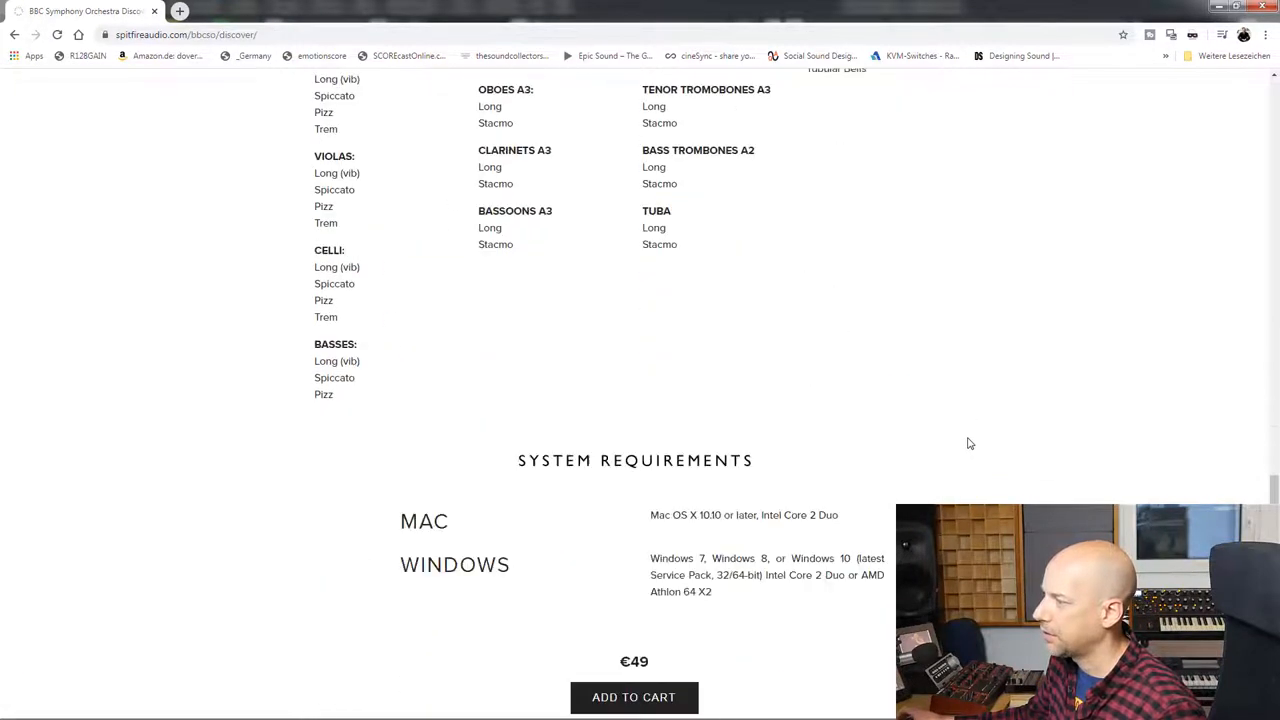
scroll("down", 3)
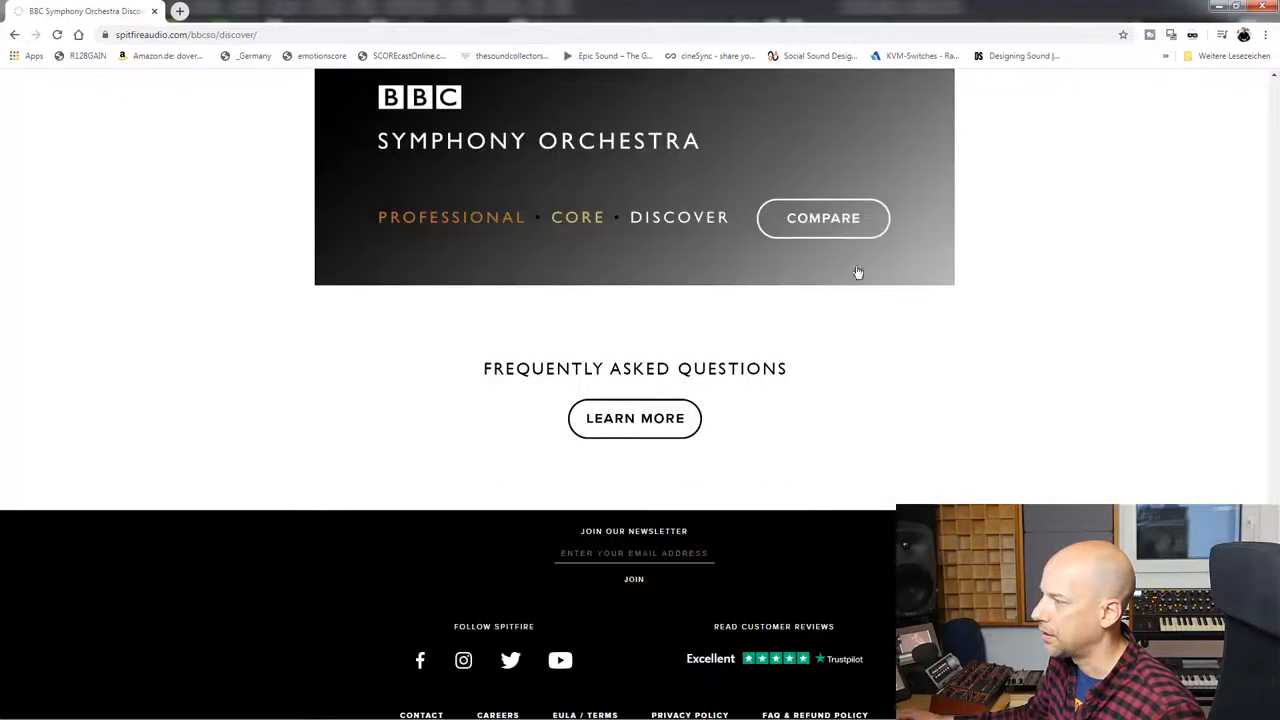
Open the edition comparison and scroll past Core at 349€ and Professional at 749€
left_click(822, 218)
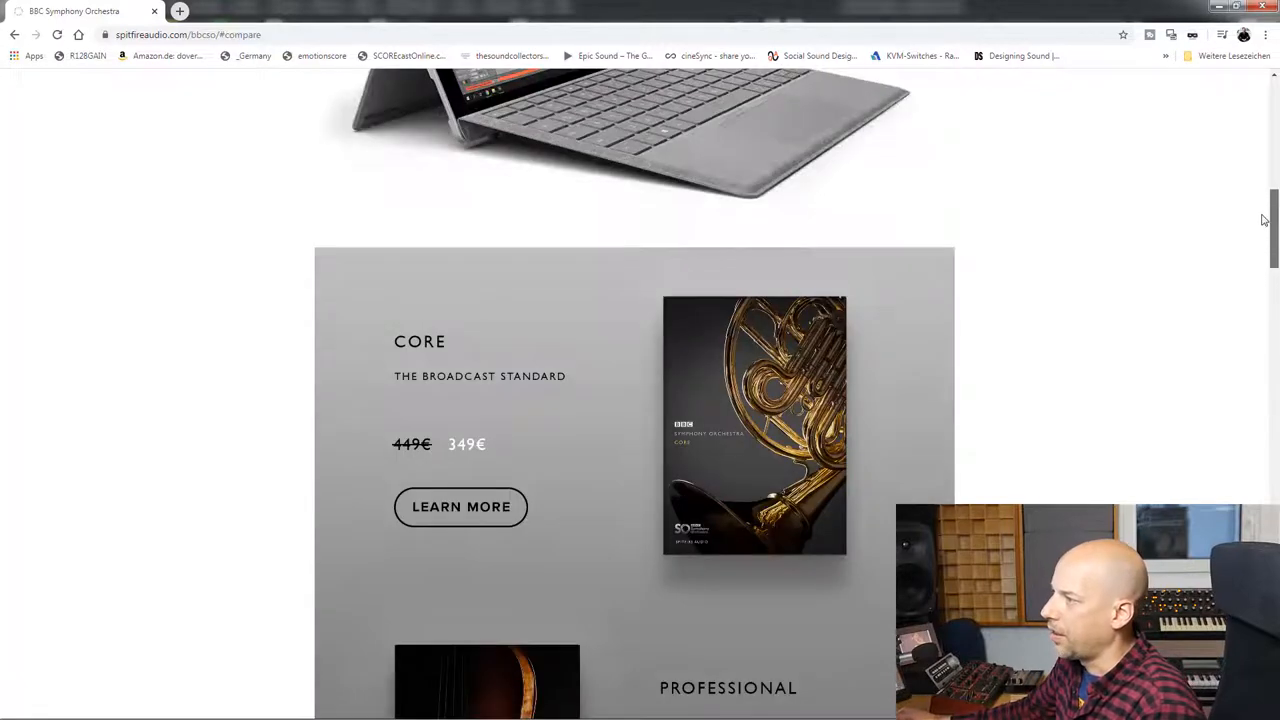
scroll("down", 3)
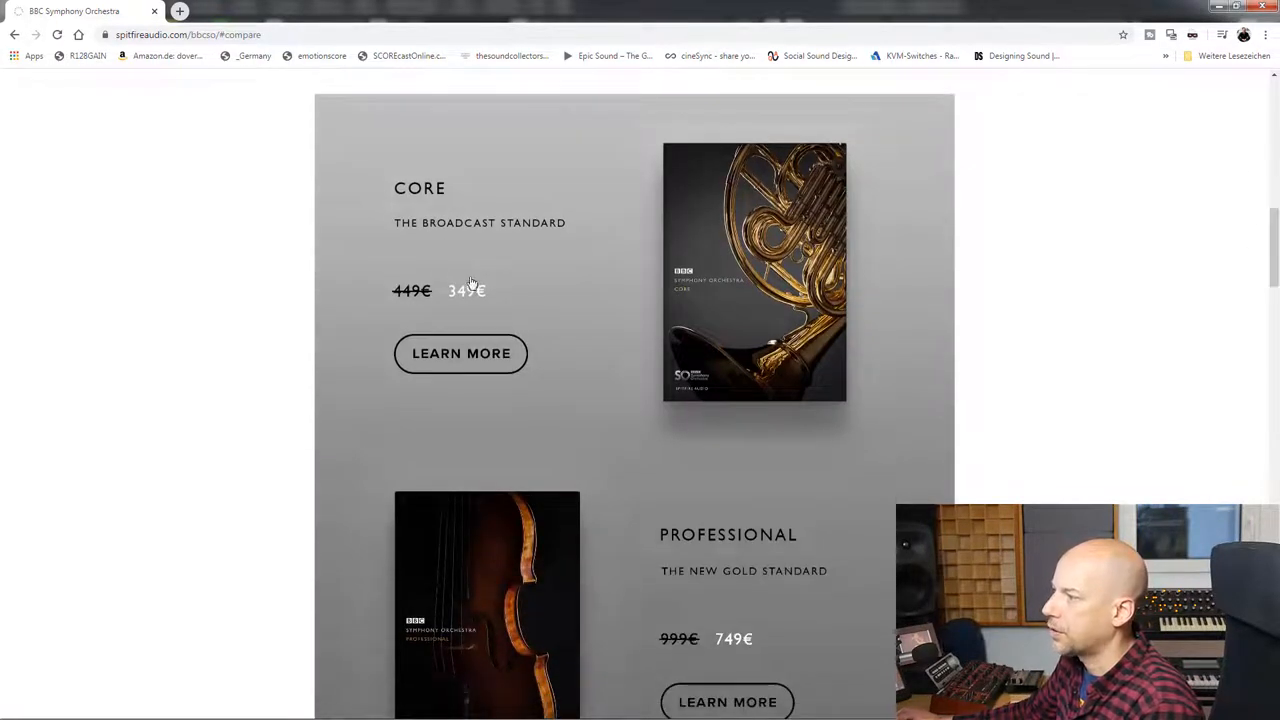
mouse_move(367, 306)
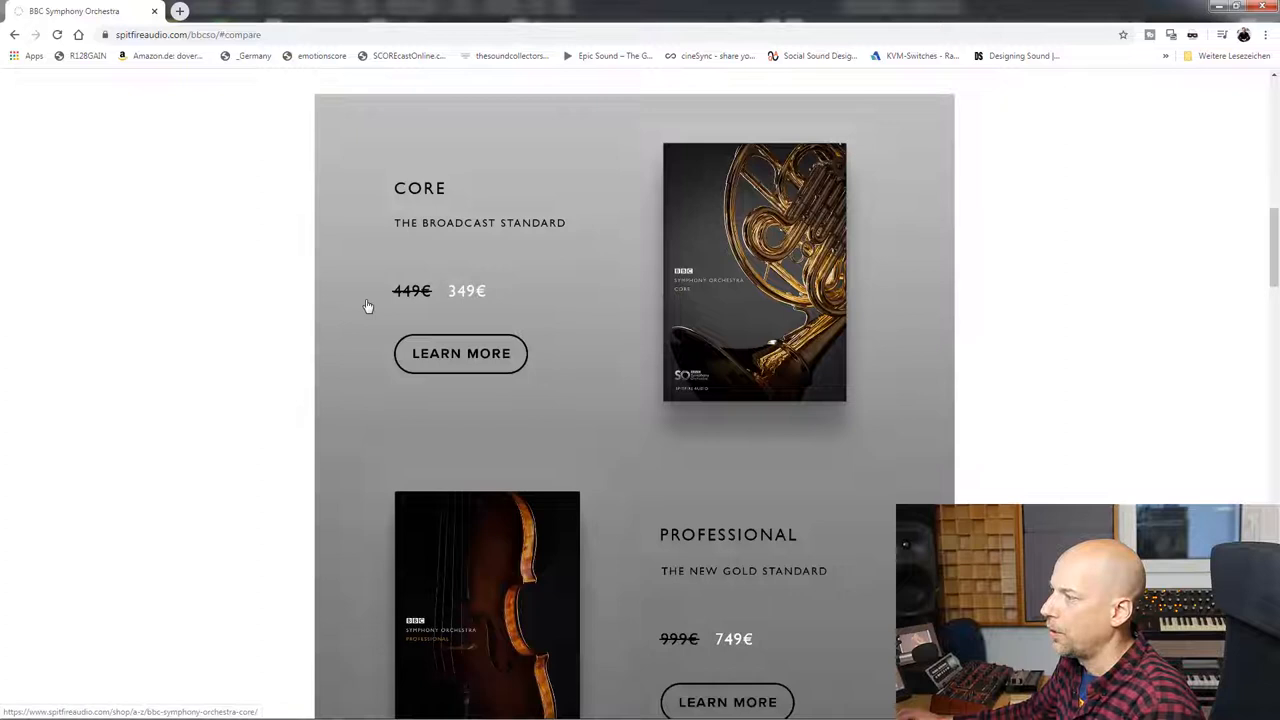
mouse_move(407, 301)
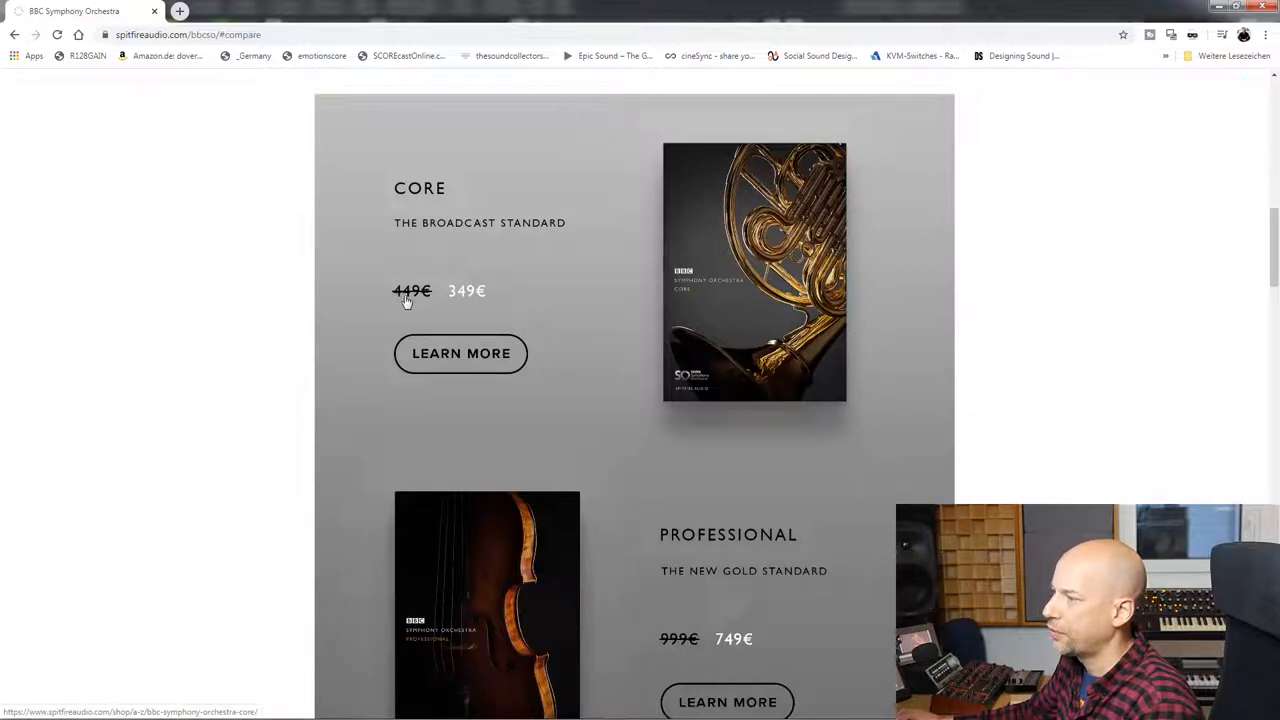
mouse_move(455, 302)
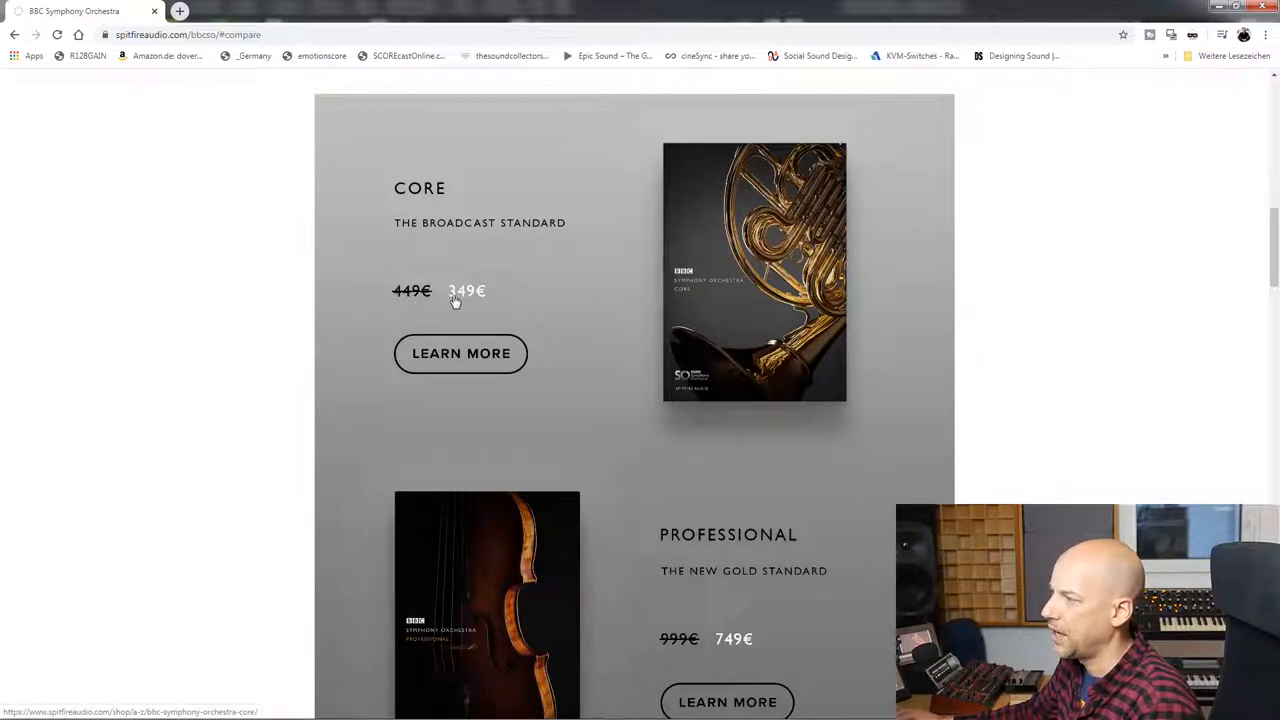
mouse_move(473, 300)
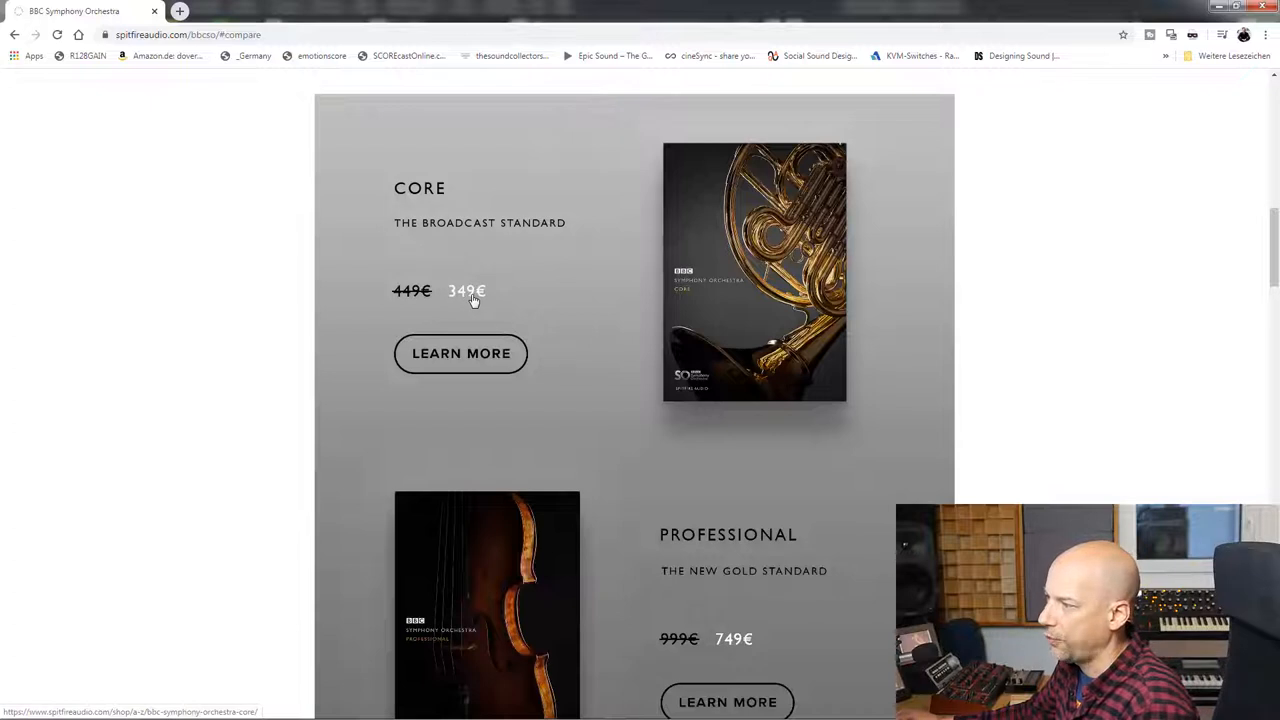
mouse_move(1083, 445)
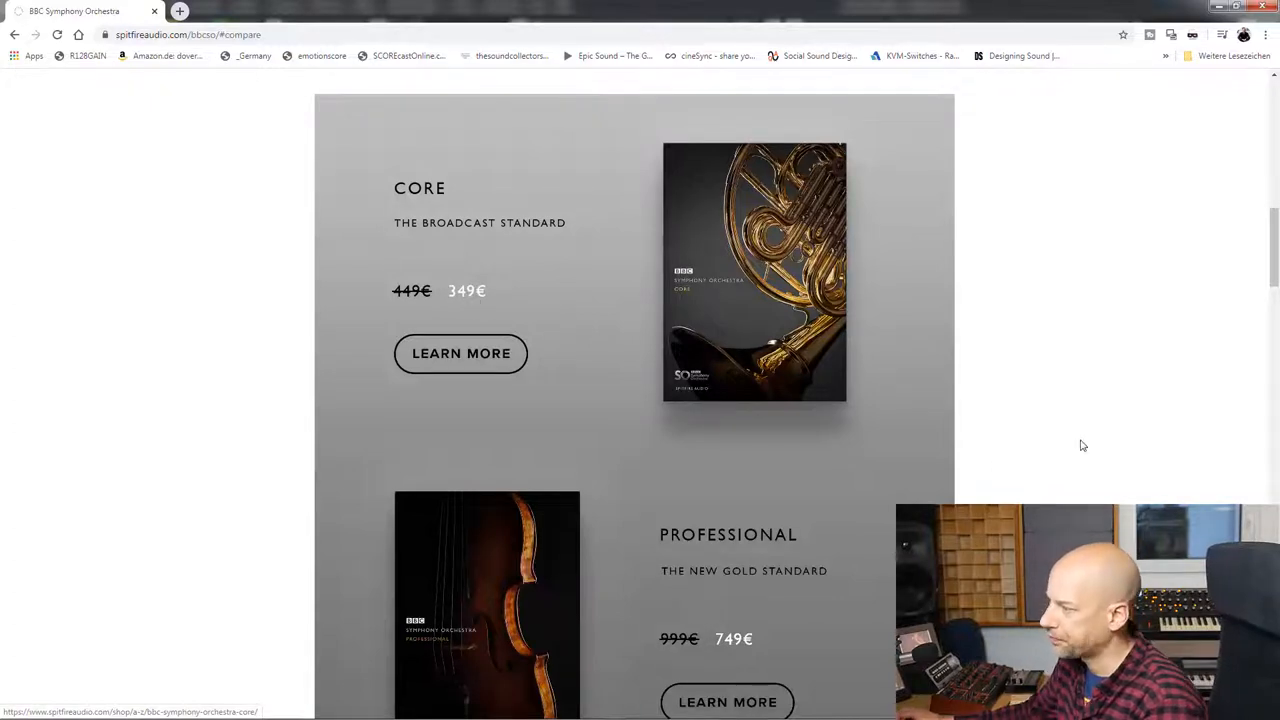
scroll("down", 3)
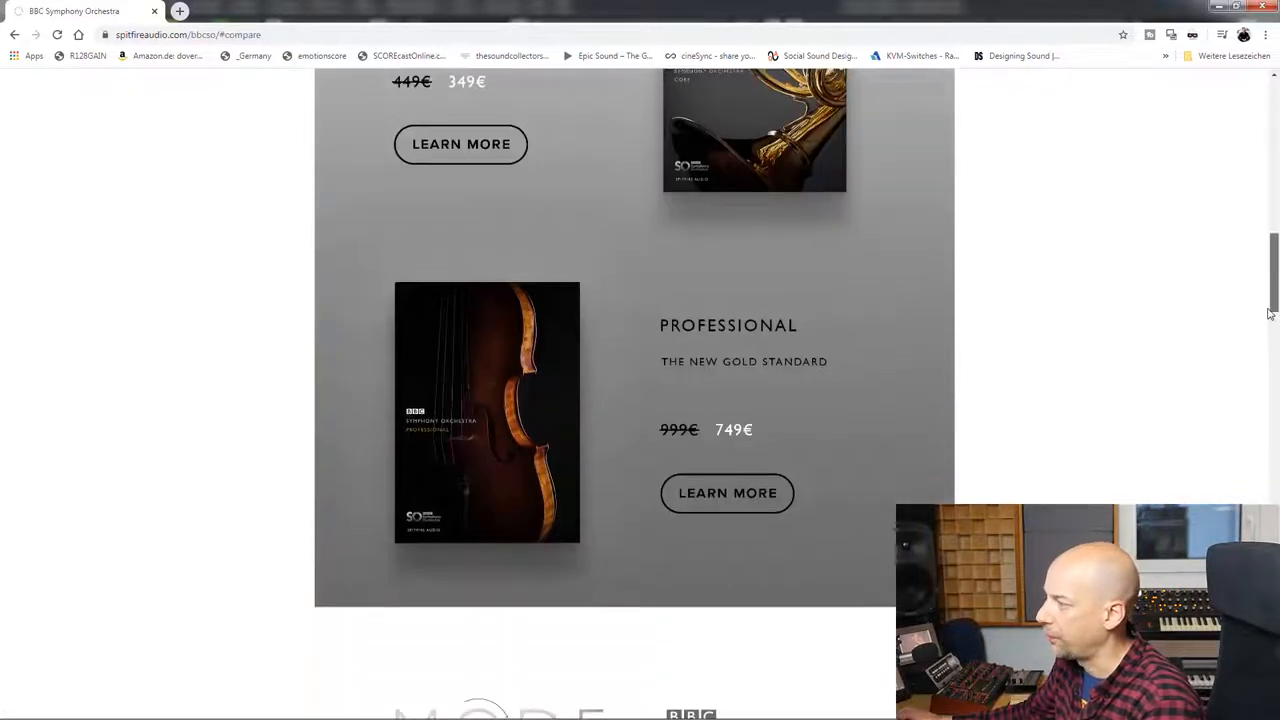
mouse_move(658, 445)
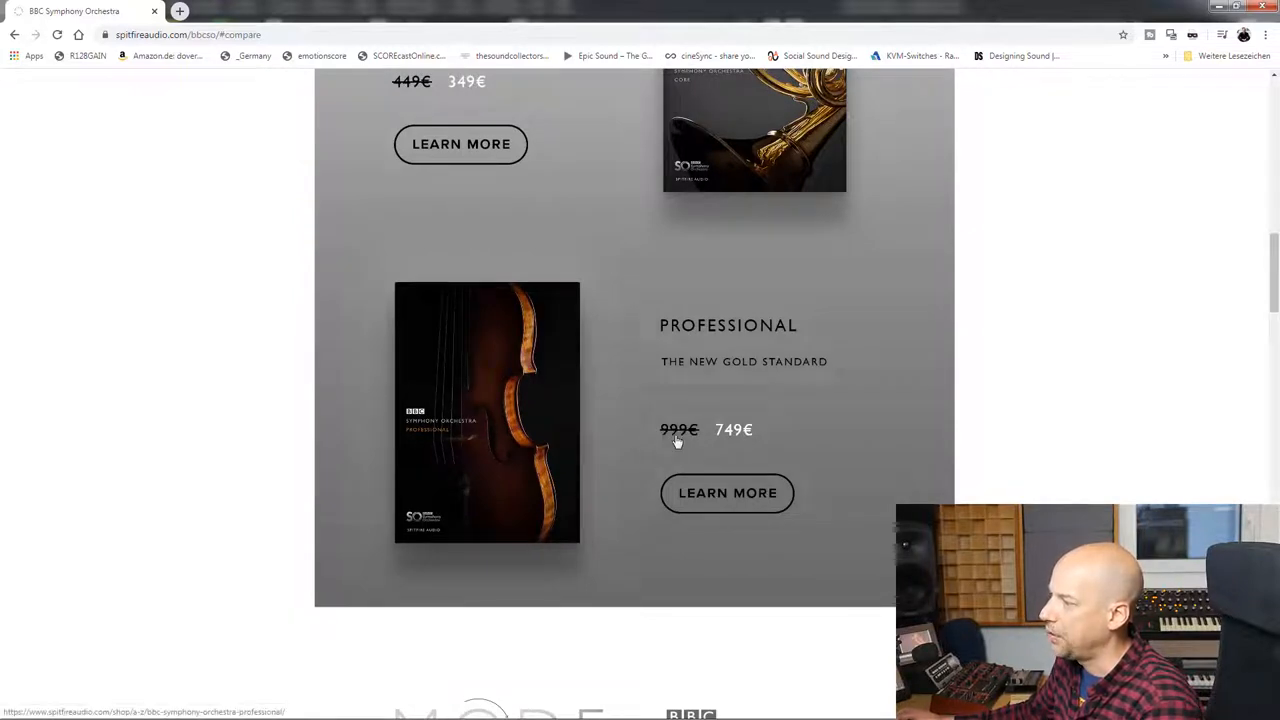
mouse_move(723, 444)
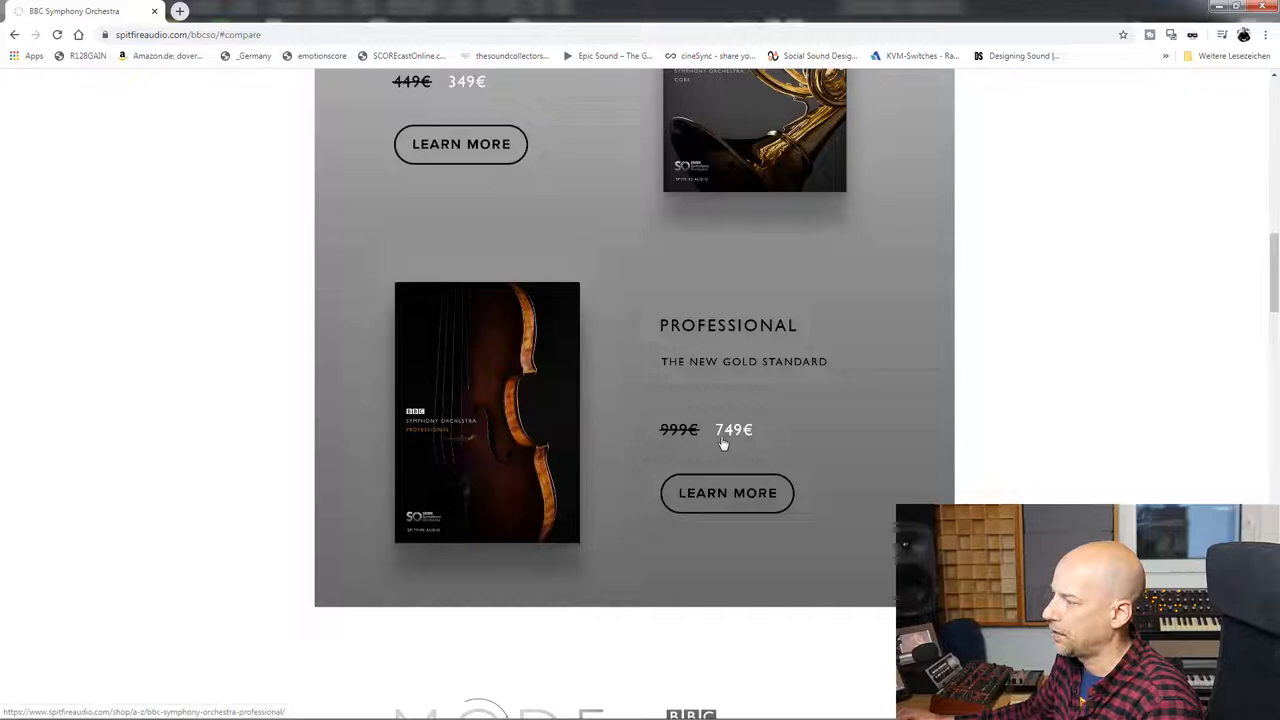
mouse_move(1273, 343)
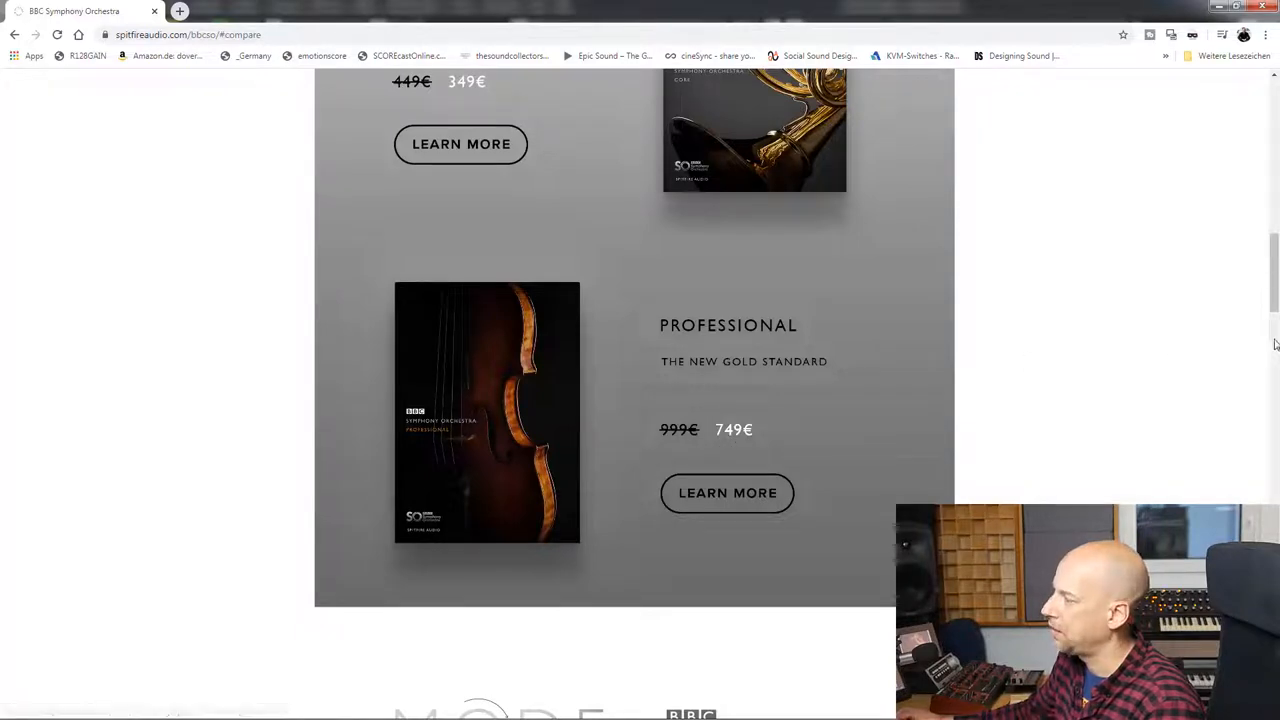
scroll("down", 3)
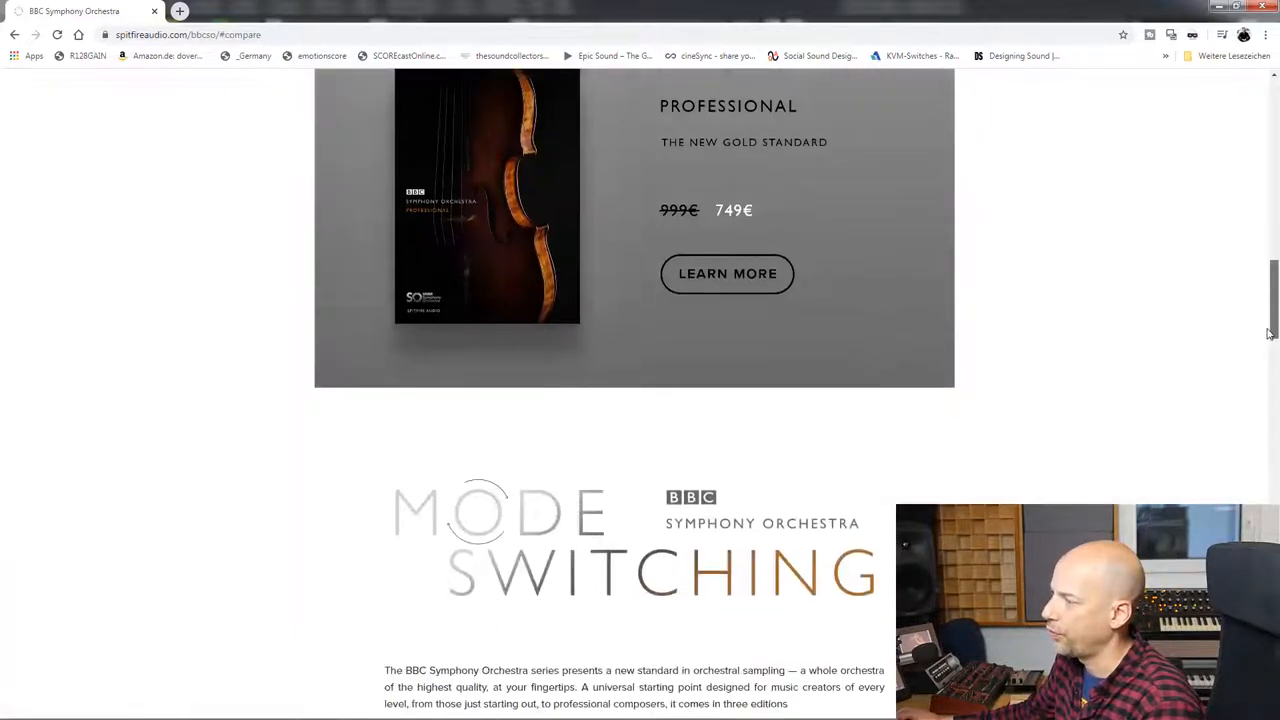
scroll("down", 3)
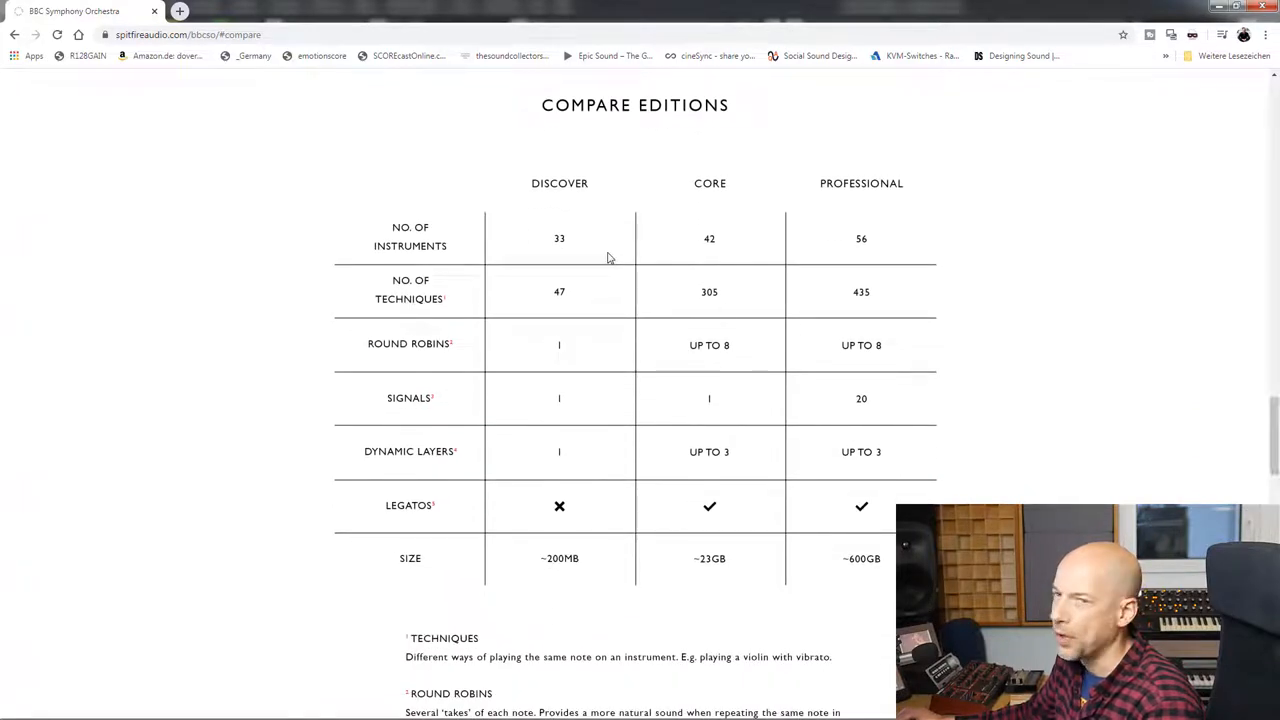
mouse_move(555, 255)
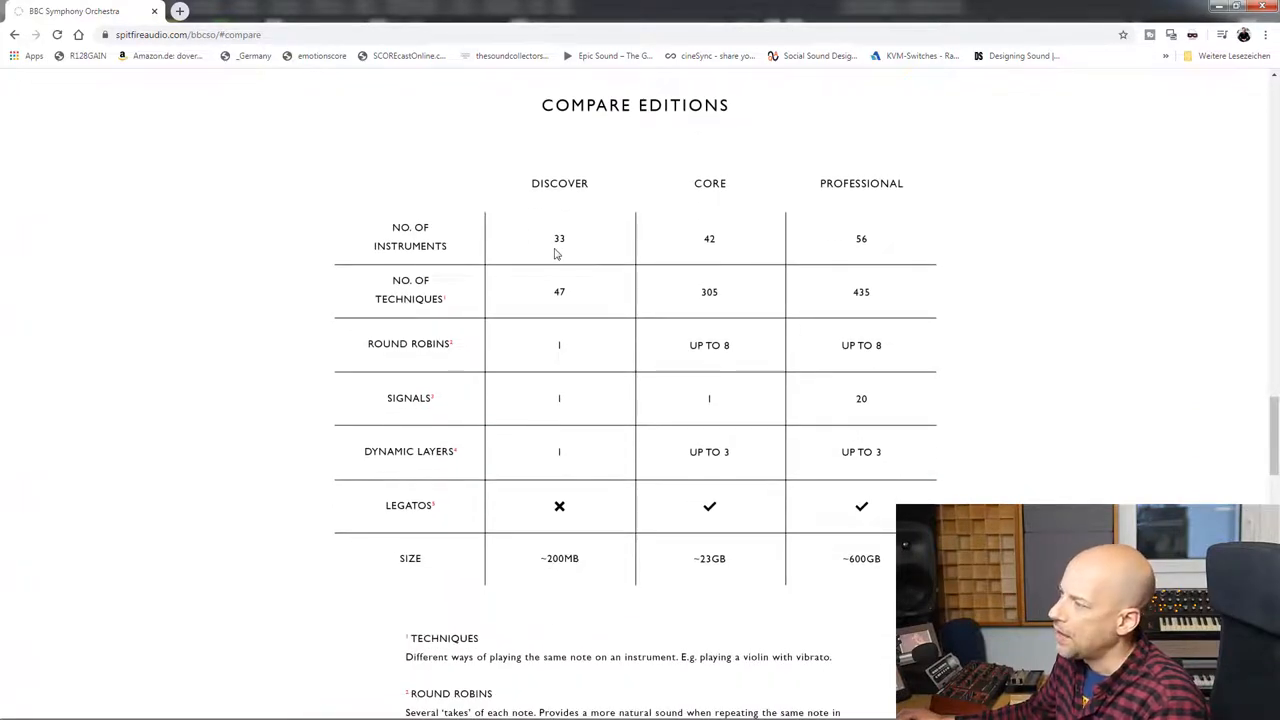
mouse_move(1047, 243)
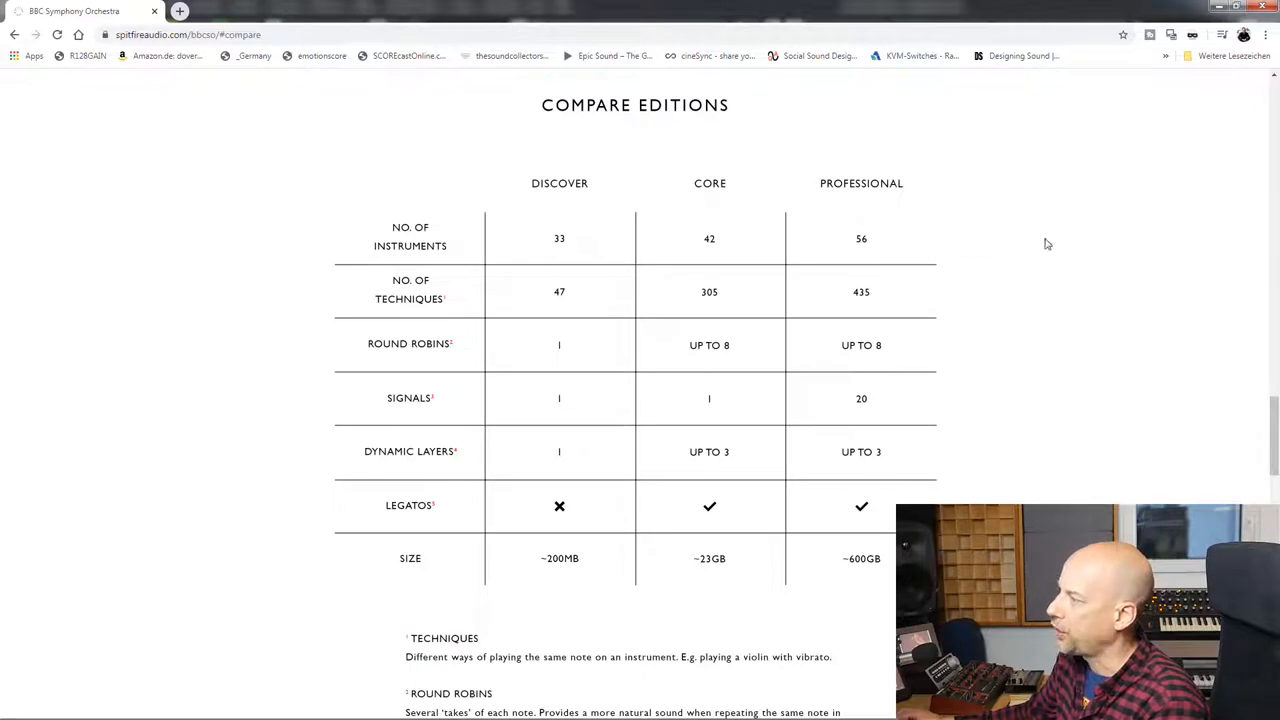
mouse_move(867, 248)
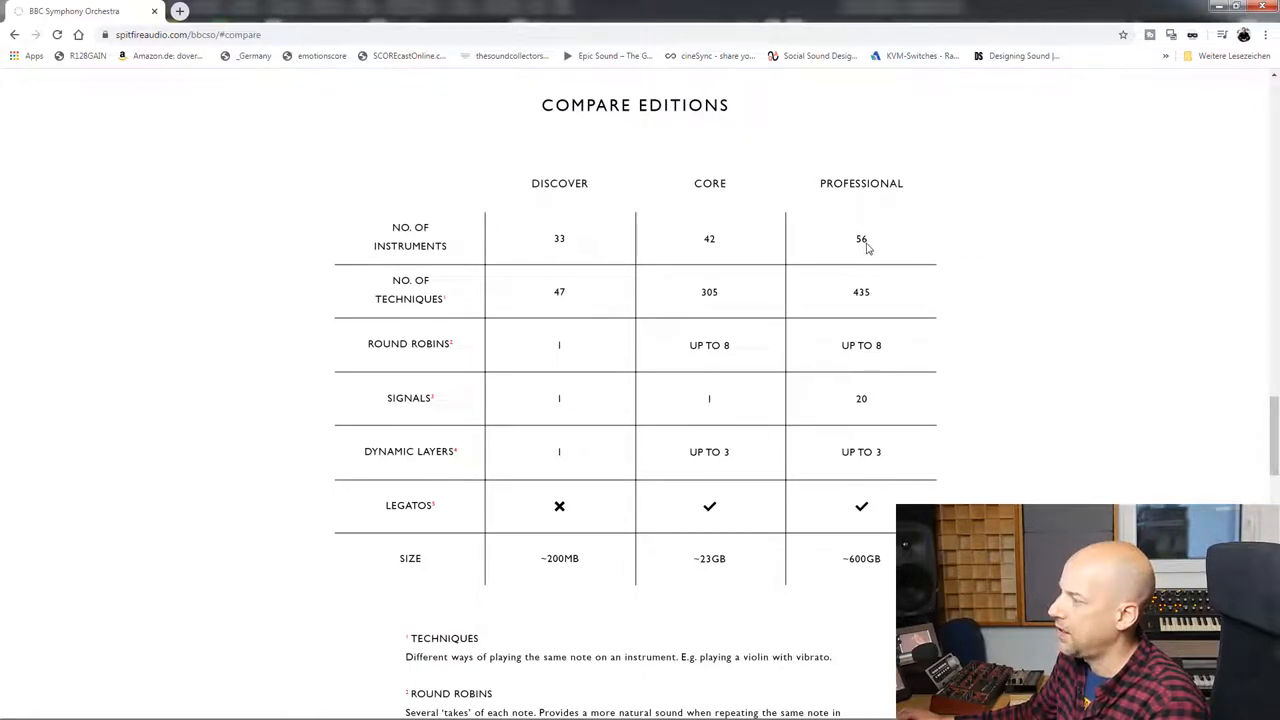
mouse_move(730, 253)
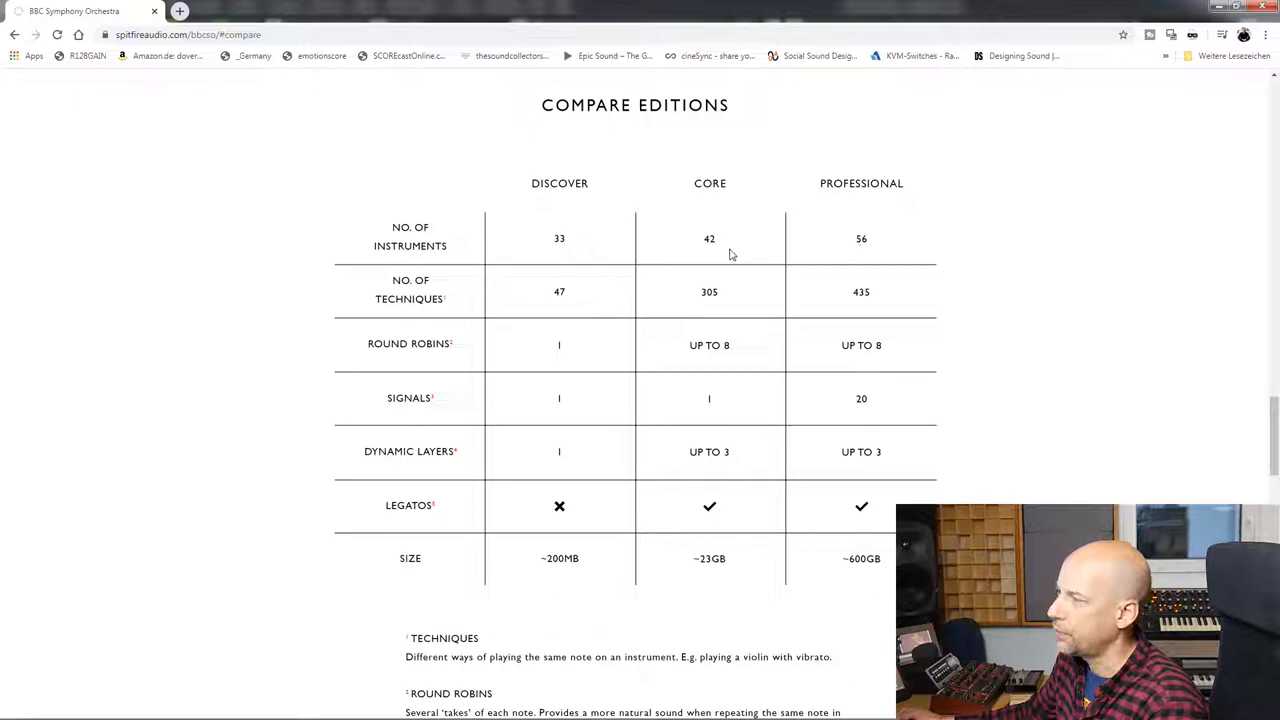
mouse_move(512, 258)
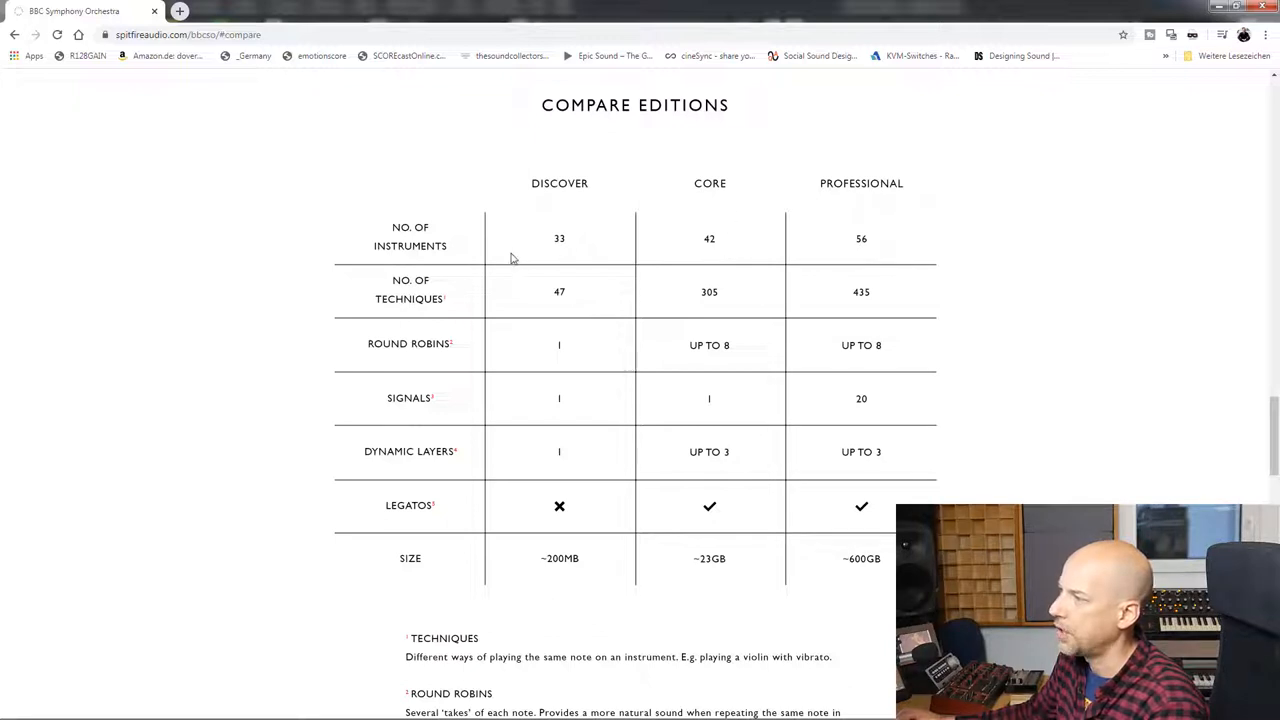
mouse_move(570, 247)
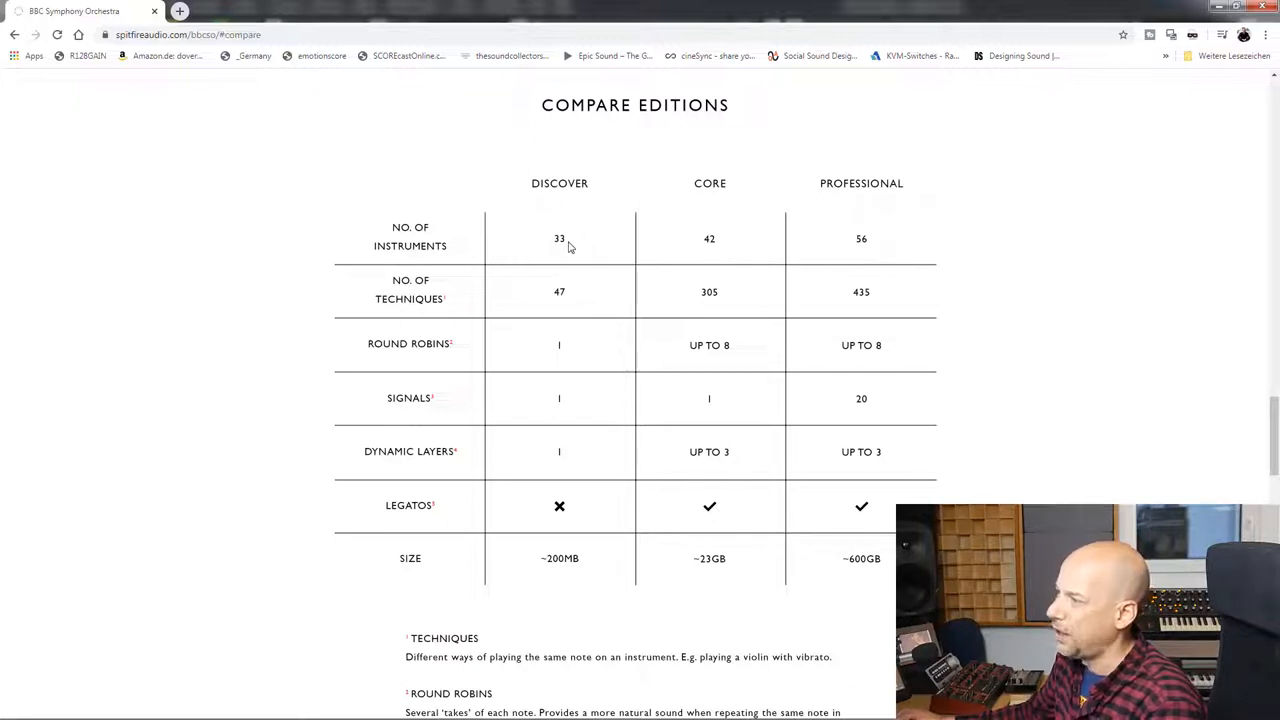
mouse_move(1268, 440)
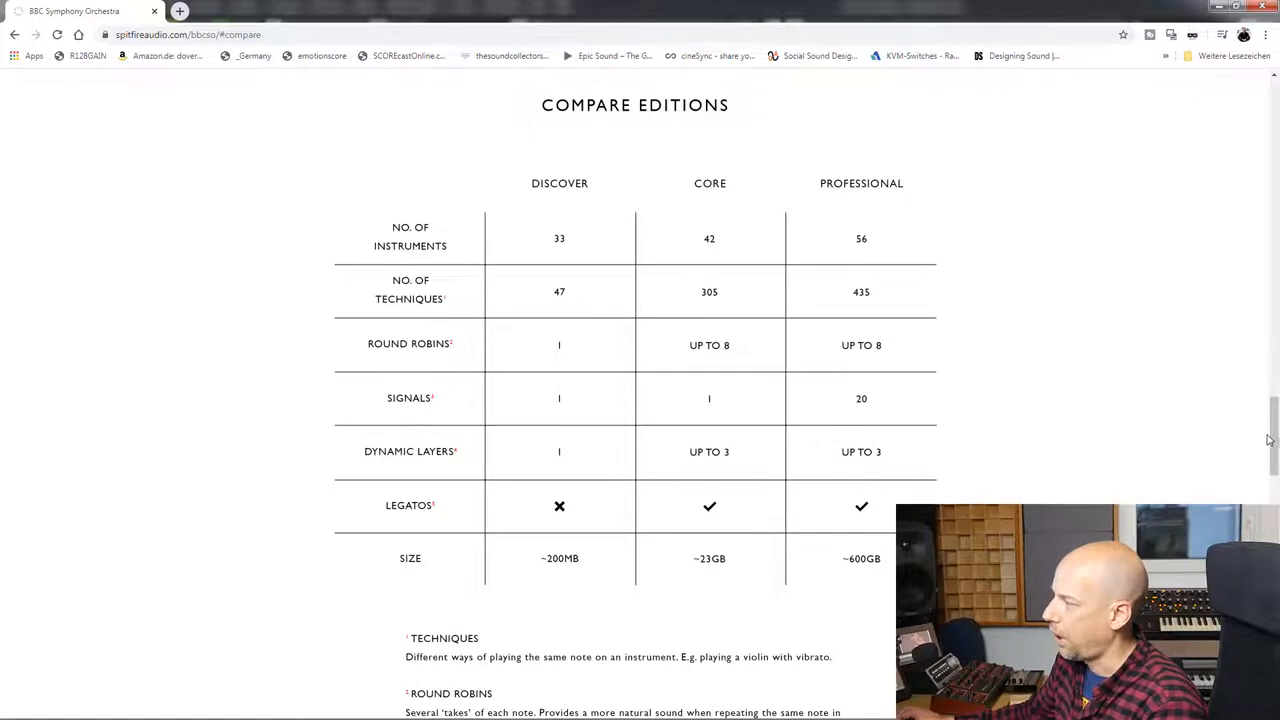
scroll("down", 3)
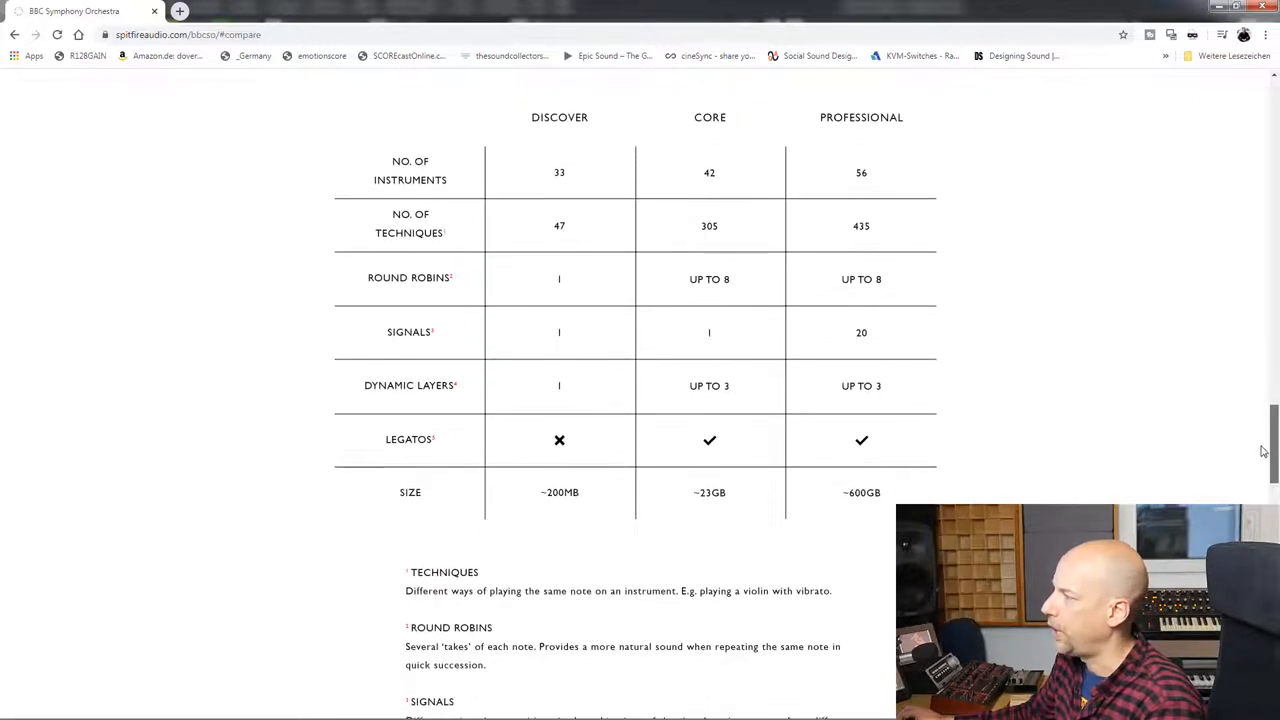
mouse_move(894, 142)
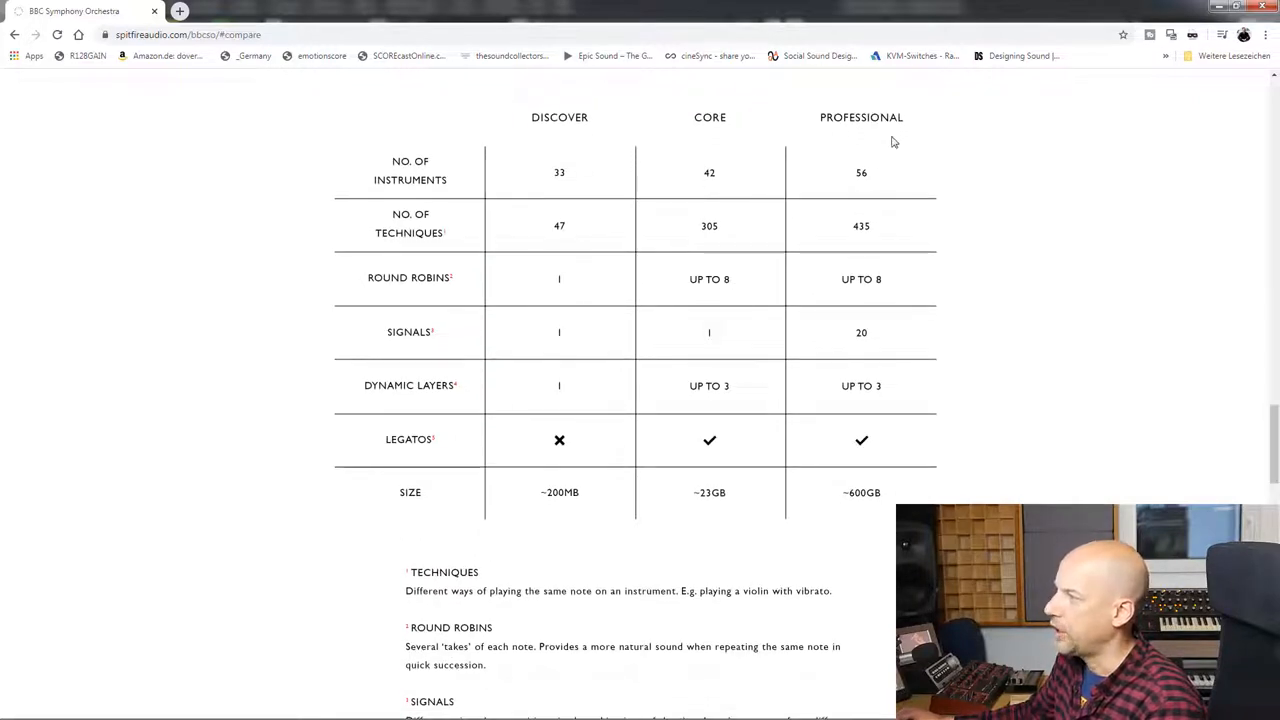
mouse_move(863, 243)
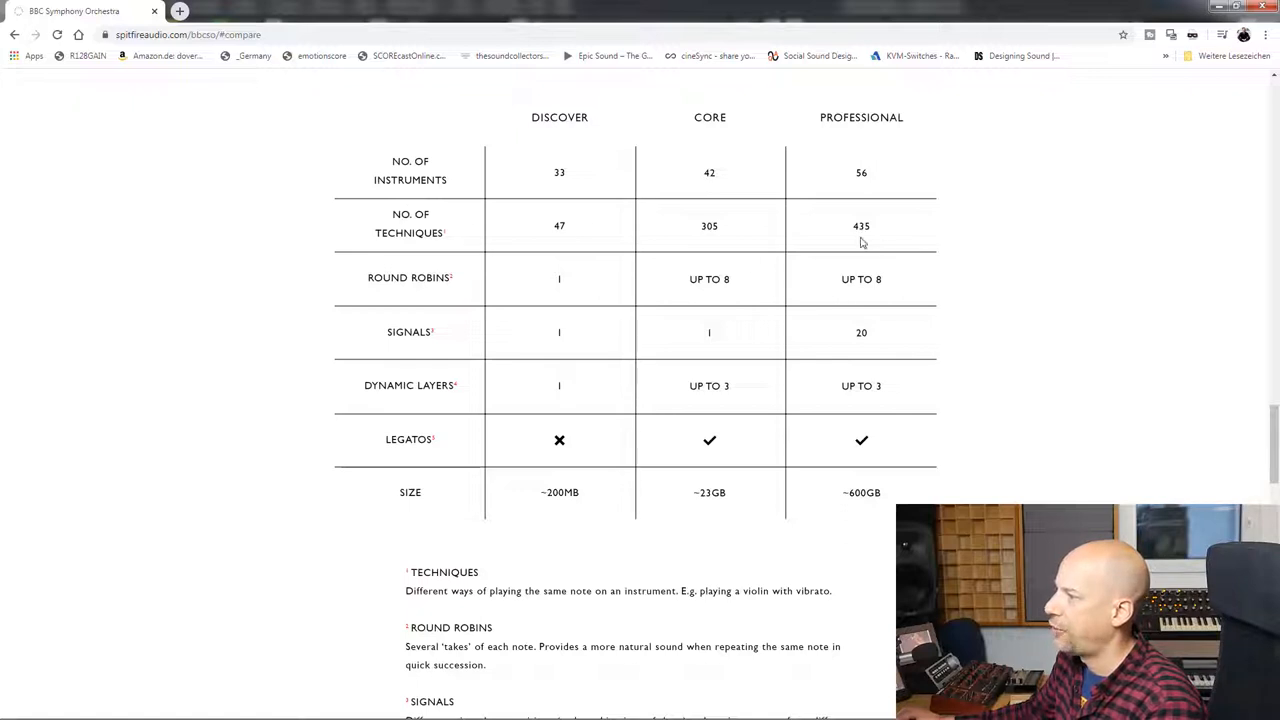
mouse_move(505, 246)
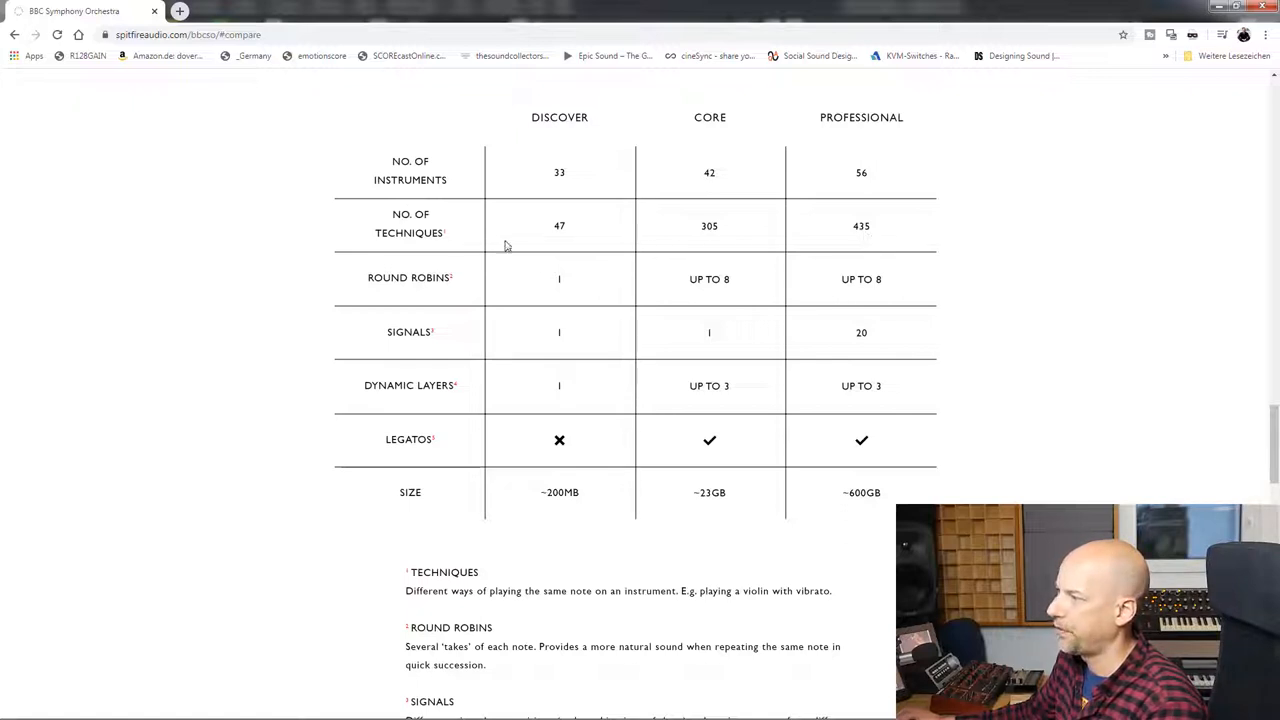
mouse_move(701, 246)
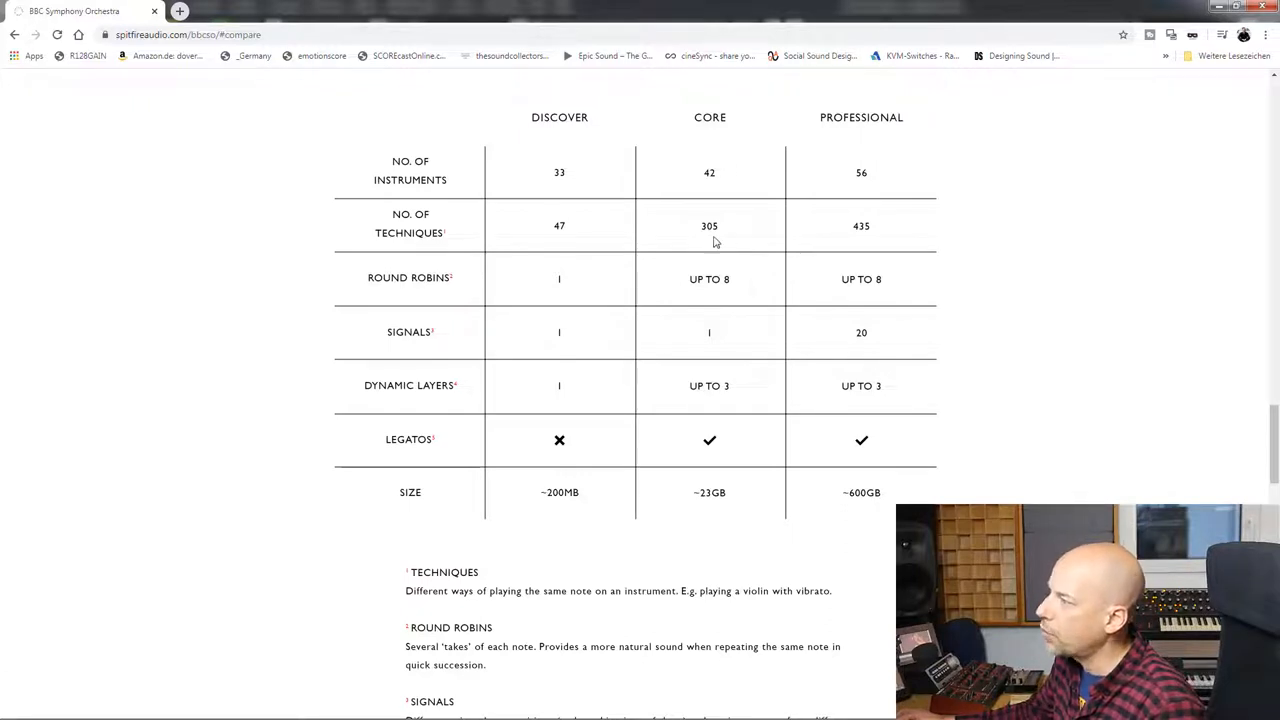
mouse_move(550, 234)
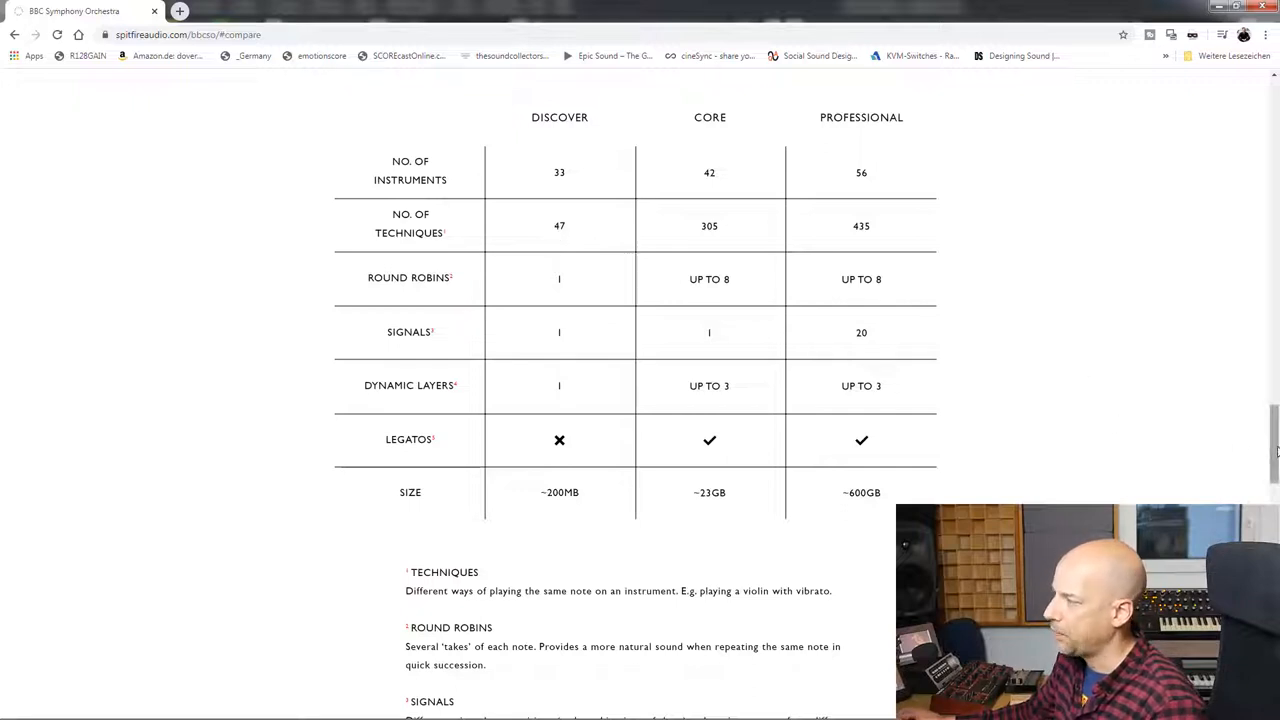
scroll("down", 3)
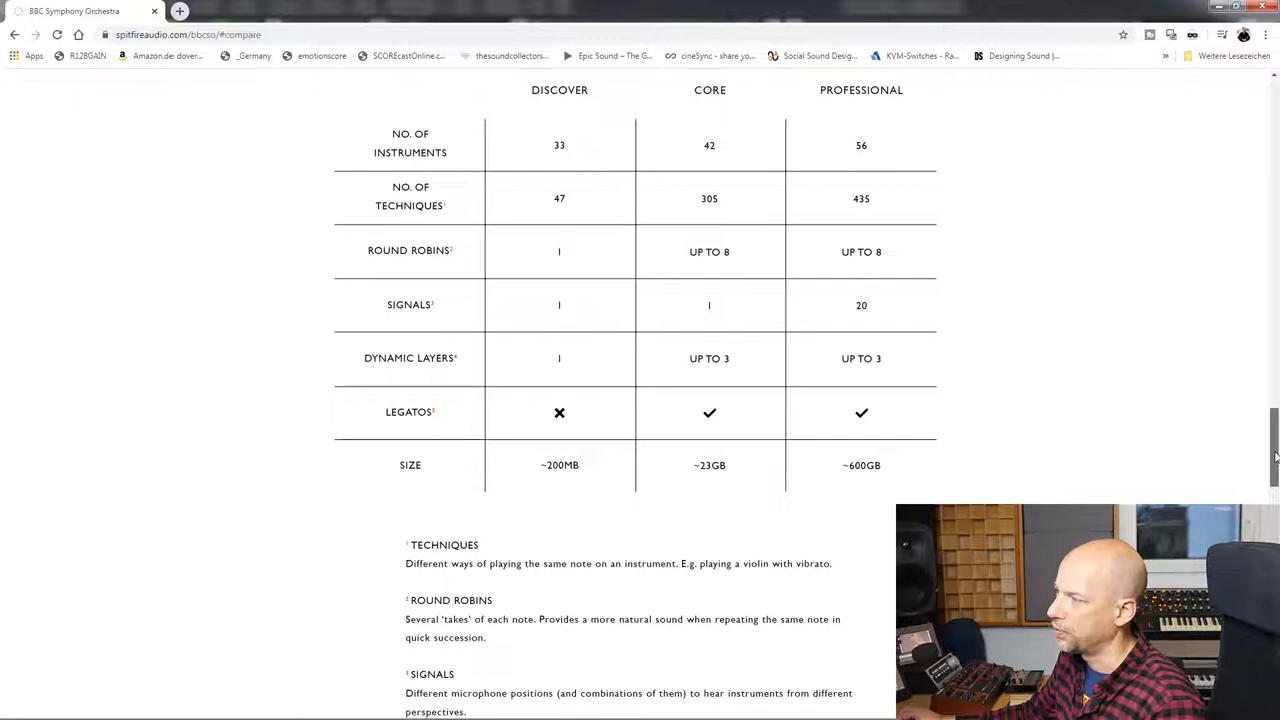
mouse_move(424, 264)
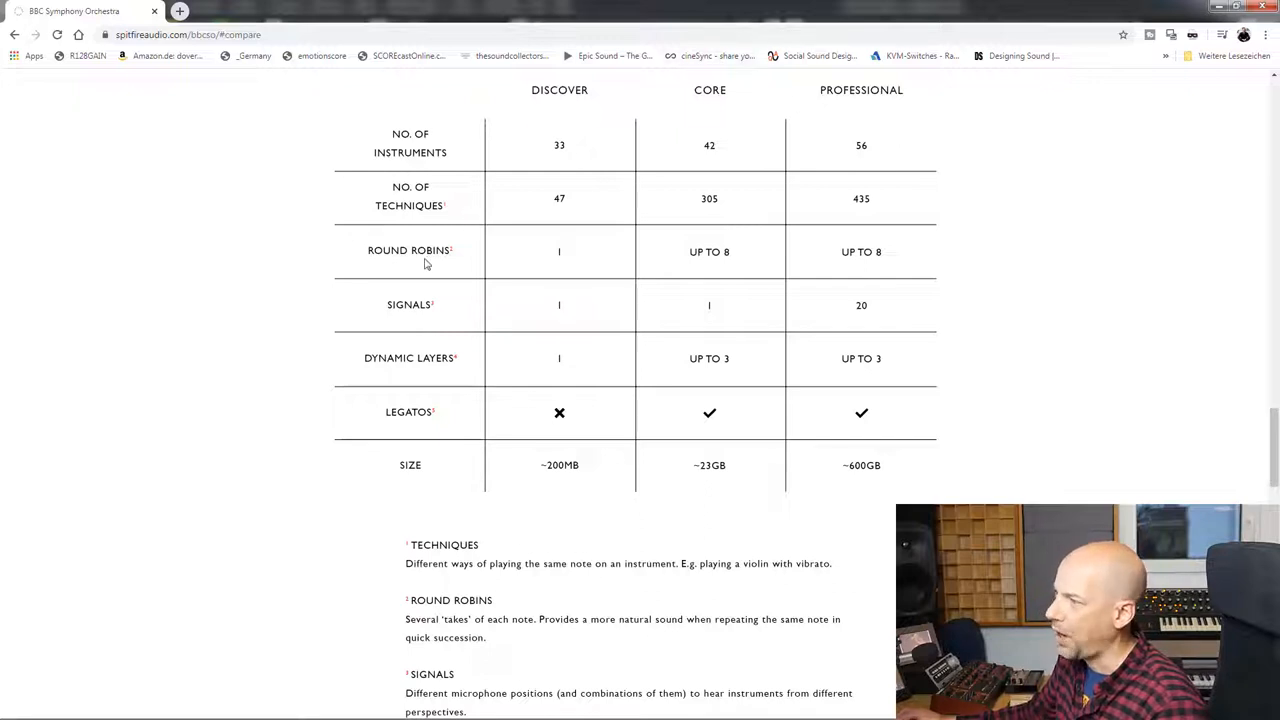
mouse_move(820, 288)
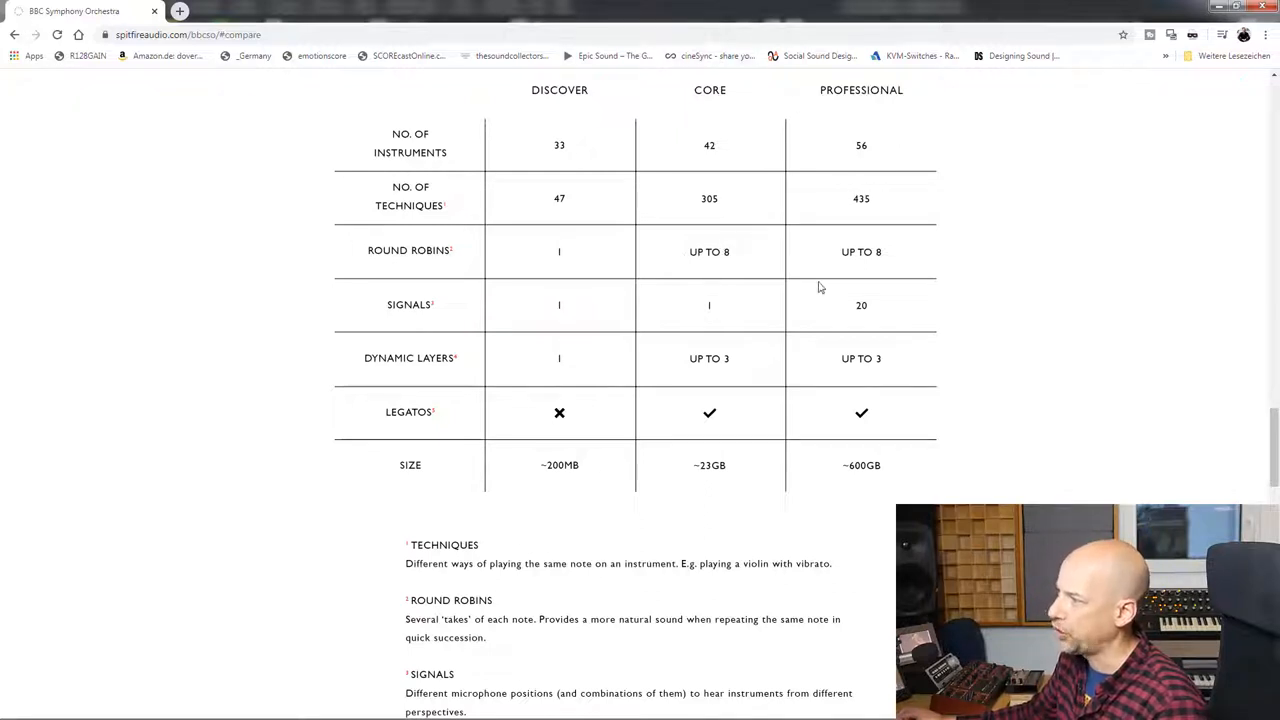
mouse_move(575, 262)
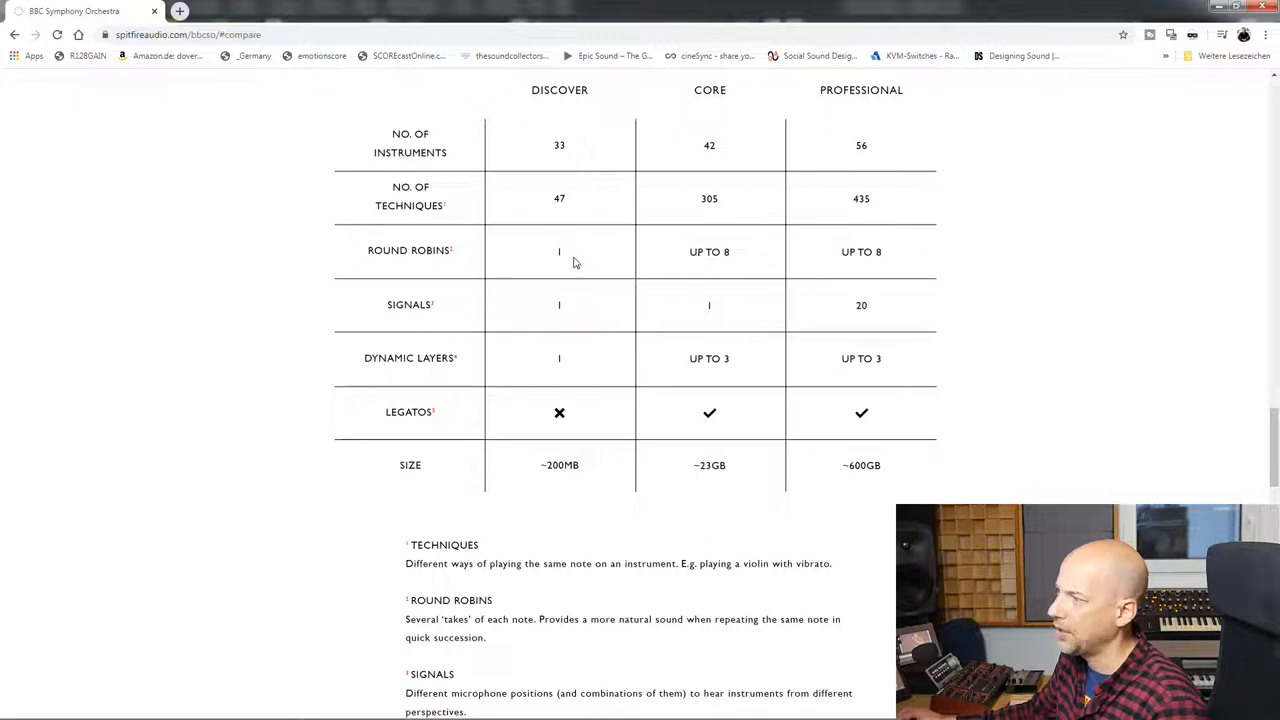
mouse_move(558, 268)
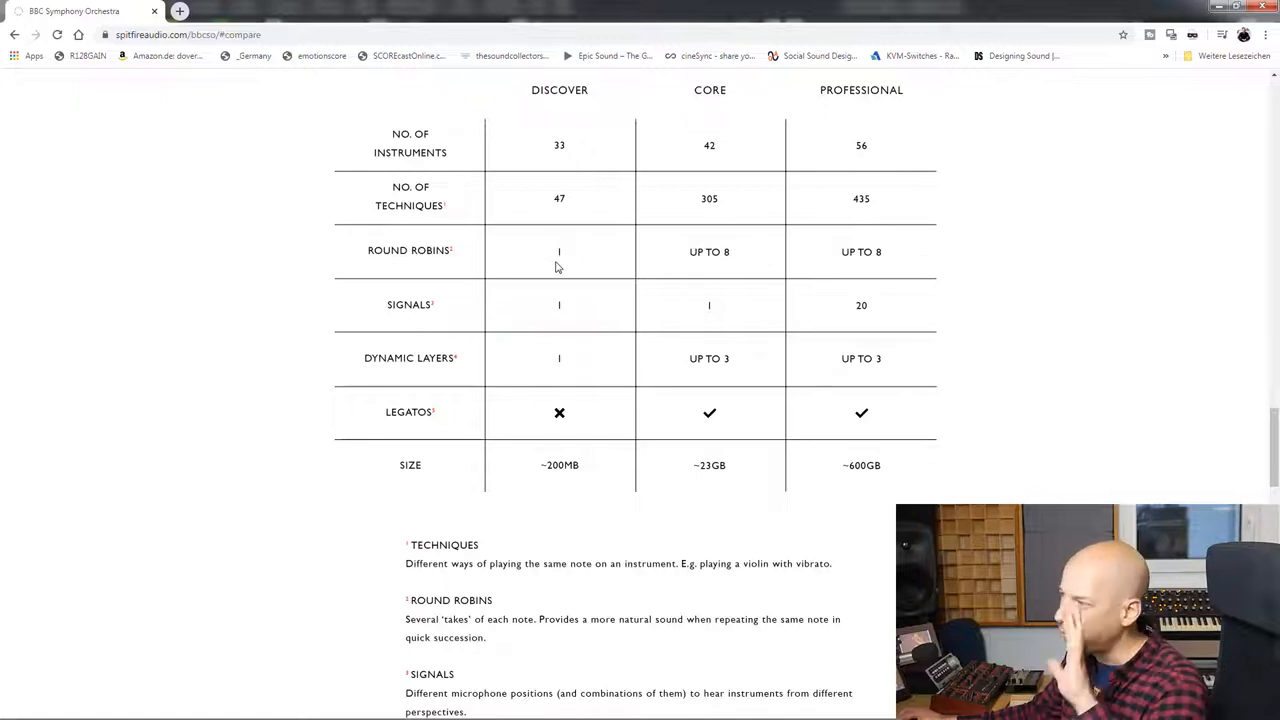
mouse_move(628, 281)
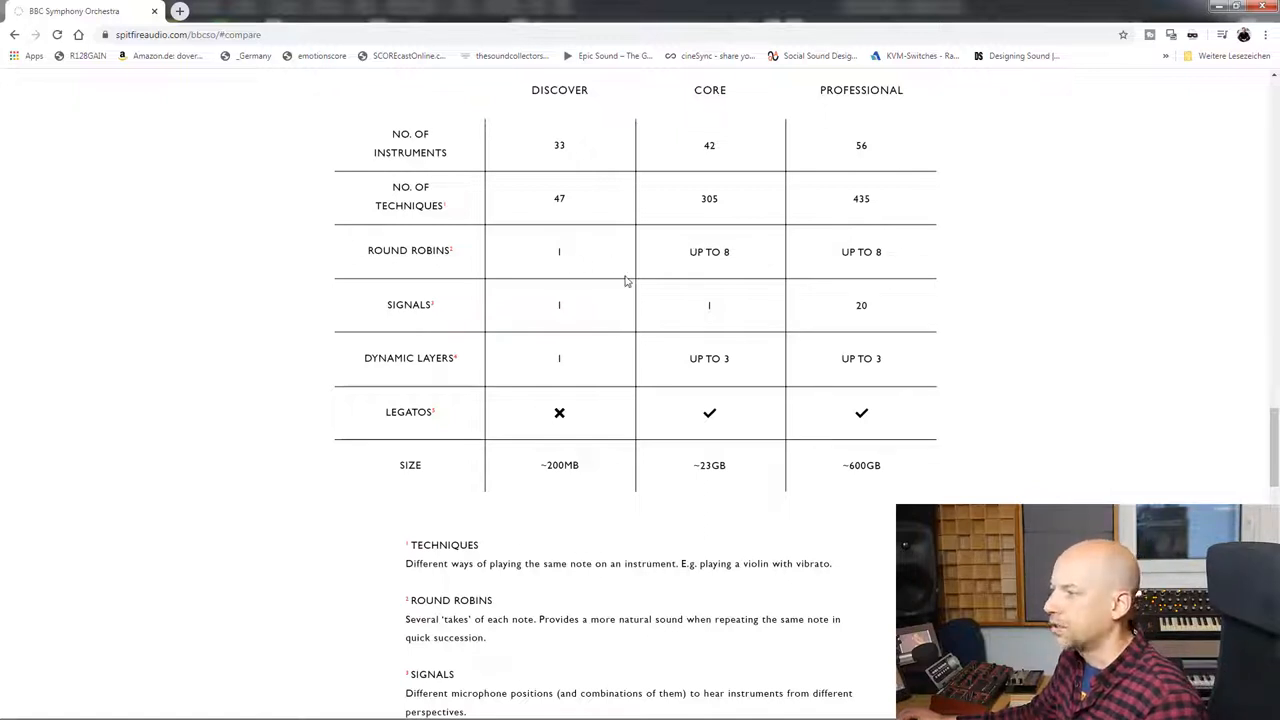
scroll("up", 3)
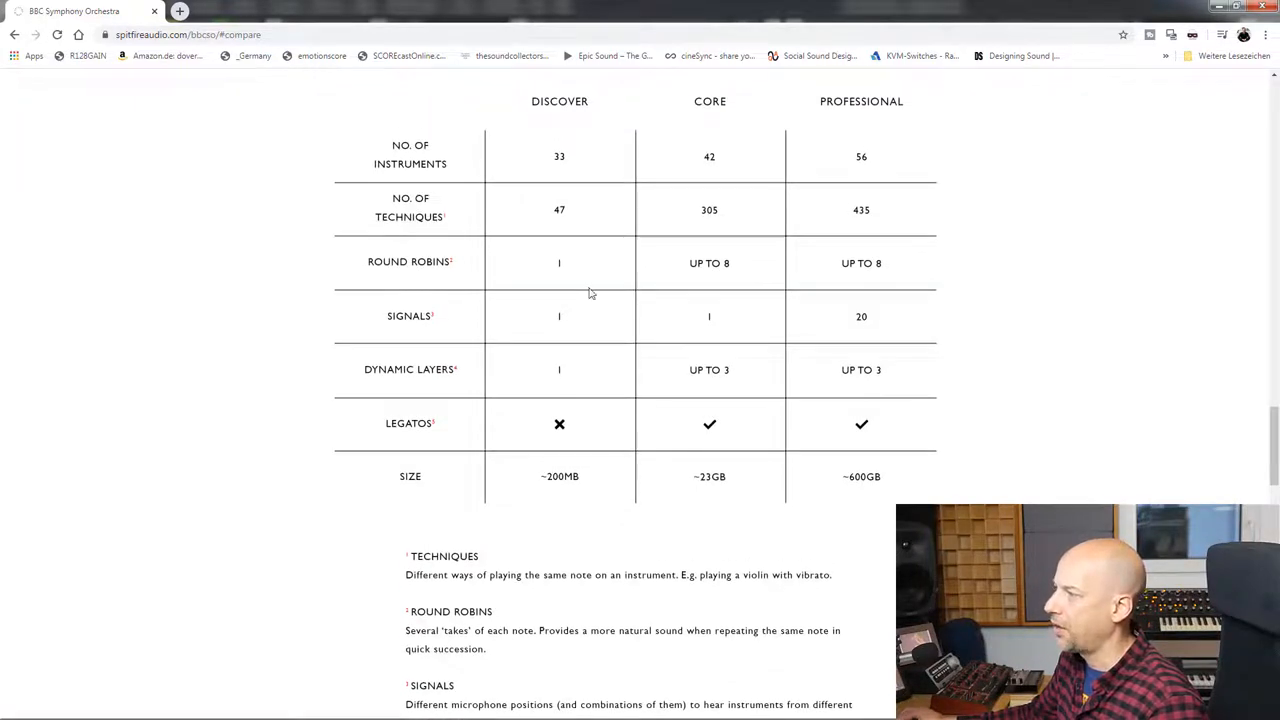
mouse_move(585, 339)
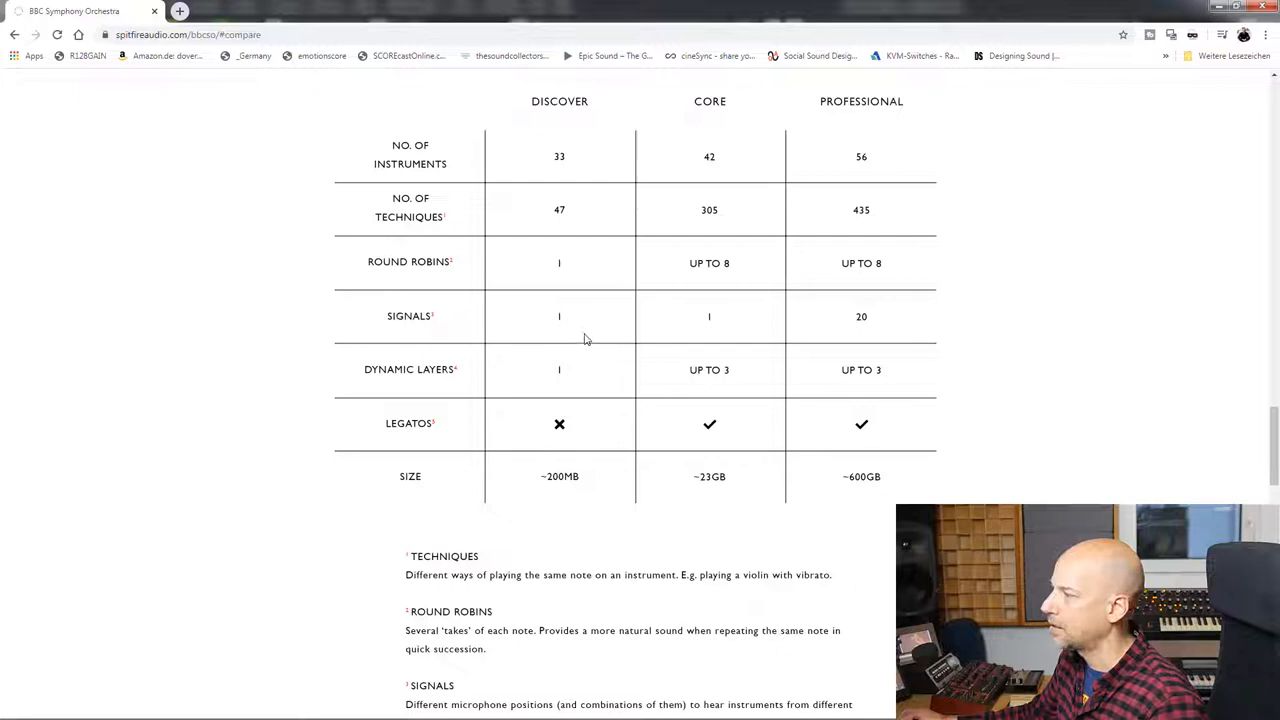
mouse_move(880, 327)
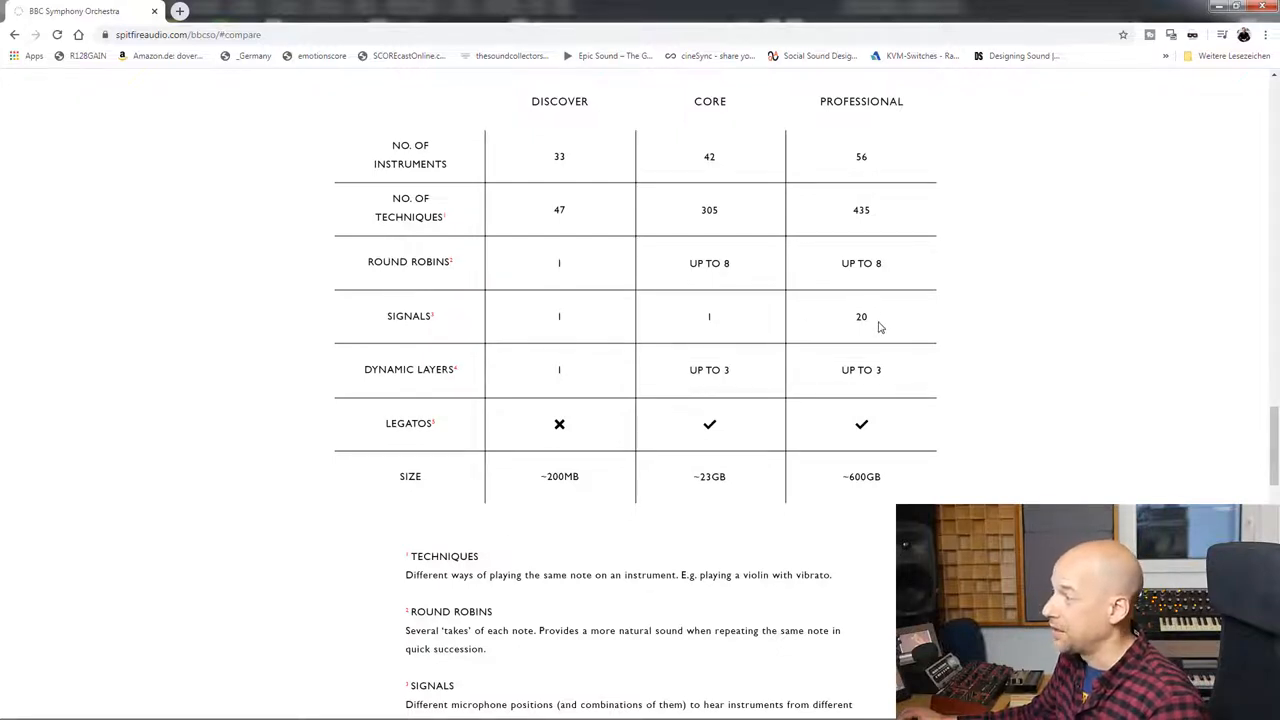
mouse_move(848, 324)
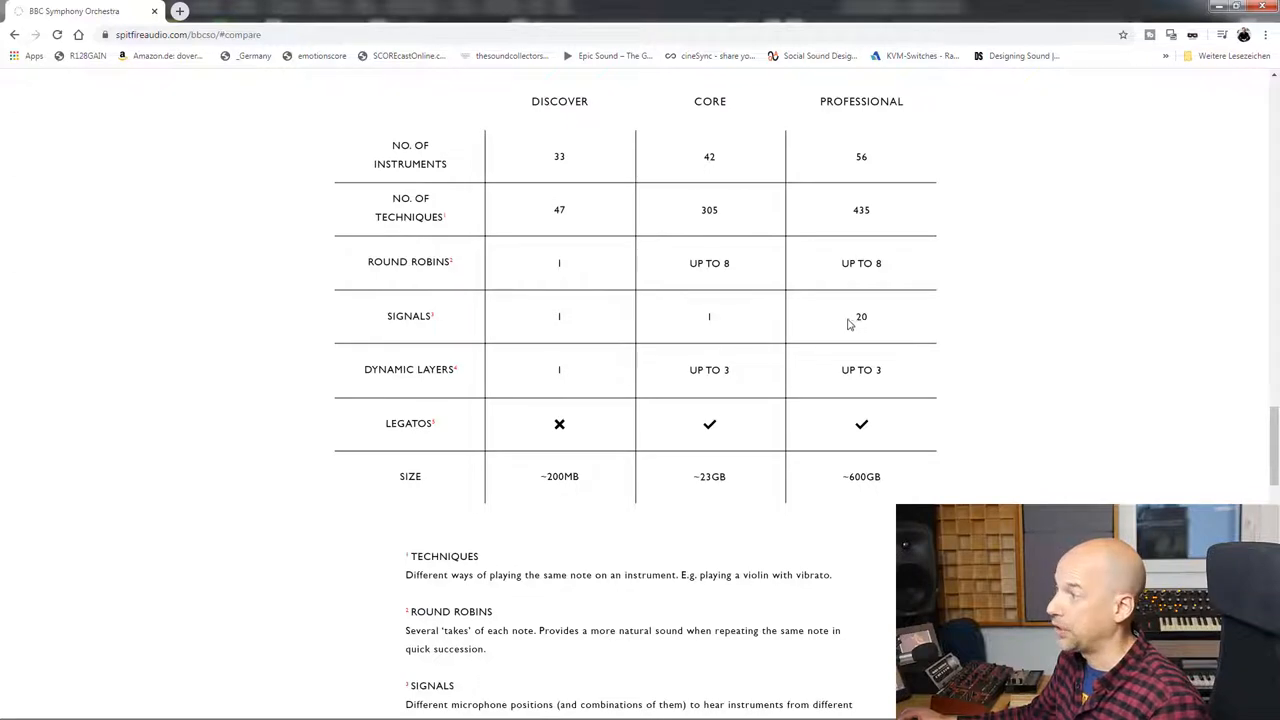
mouse_move(565, 327)
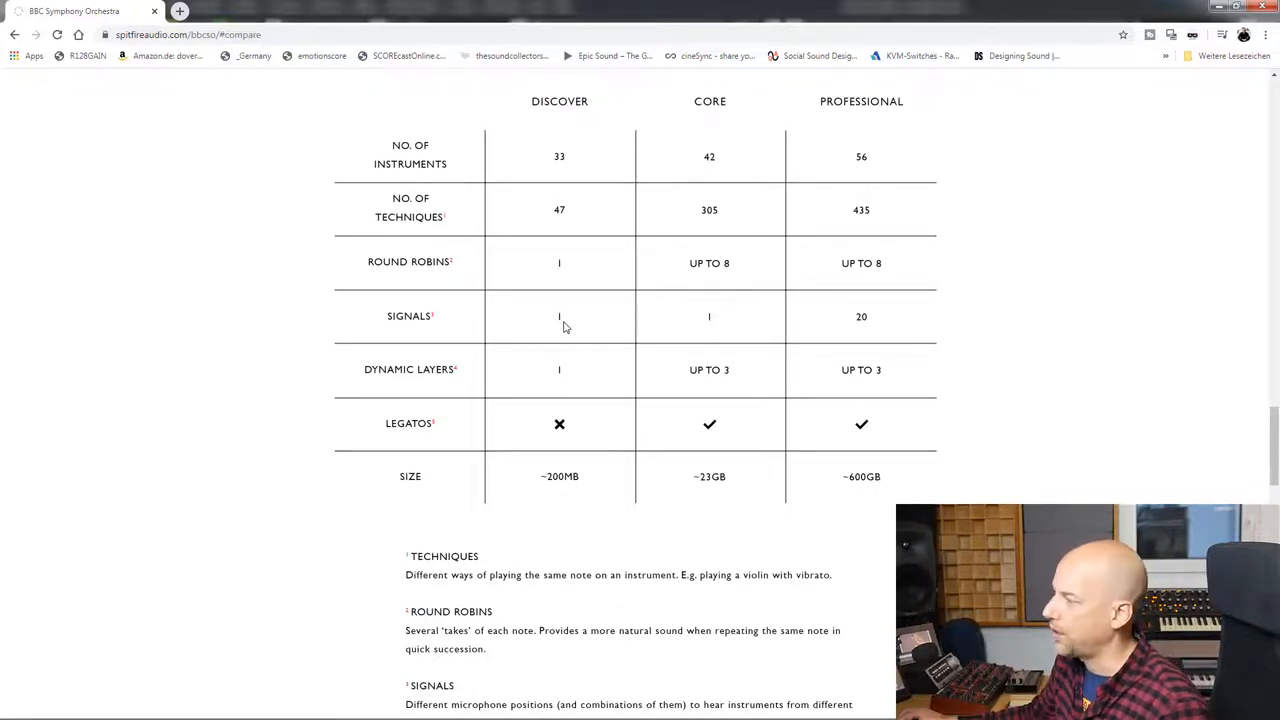
mouse_move(480, 370)
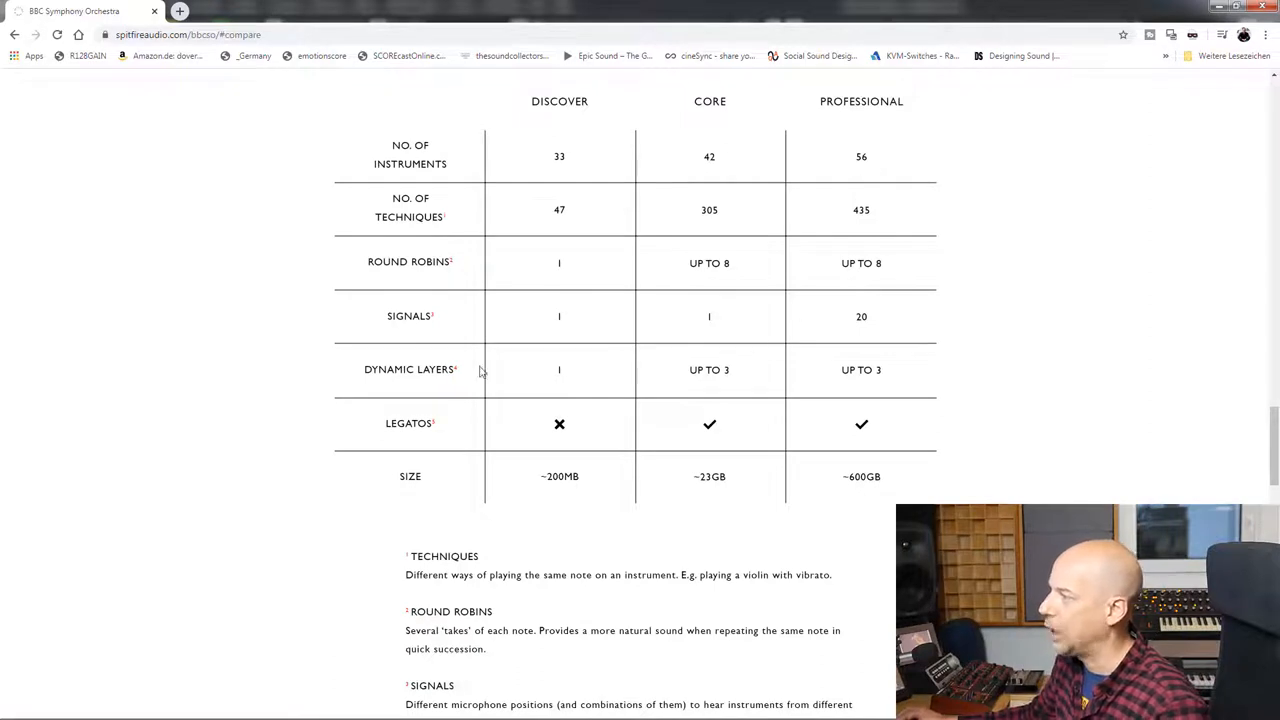
mouse_move(882, 388)
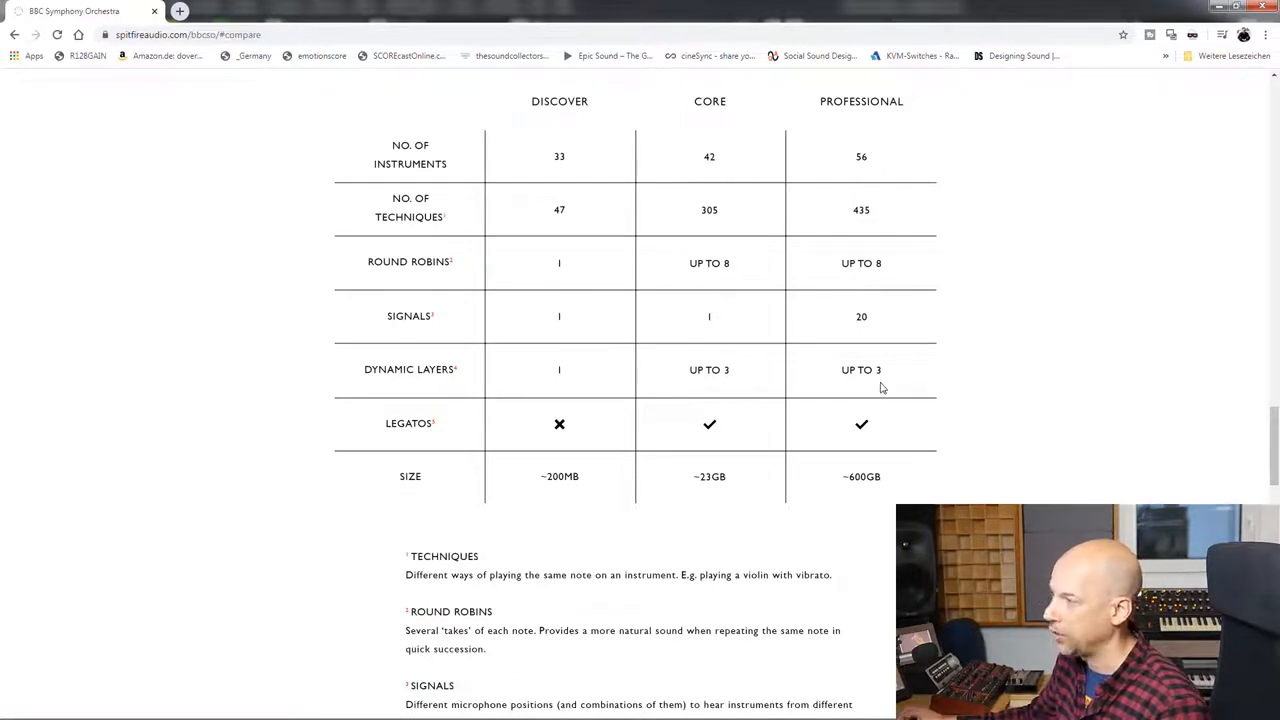
mouse_move(723, 383)
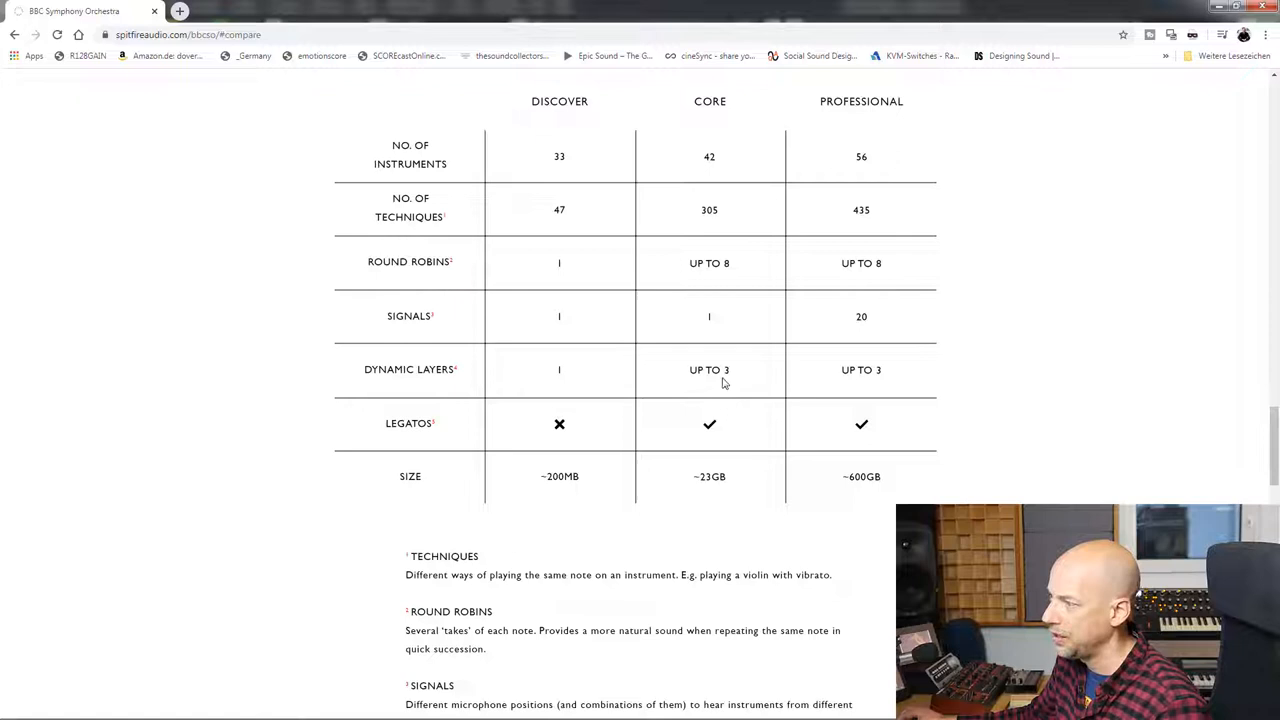
mouse_move(577, 375)
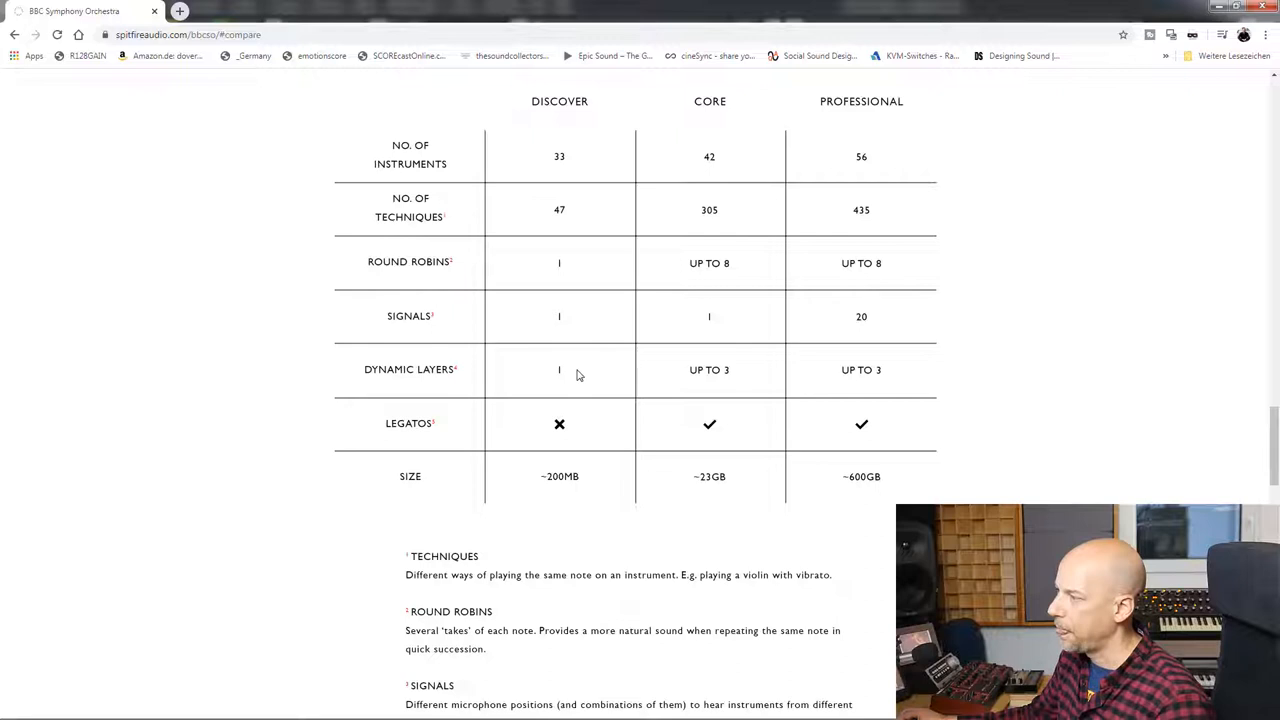
mouse_move(560, 380)
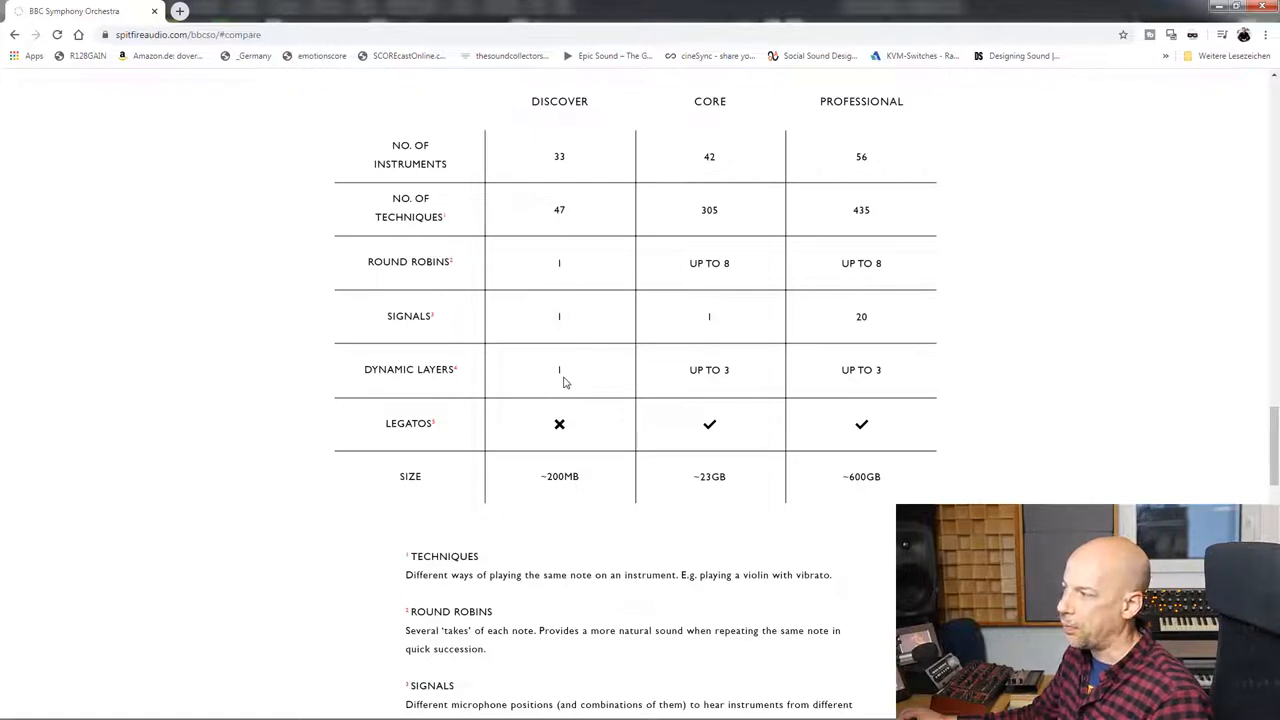
mouse_move(1007, 397)
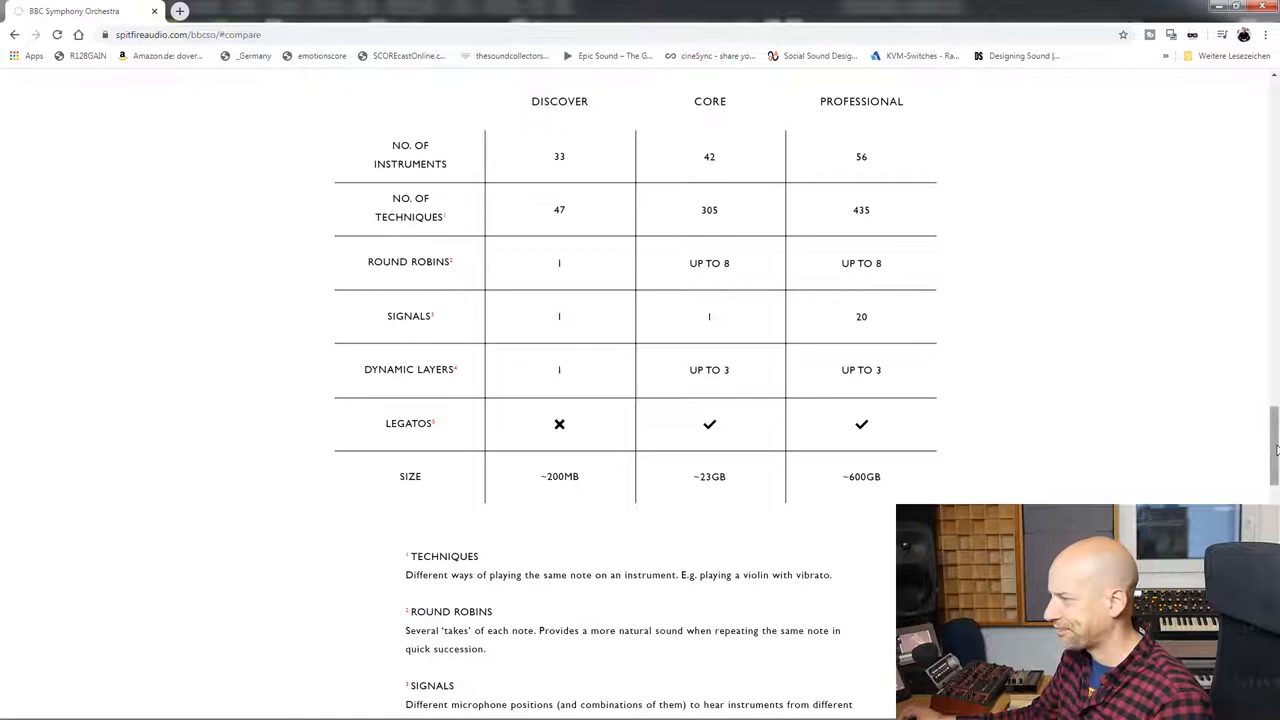
scroll("down", 3)
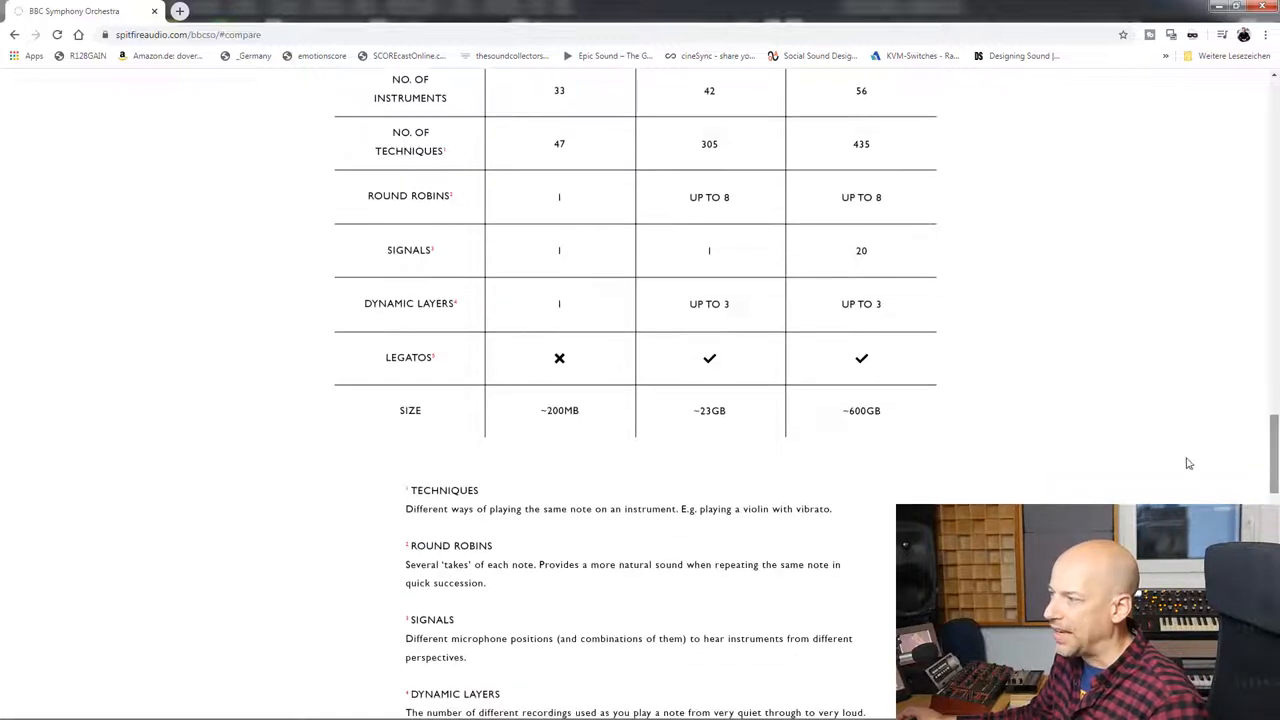
mouse_move(725, 370)
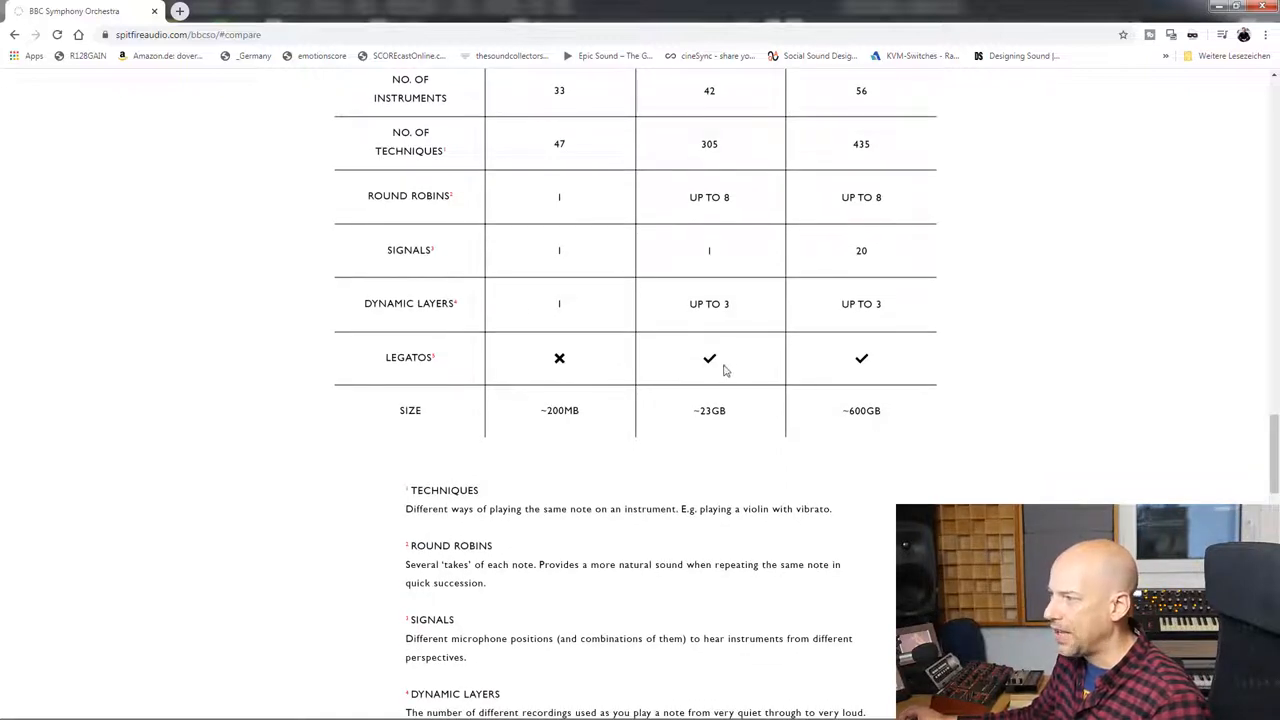
scroll("up", 3)
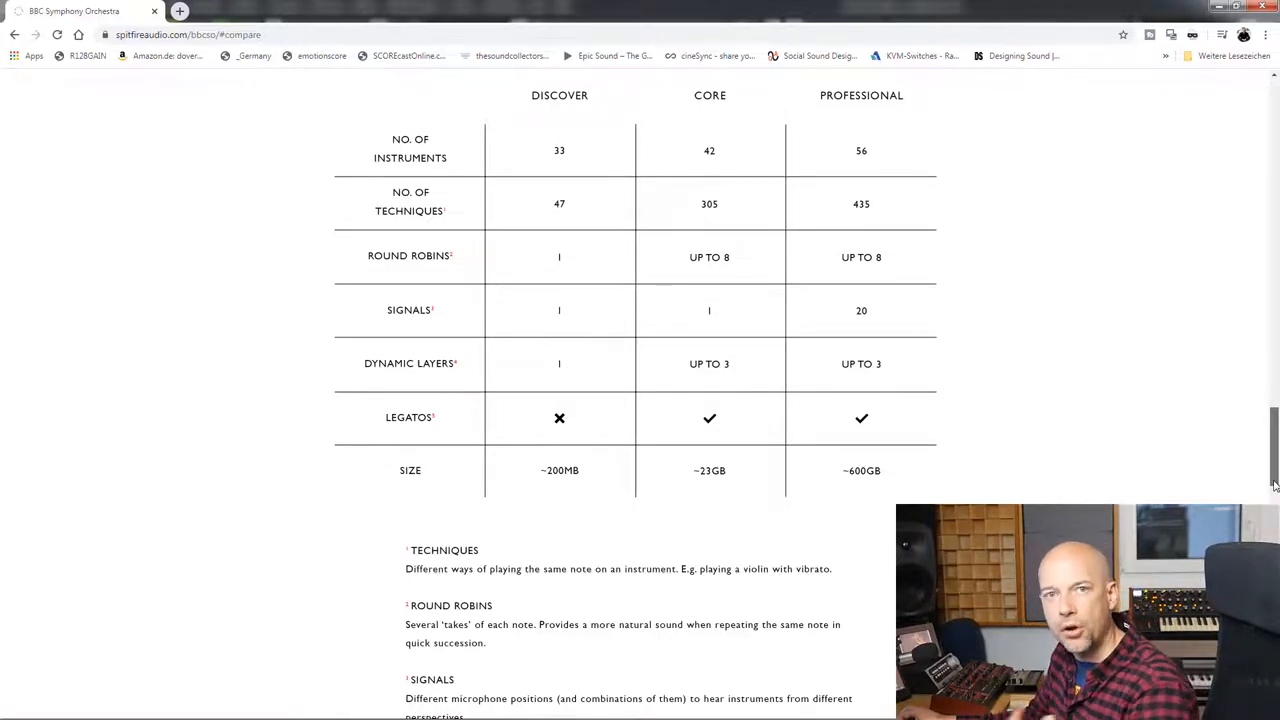
scroll("down", 3)
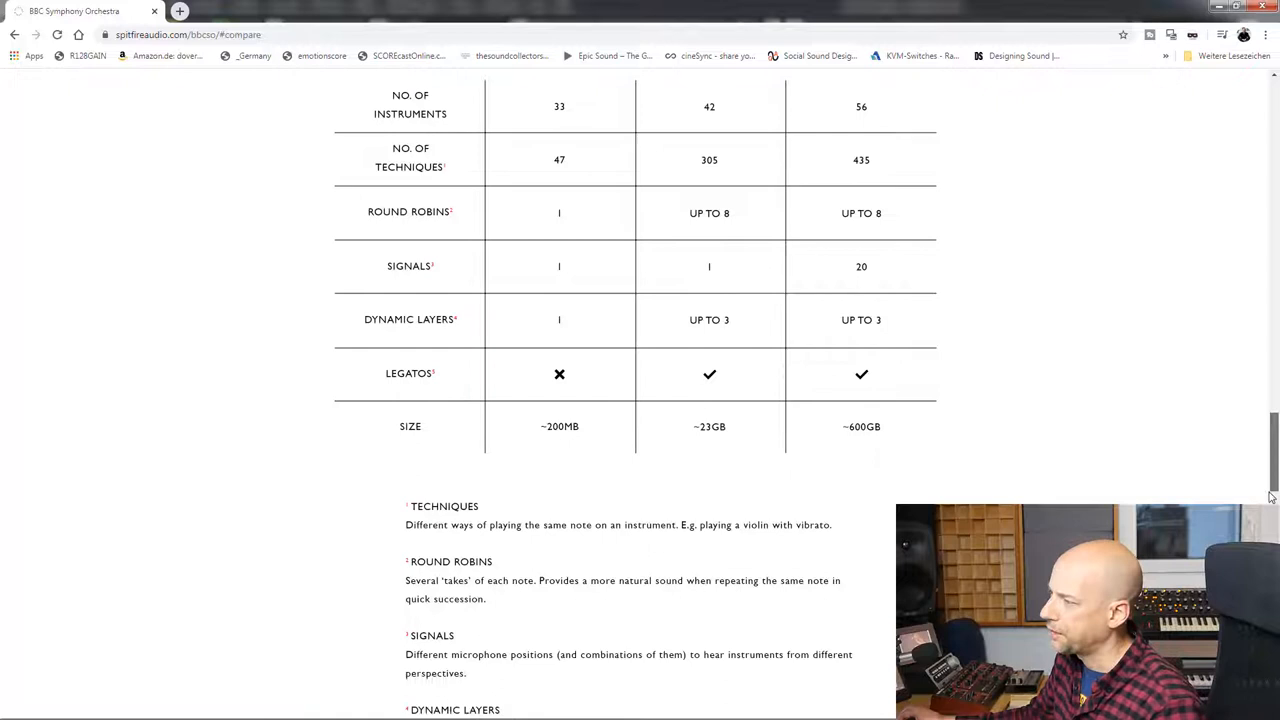
scroll("up", 3)
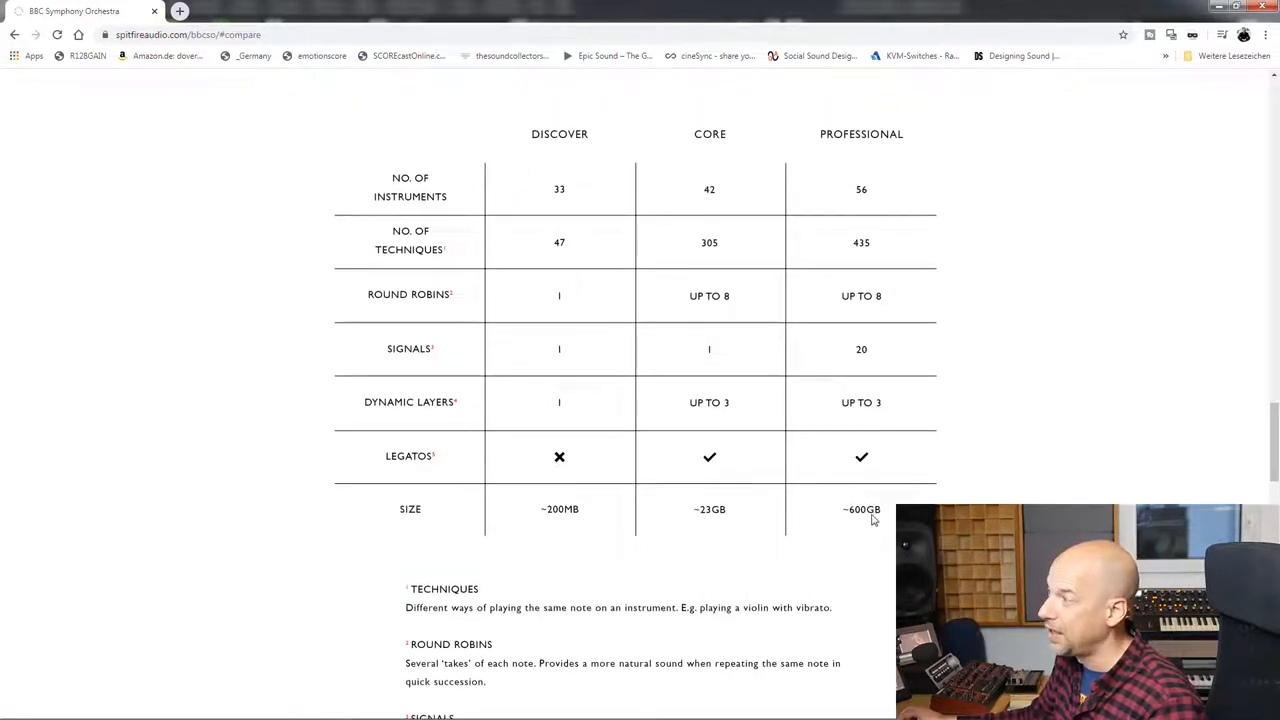
mouse_move(869, 365)
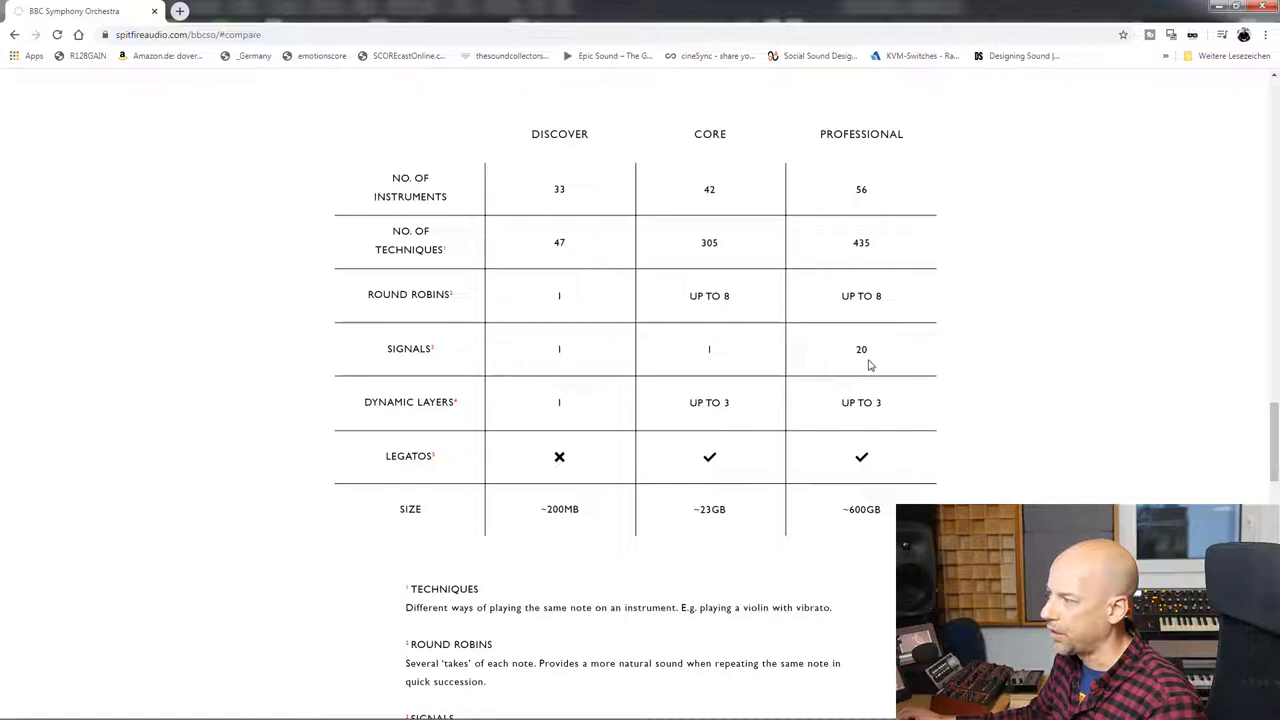
mouse_move(864, 520)
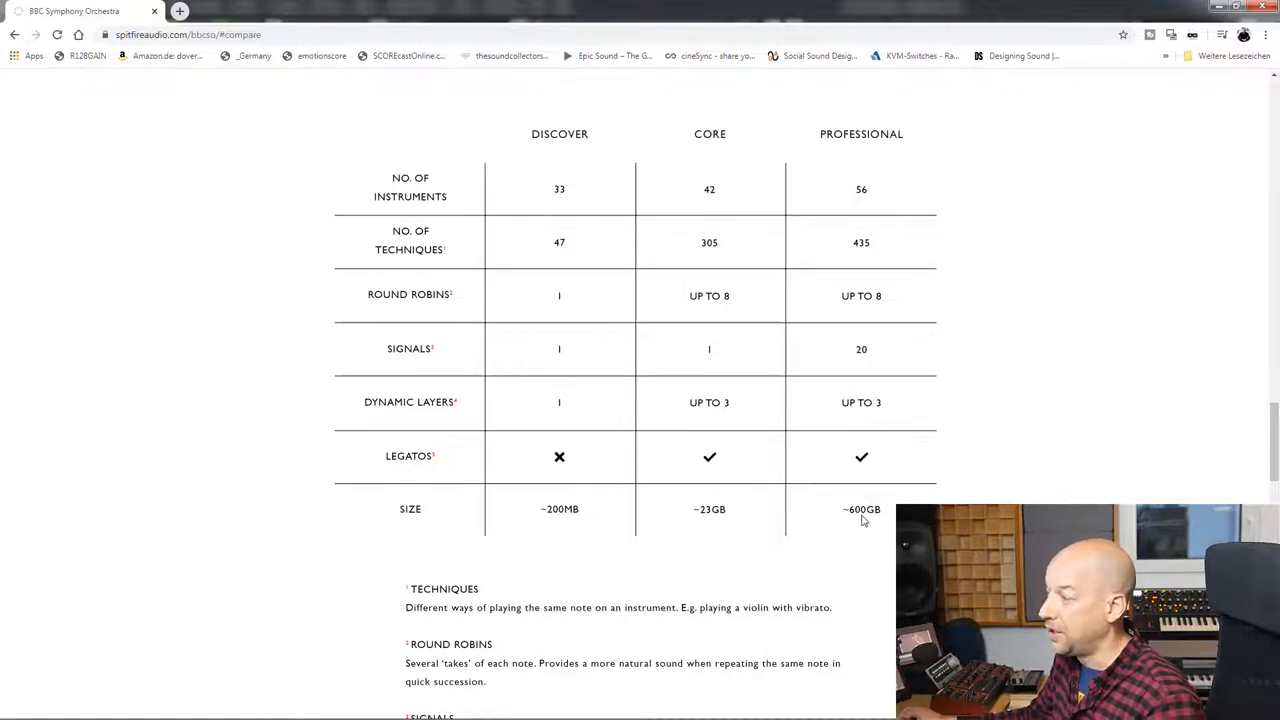
mouse_move(679, 549)
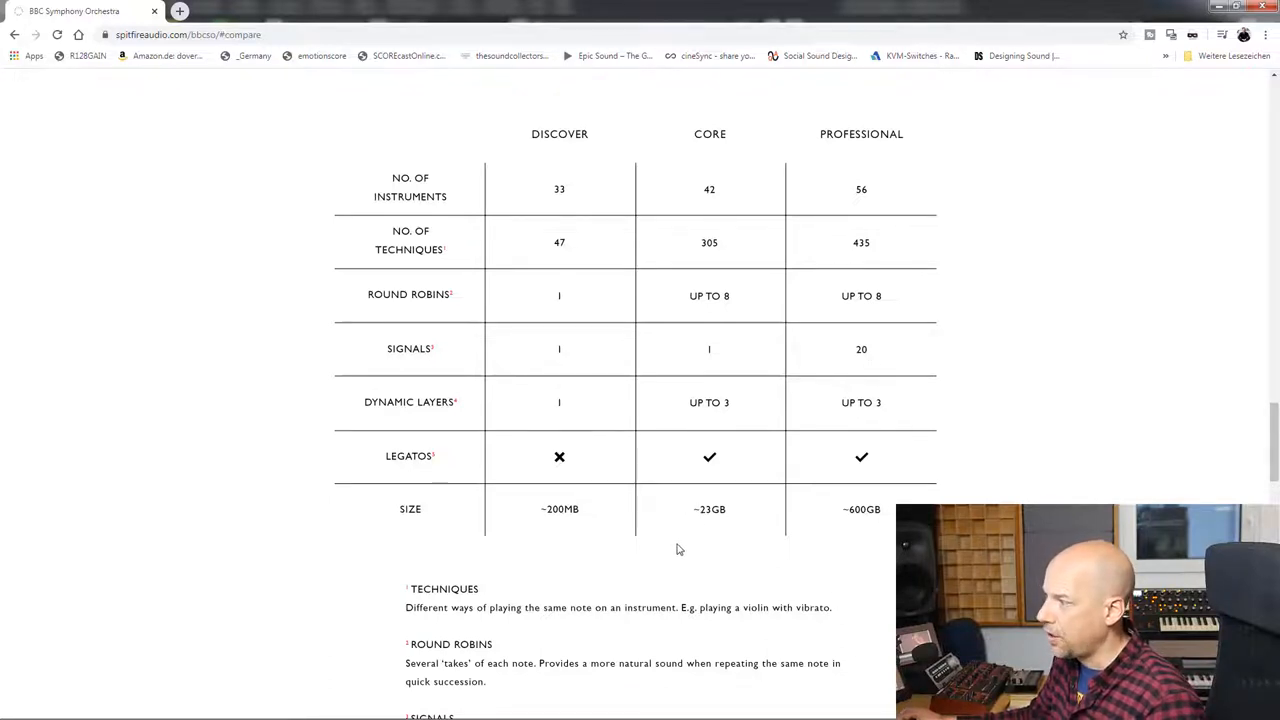
mouse_move(583, 527)
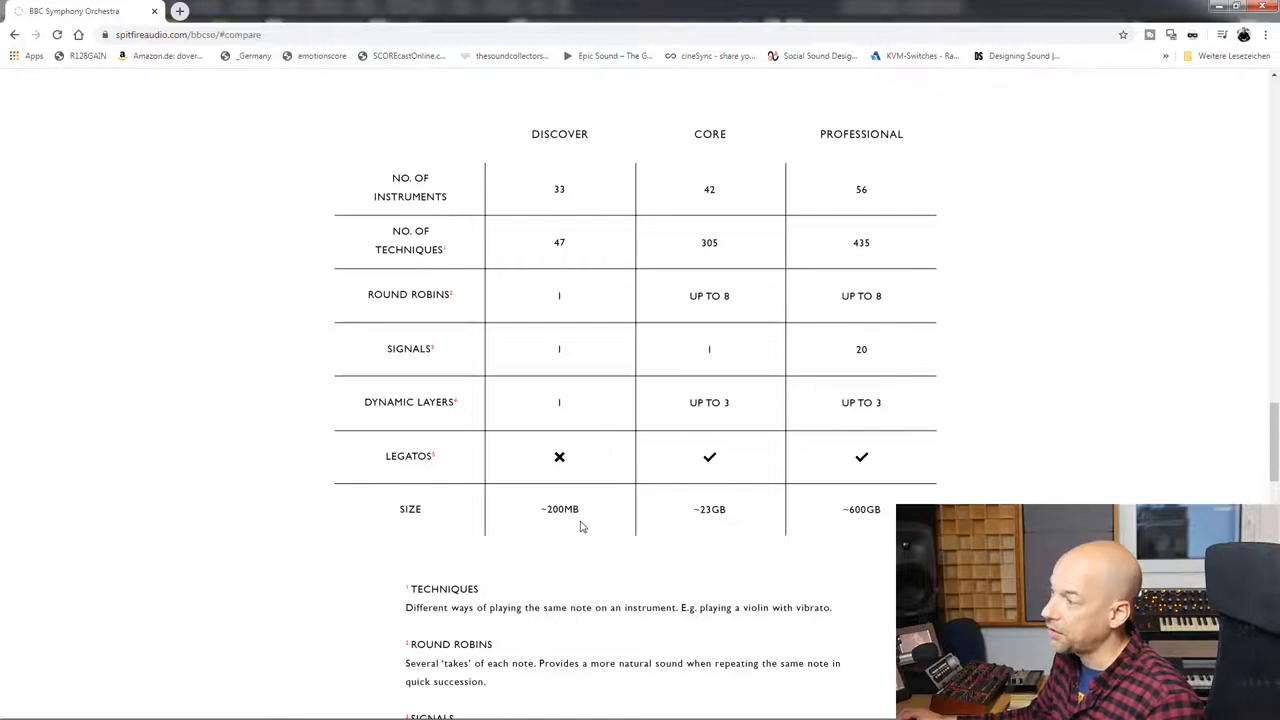
mouse_move(1228, 461)
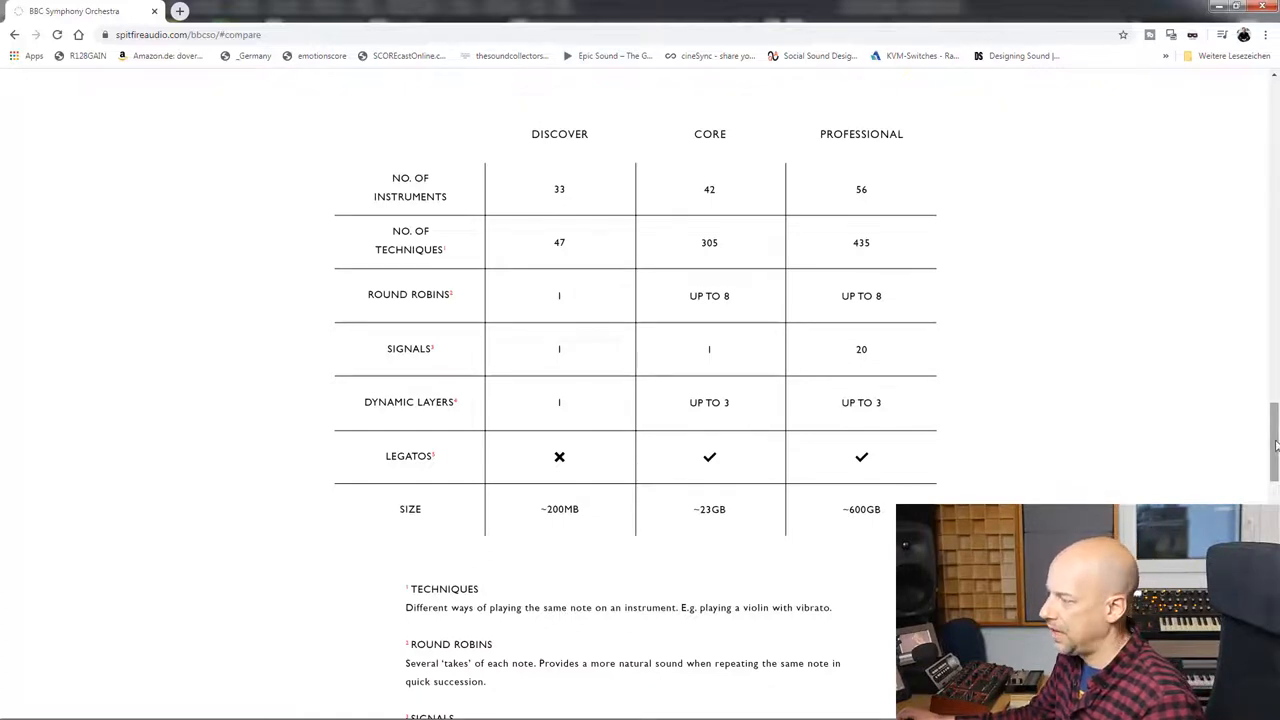
scroll("up", 3)
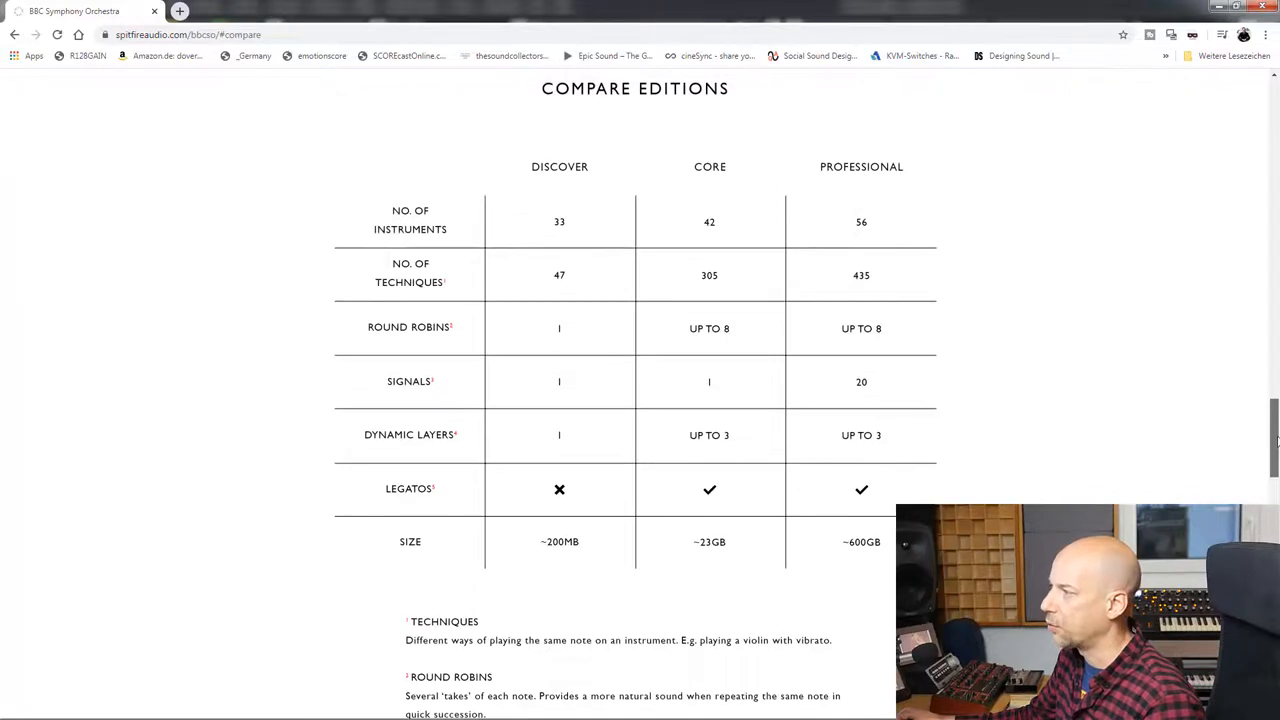
scroll("up", 3)
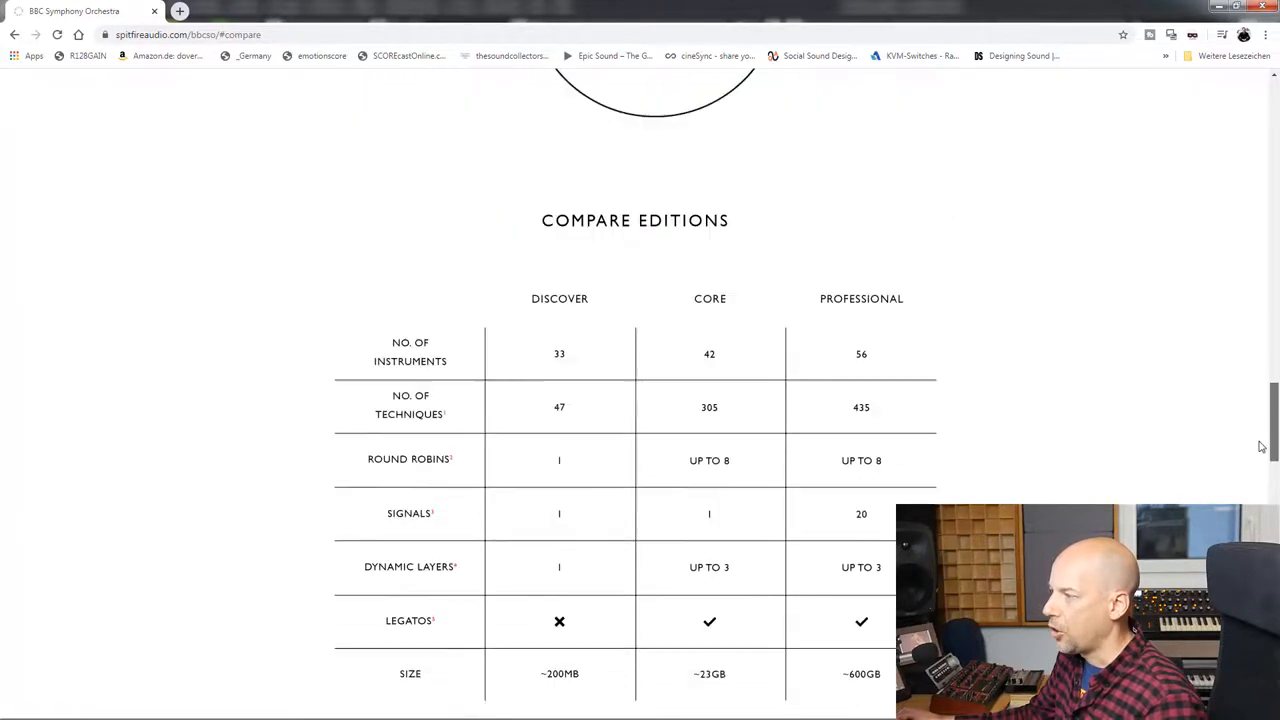
scroll("down", 3)
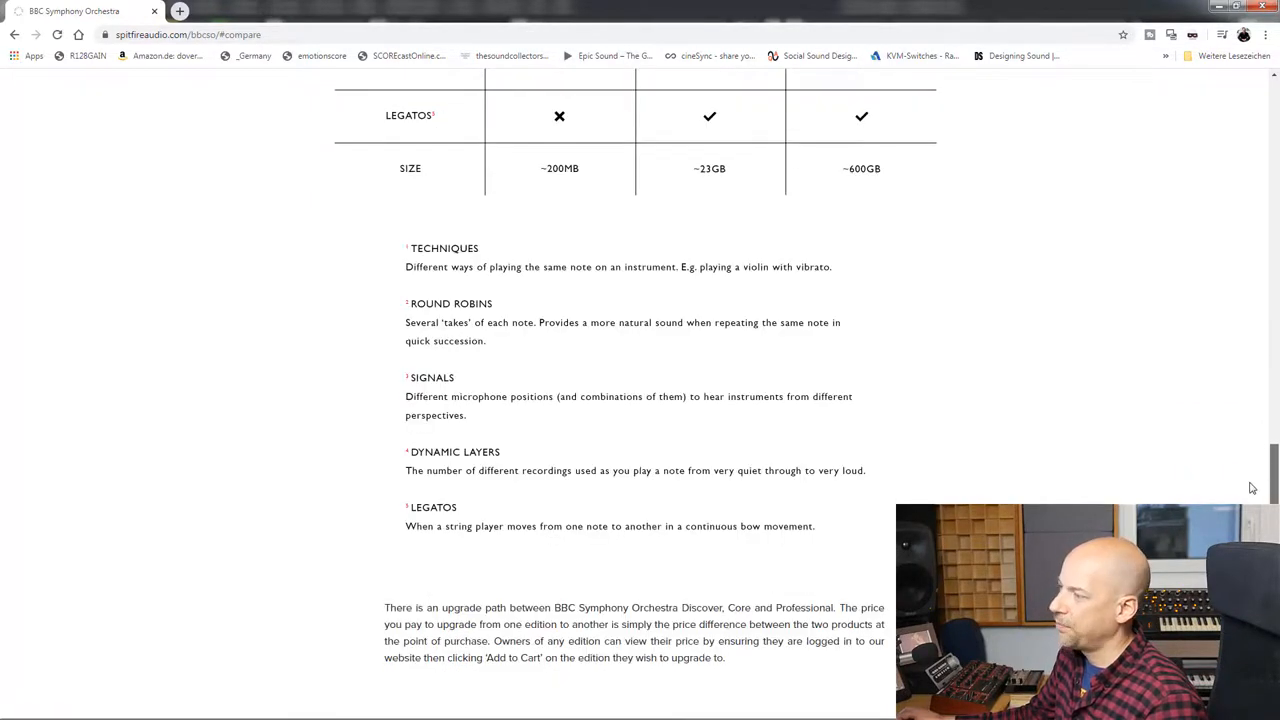
scroll("down", 3)
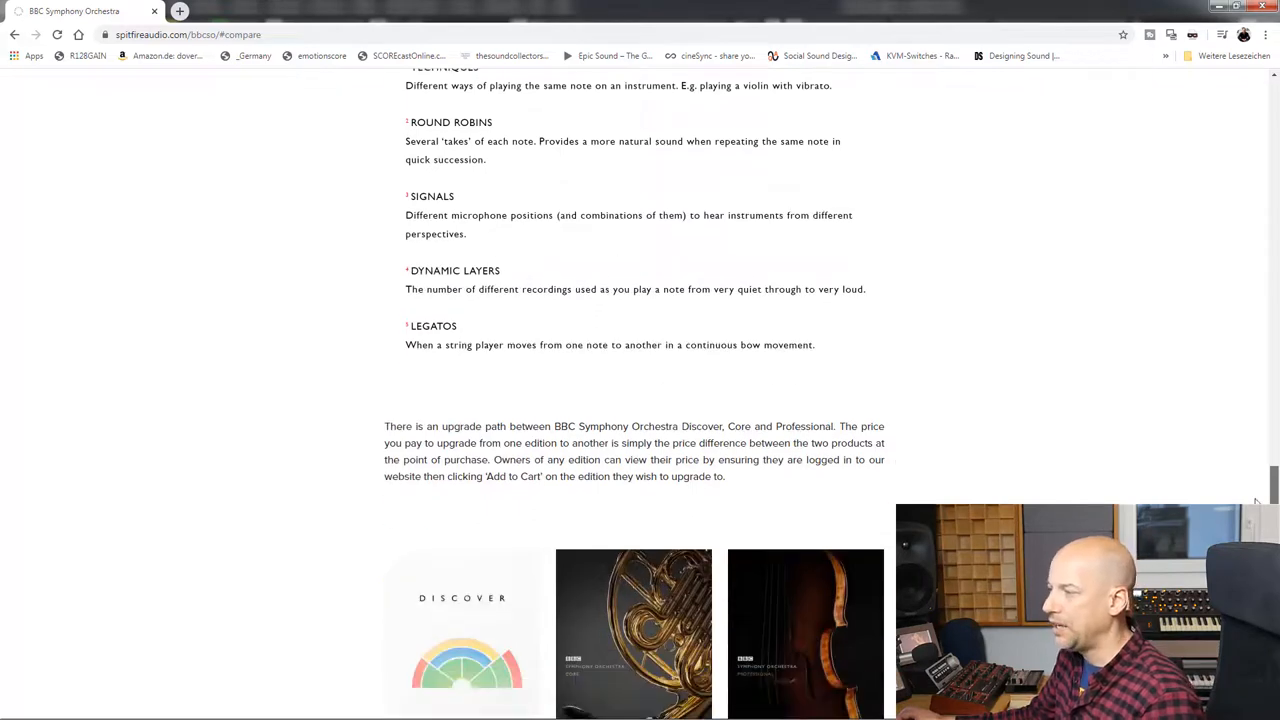
scroll("down", 3)
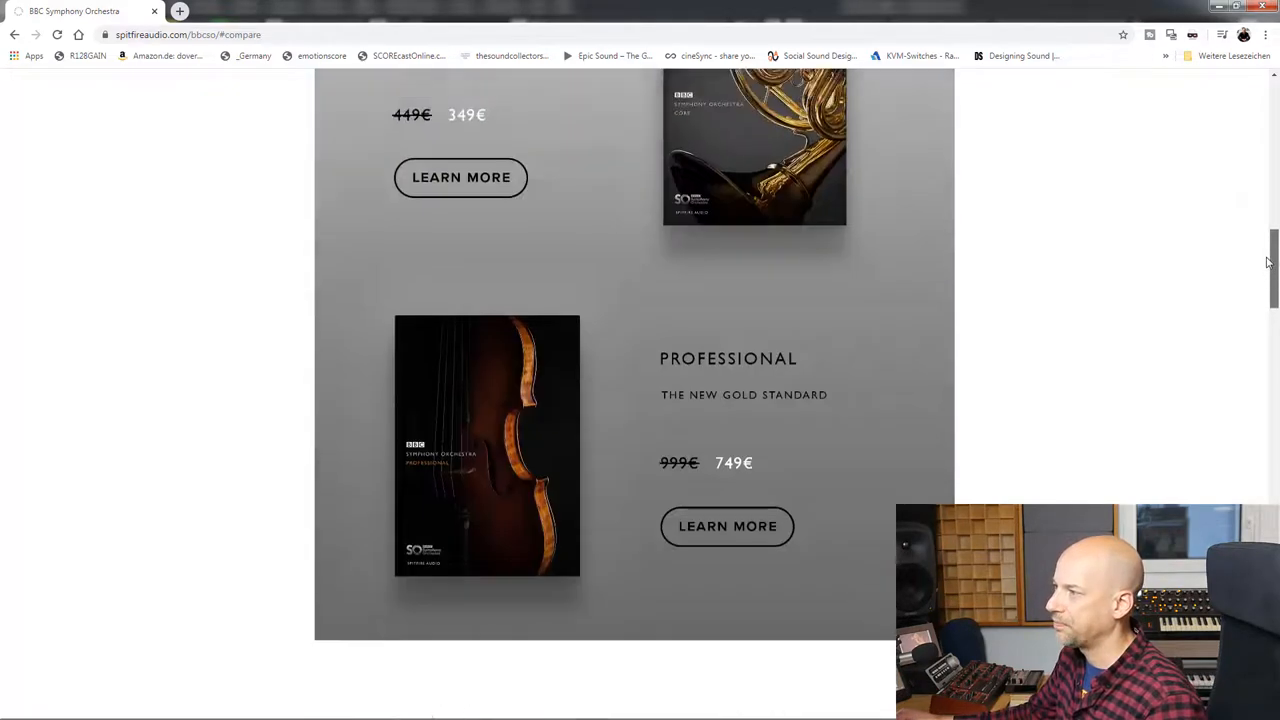
scroll("up", 3)
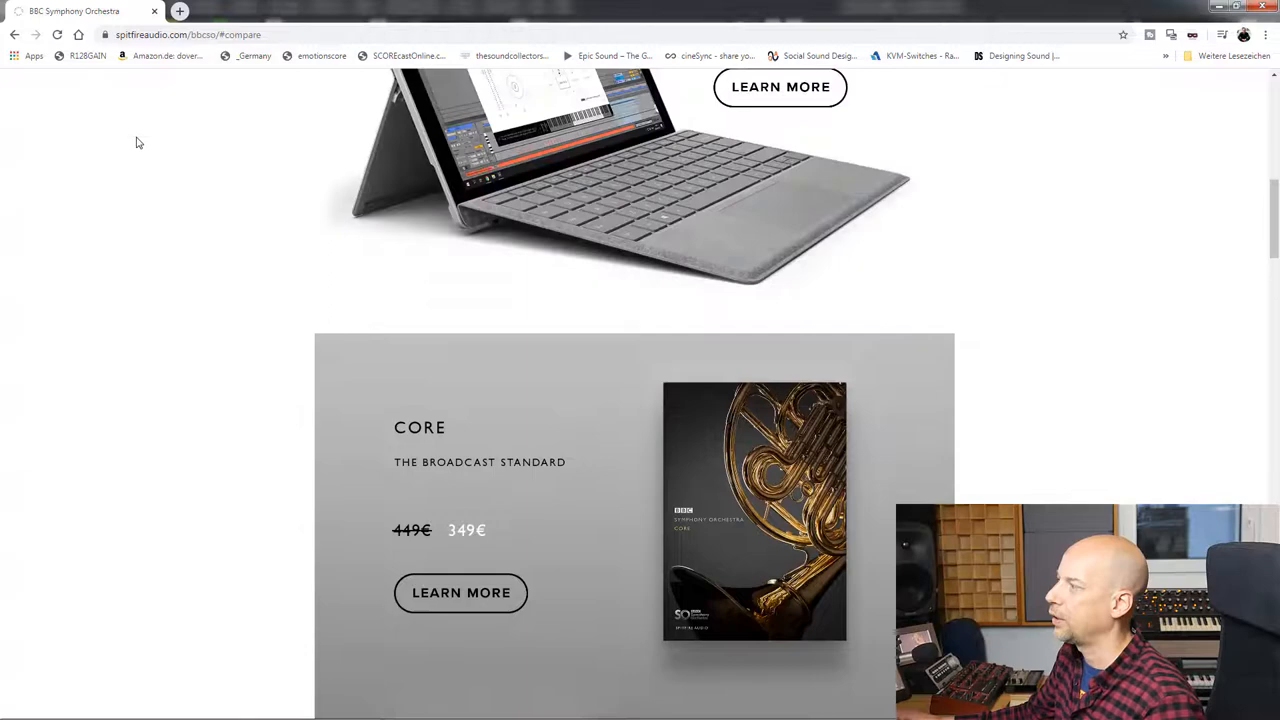
scroll("up", 3)
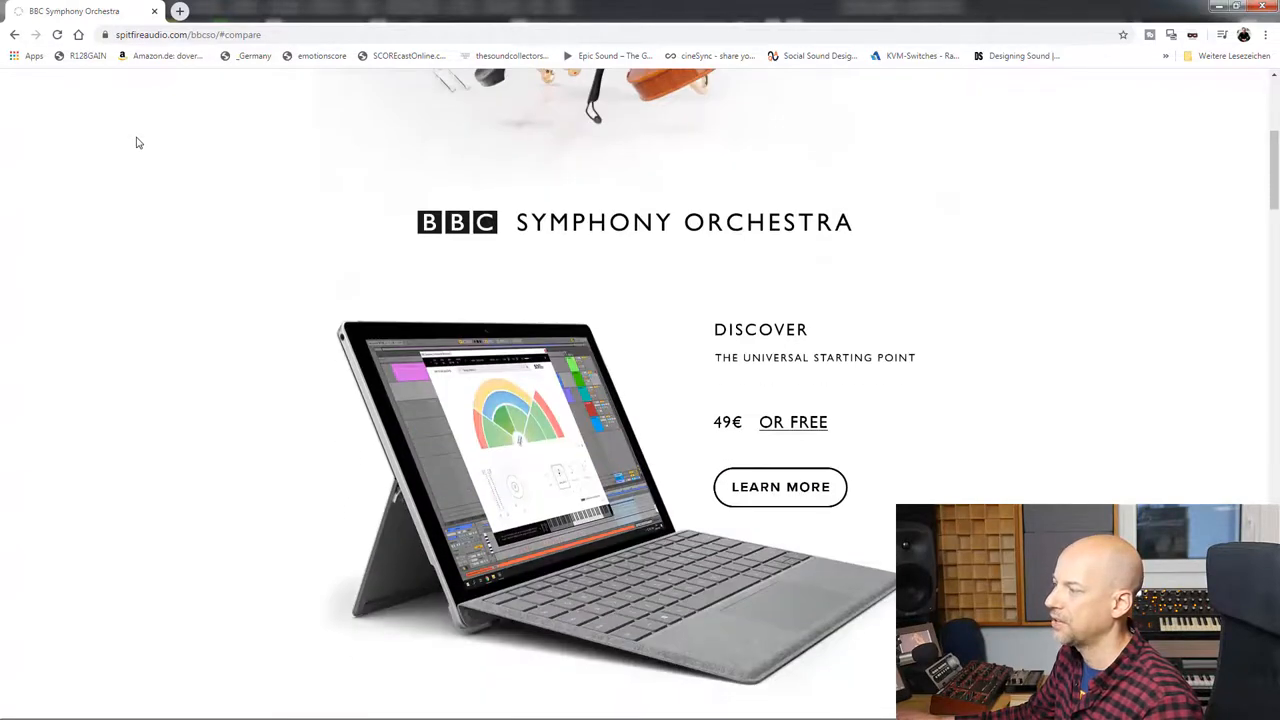
scroll("down", 3)
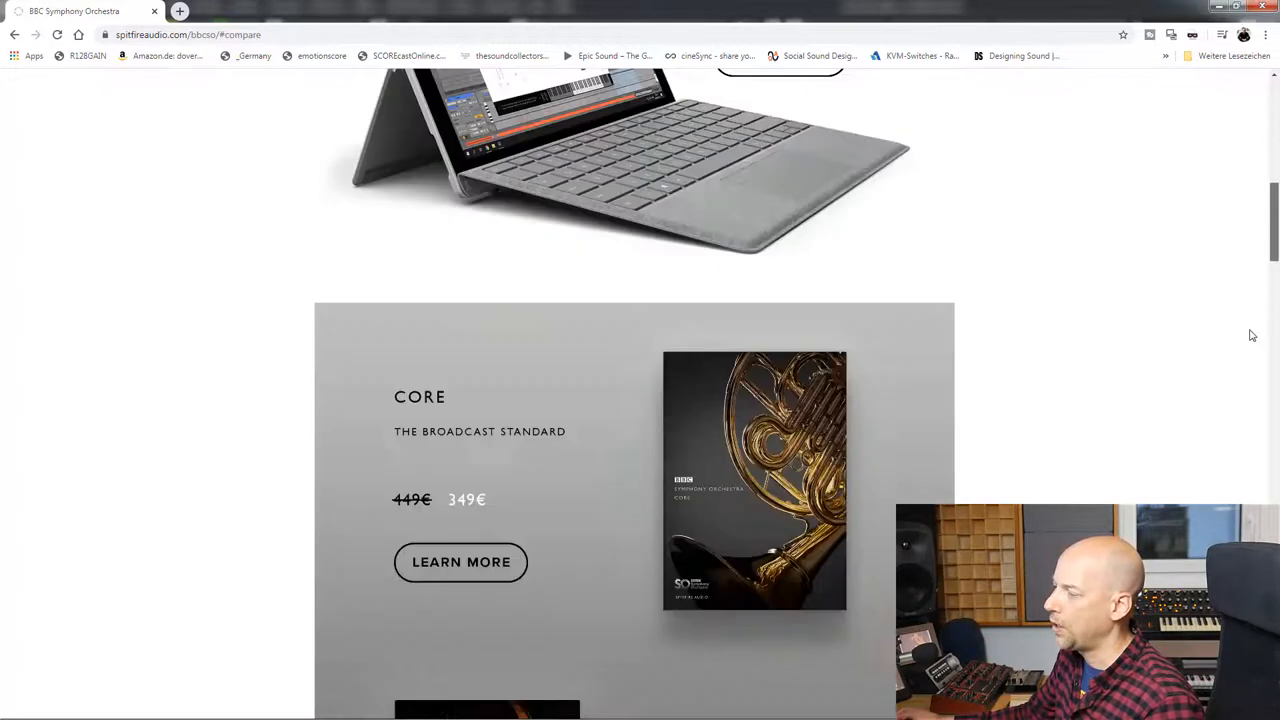
scroll("down", 3)
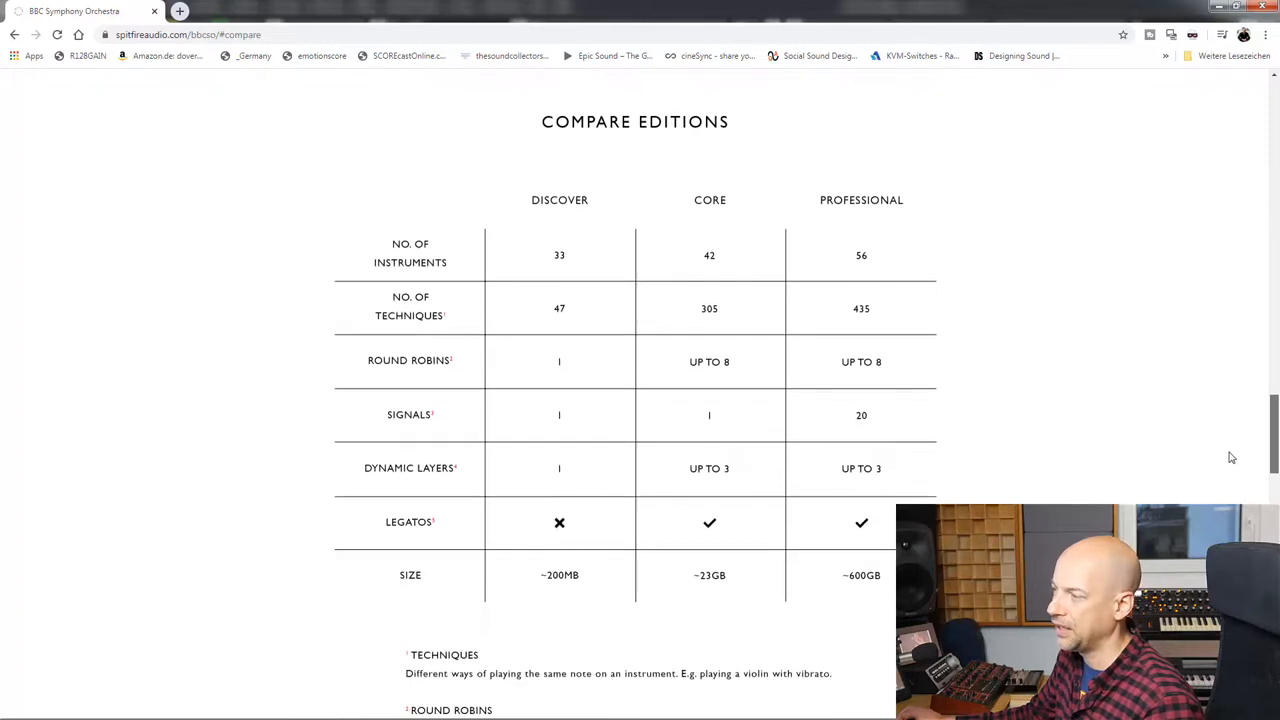
scroll("up", 3)
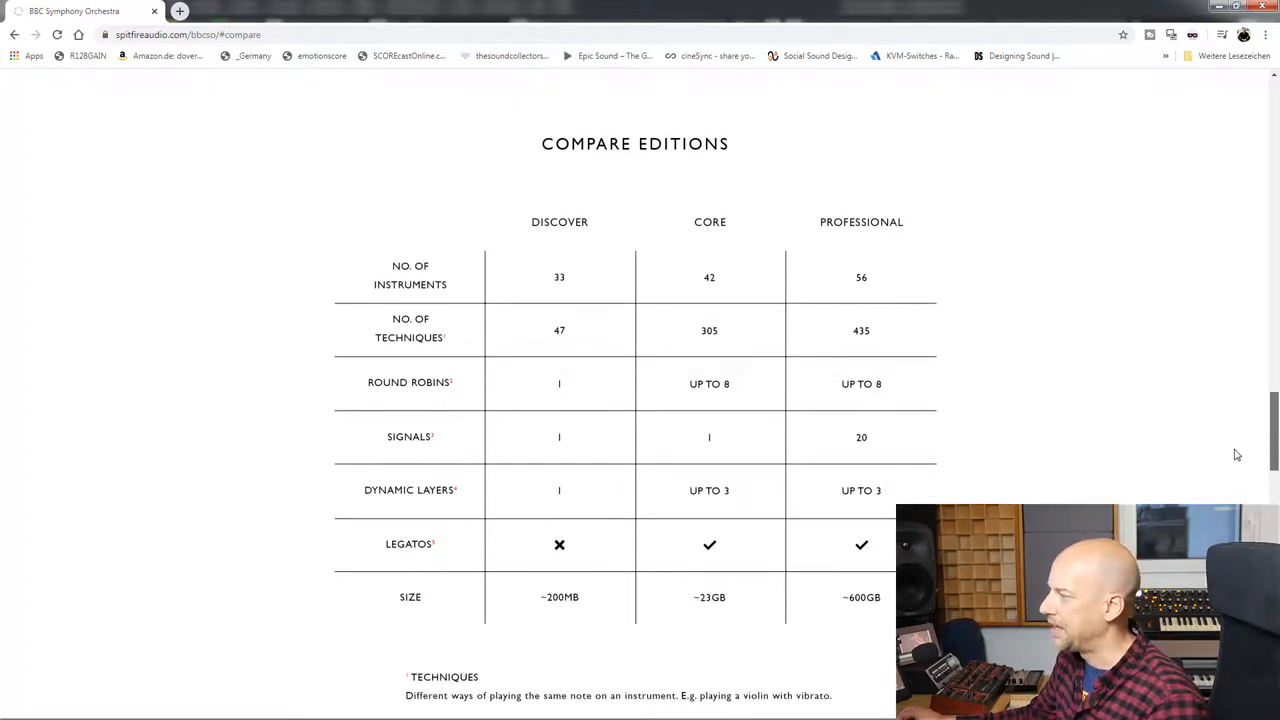
mouse_move(614, 432)
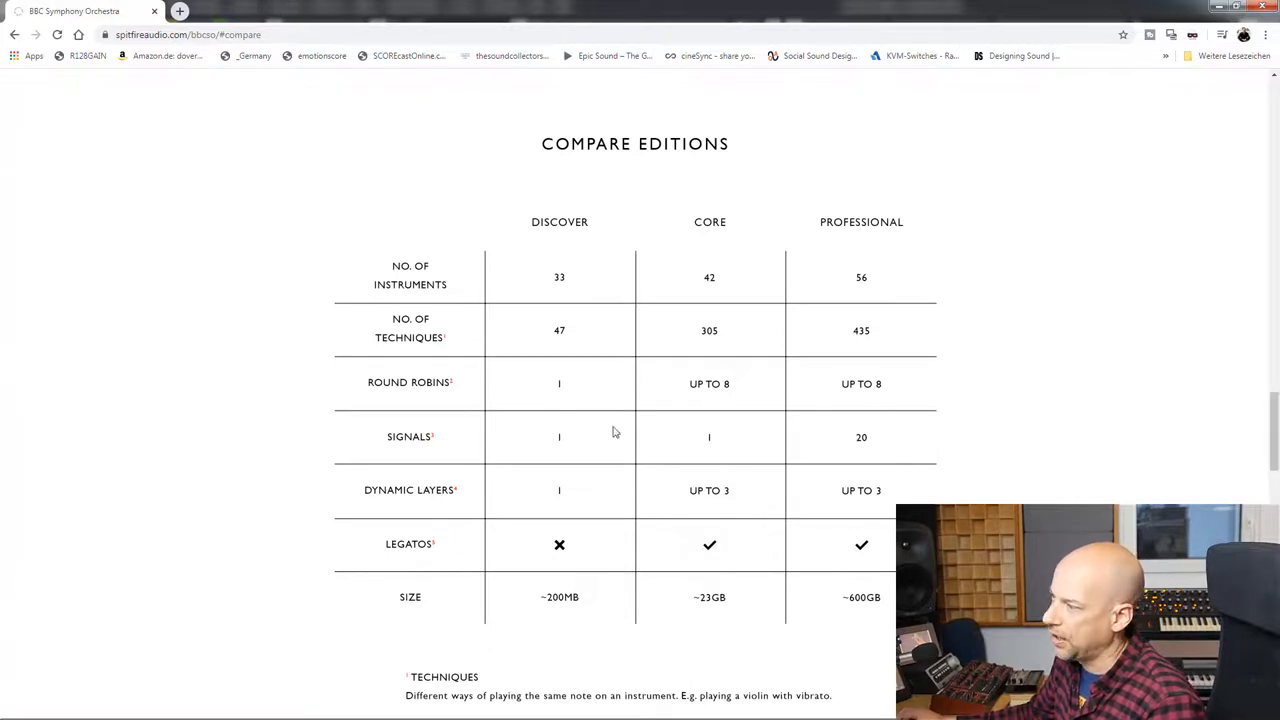
mouse_move(572, 497)
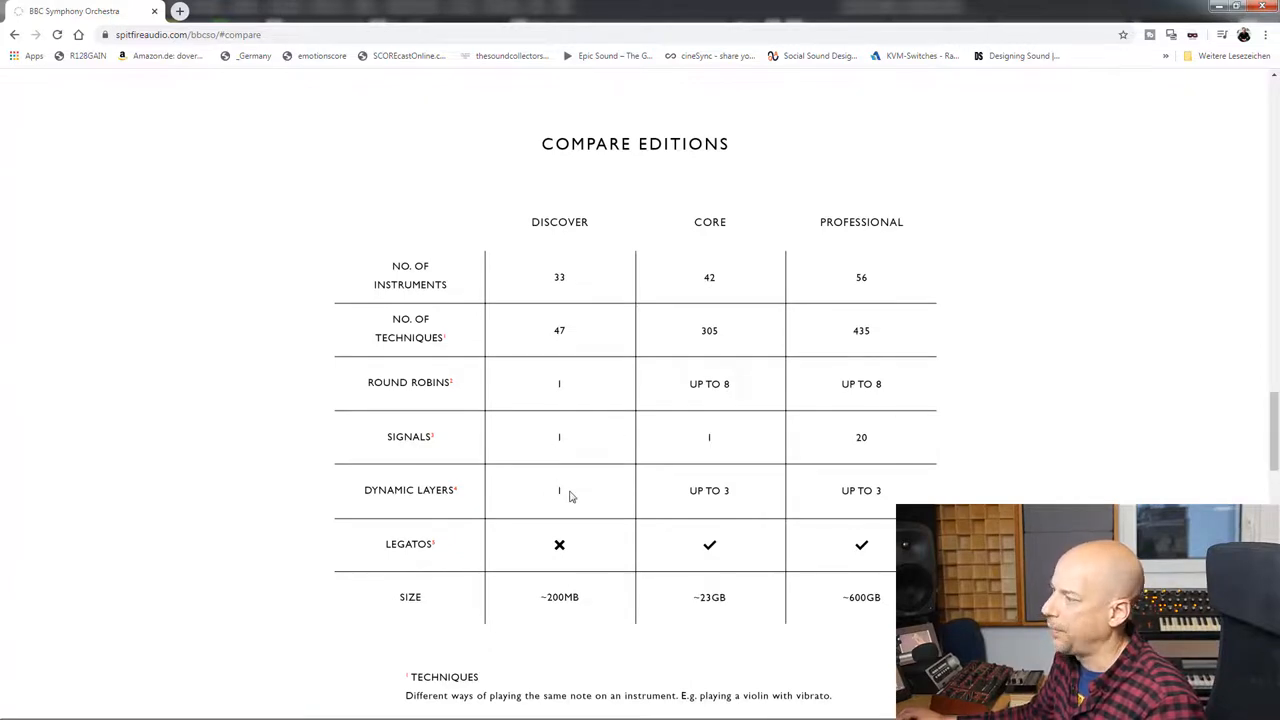